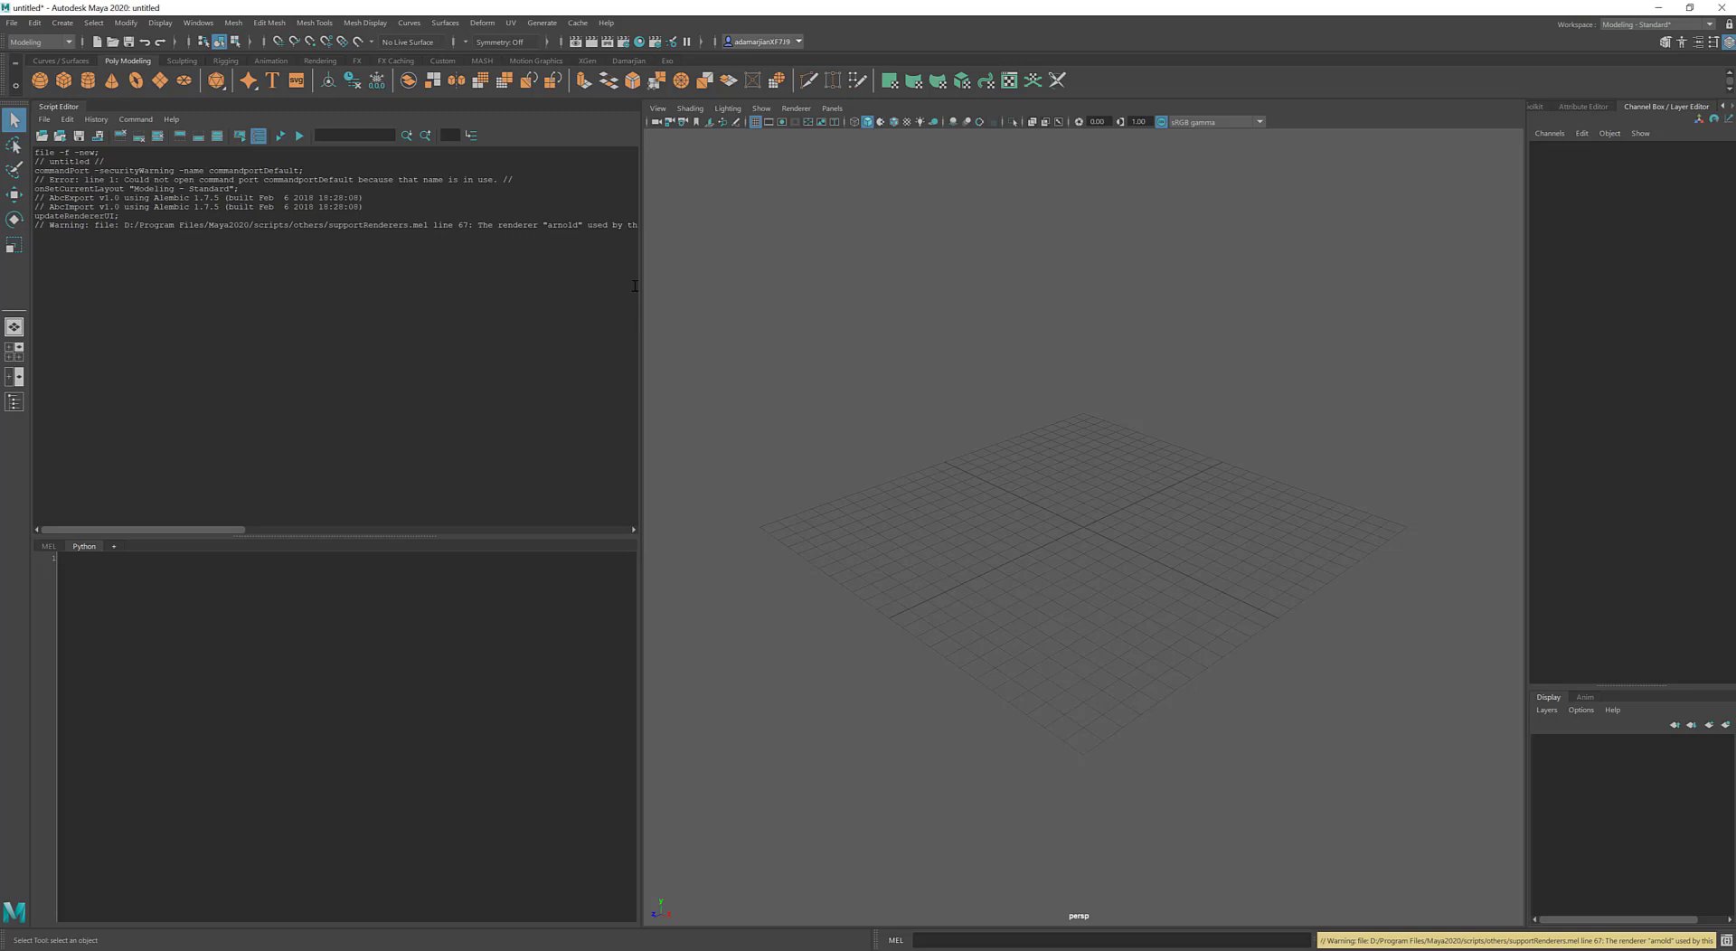
mouse_move(96, 539)
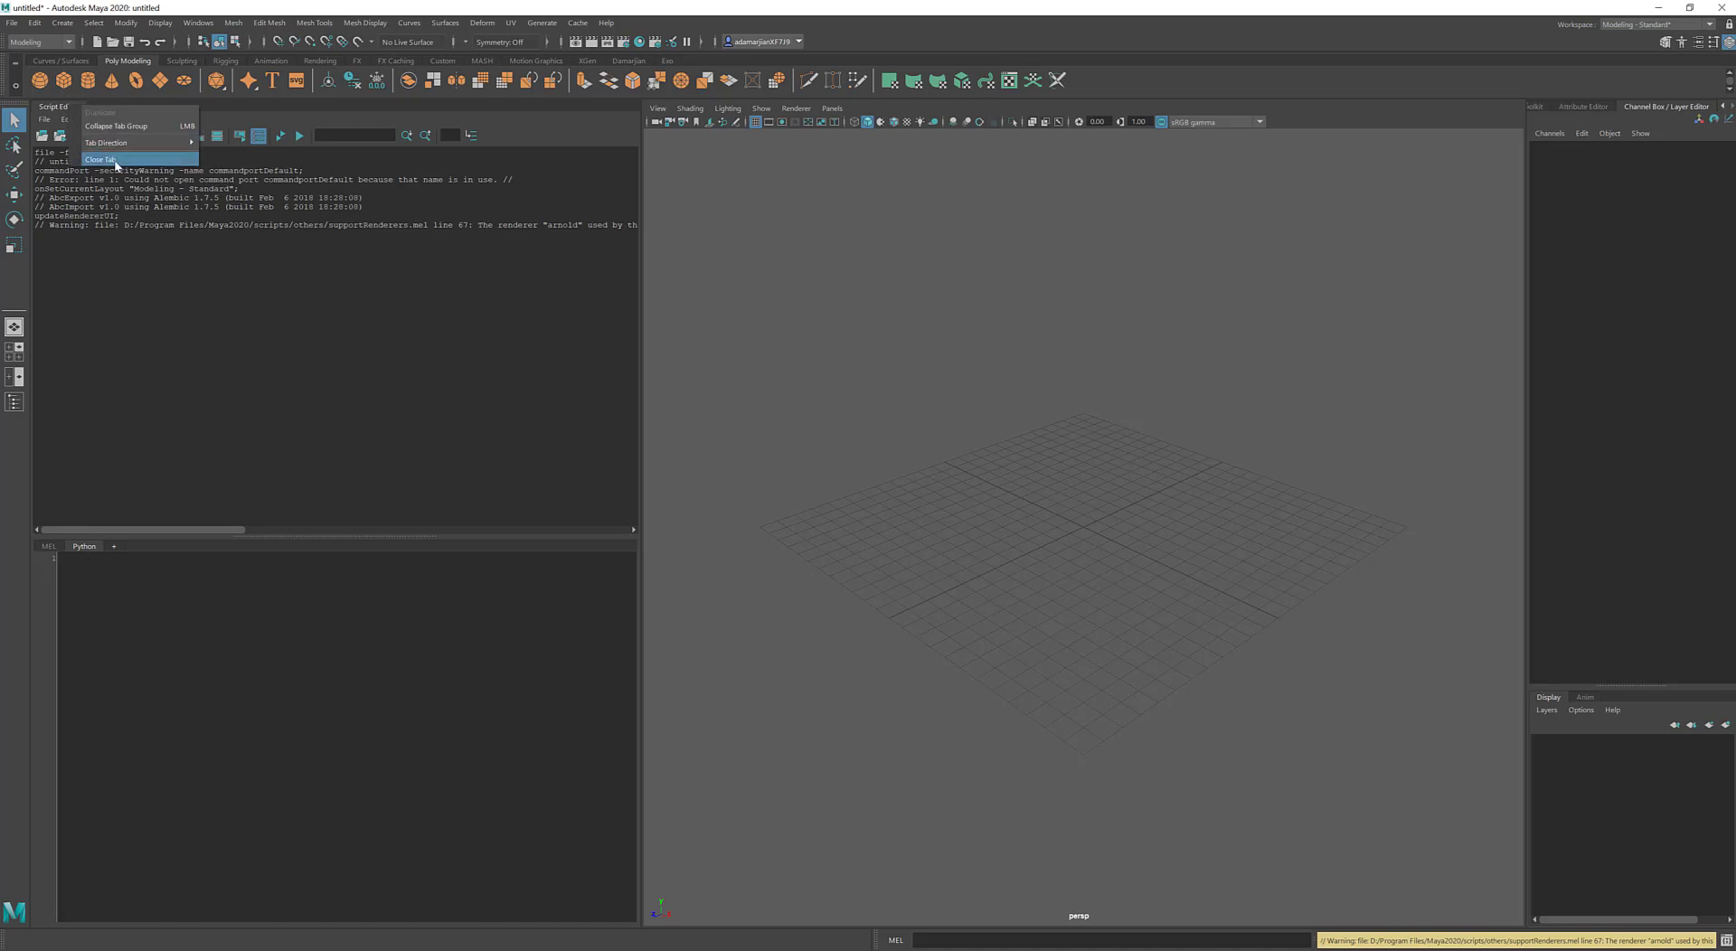
Step: Widen the Script Editor beside the viewport and enlarge its Python input text
click(102, 159)
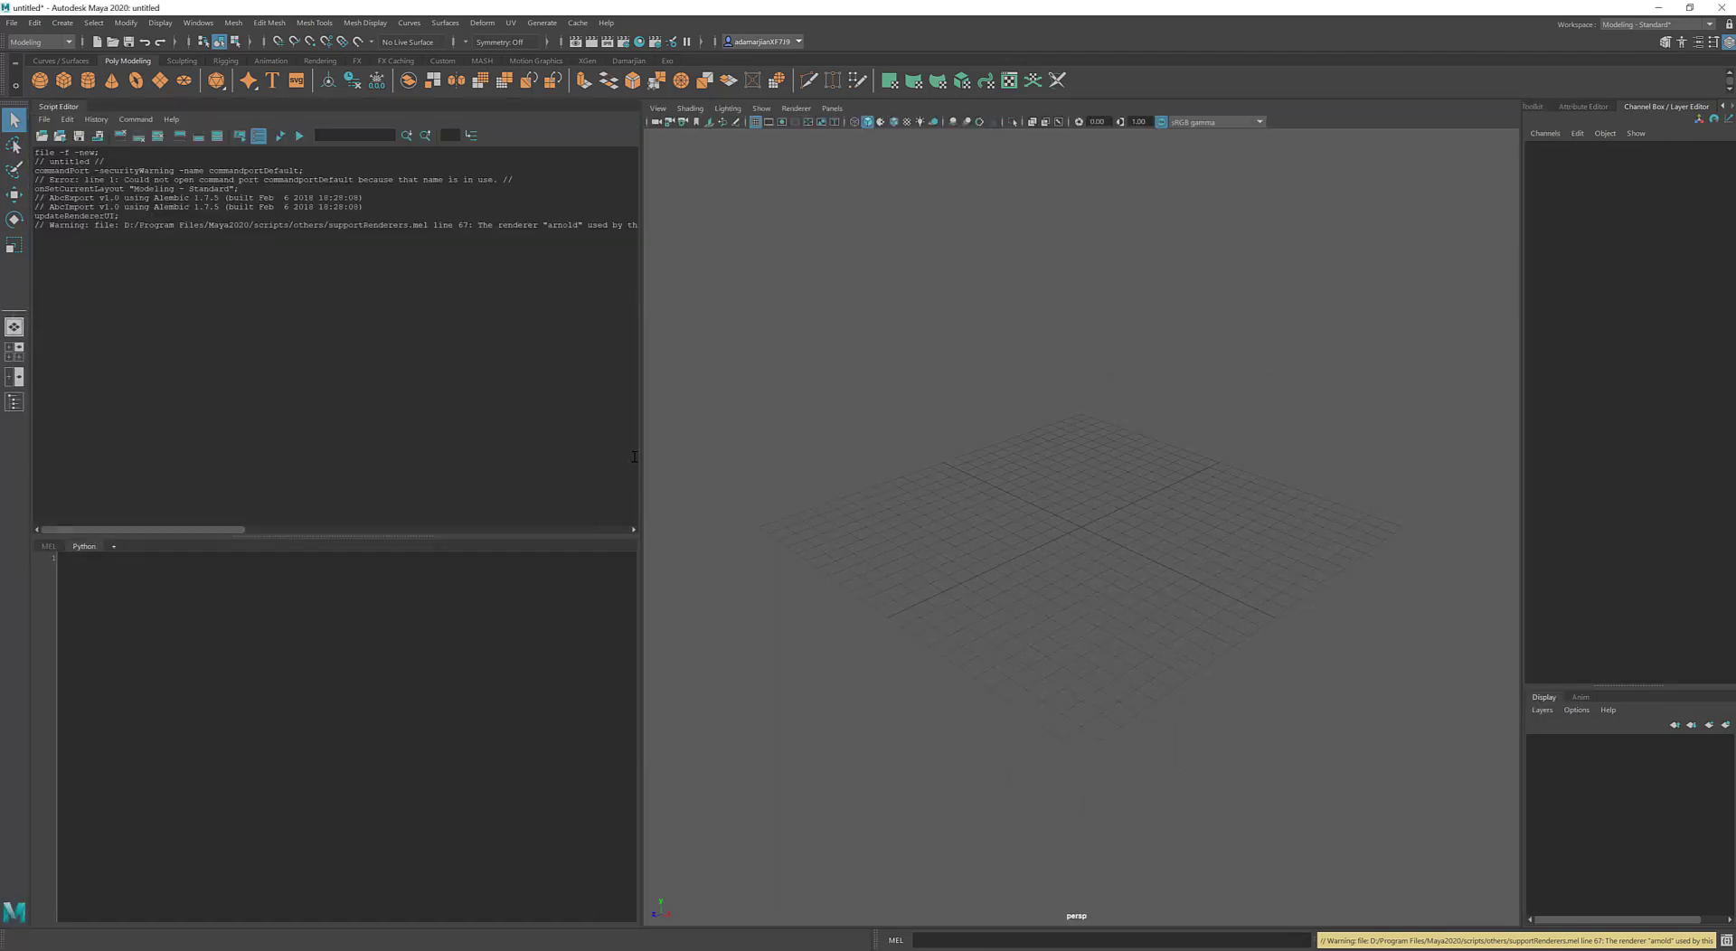
drag(640, 443, 720, 443)
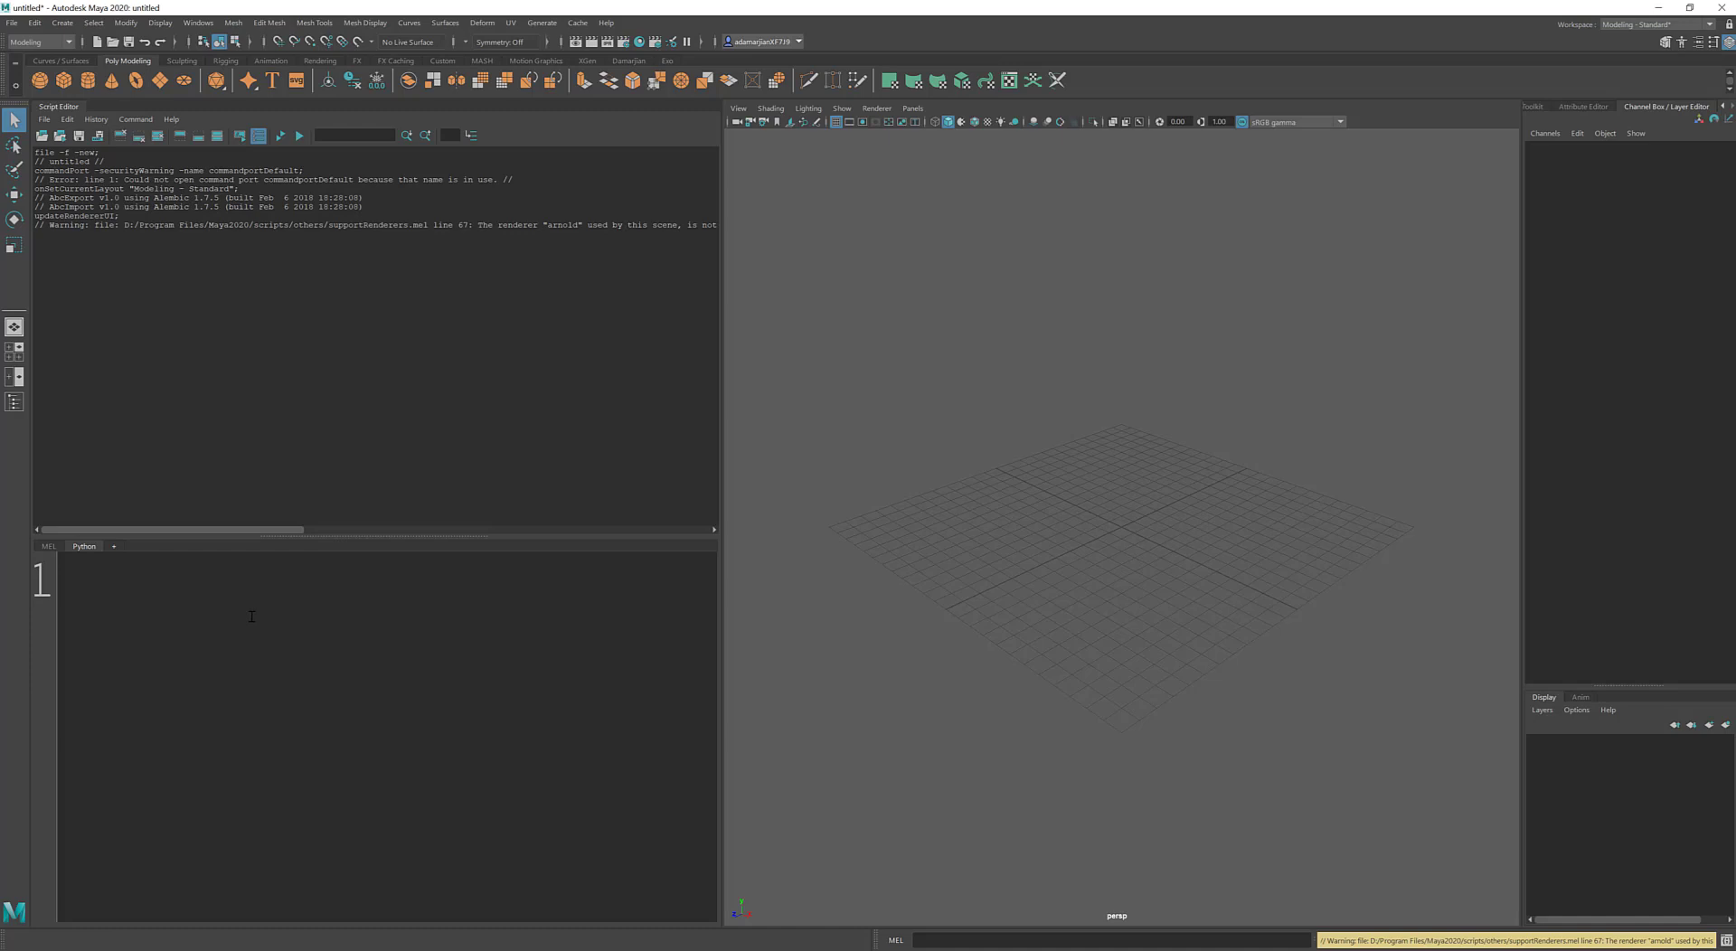
mouse_move(70, 549)
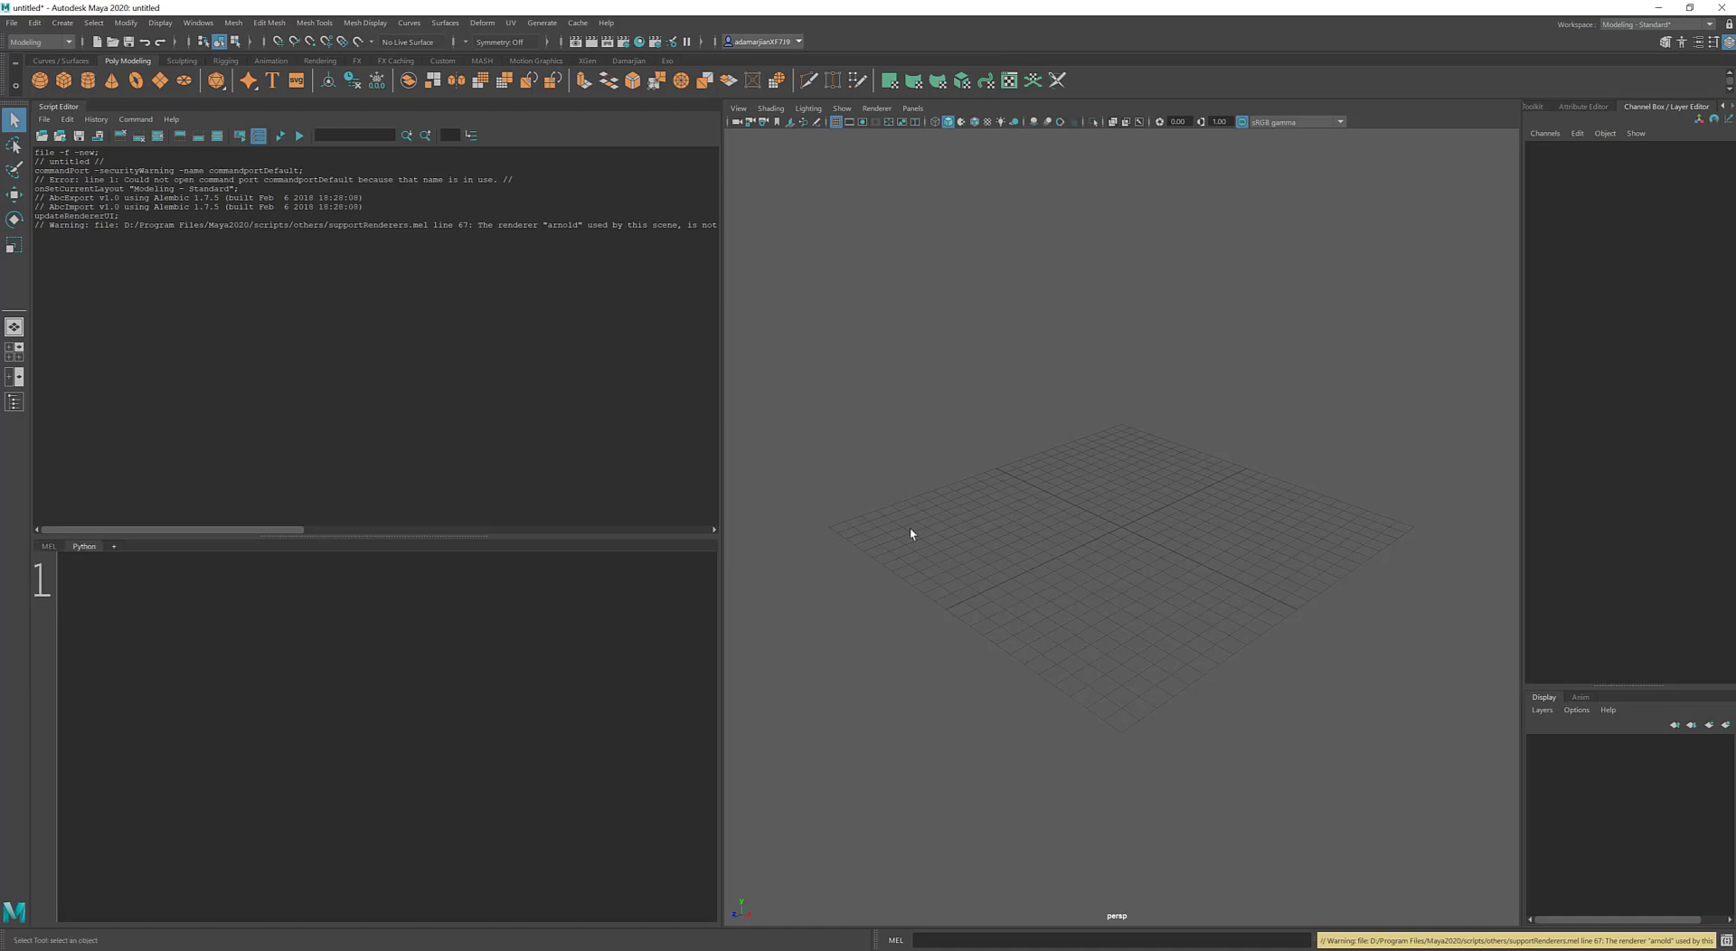
mouse_move(1127, 526)
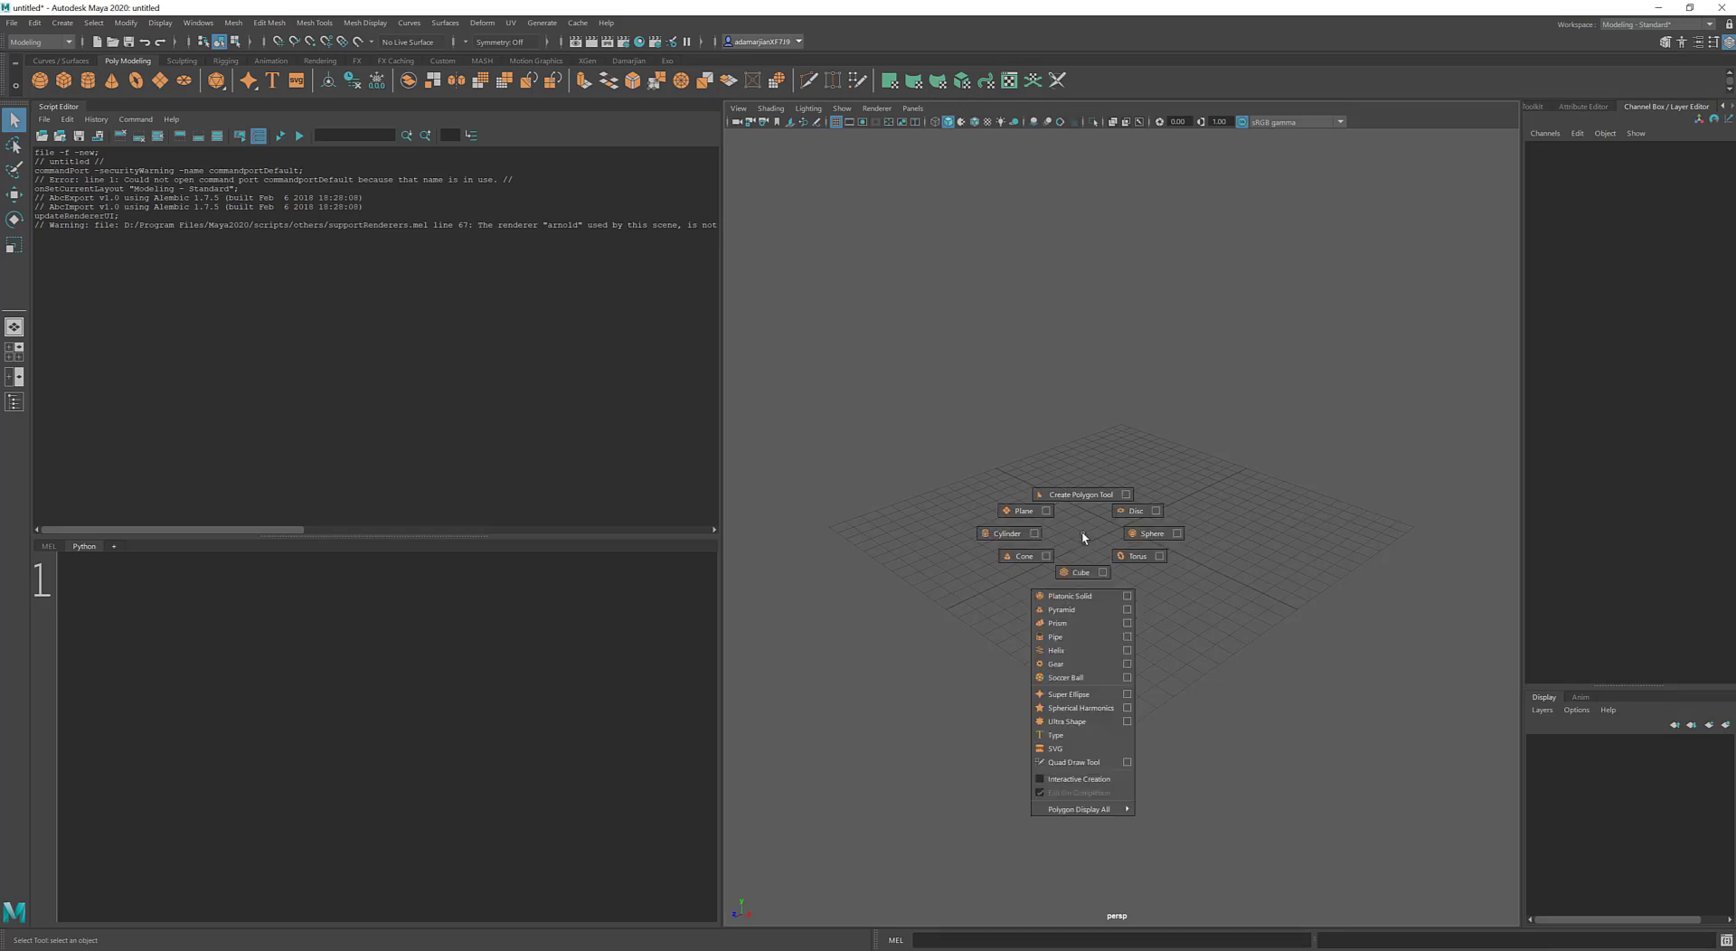
Step: Create a default polygon cube, then delete pCube1 so its polyCube command is logged
click(1078, 573)
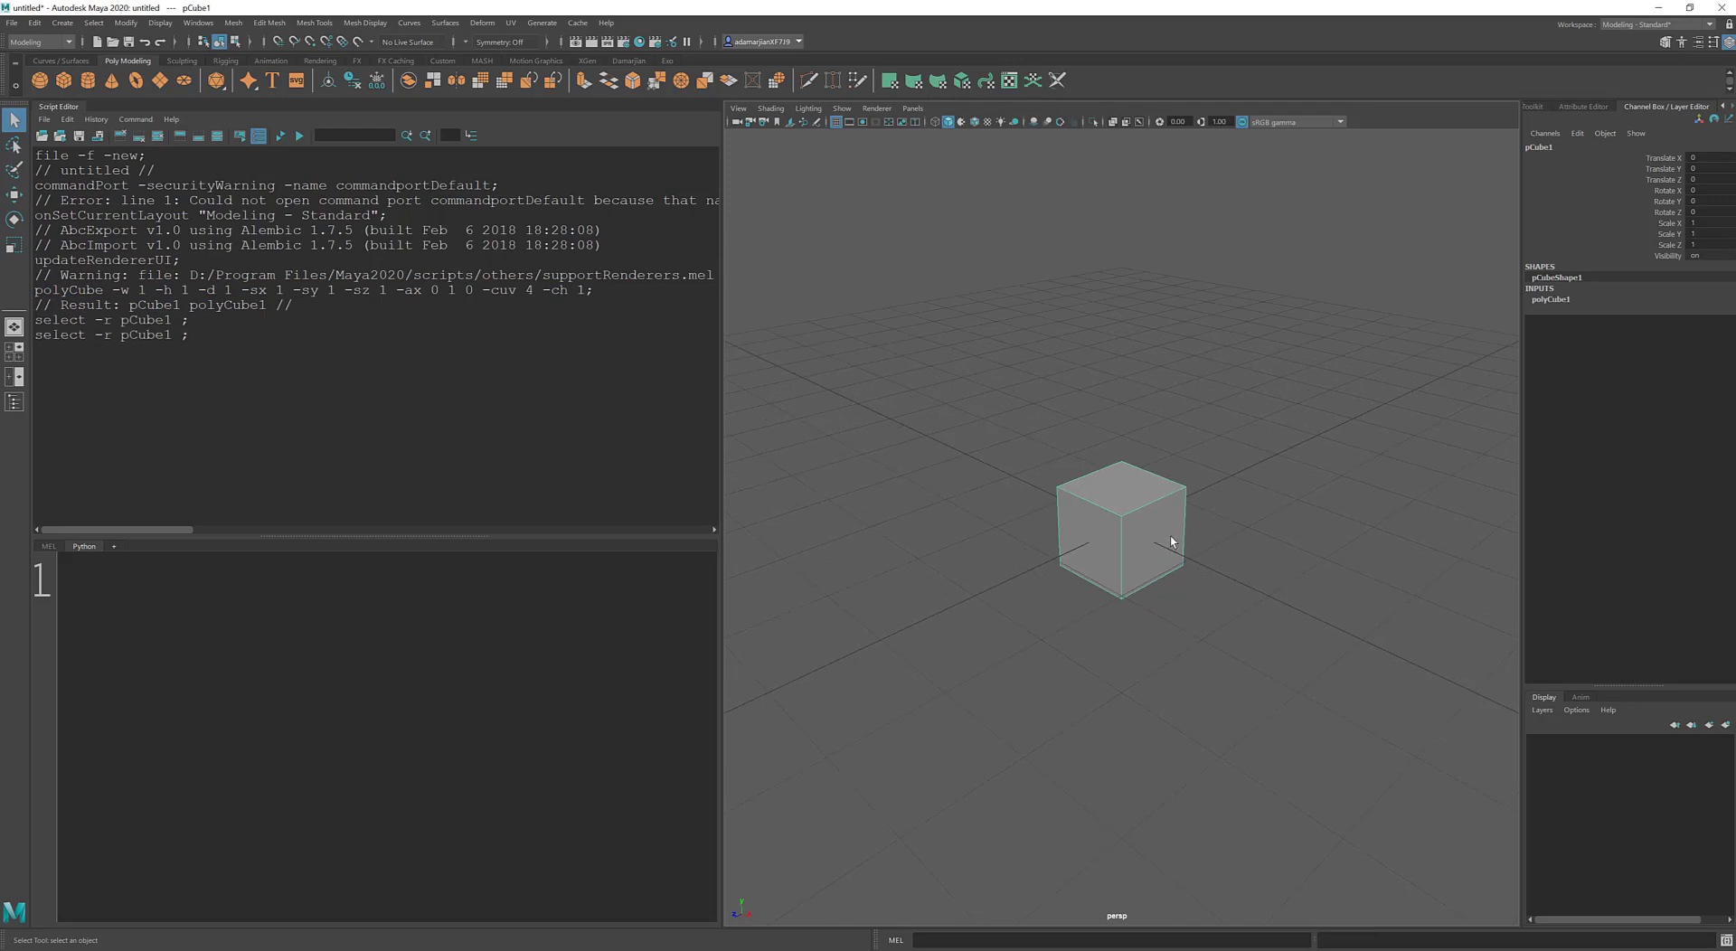
key(delete)
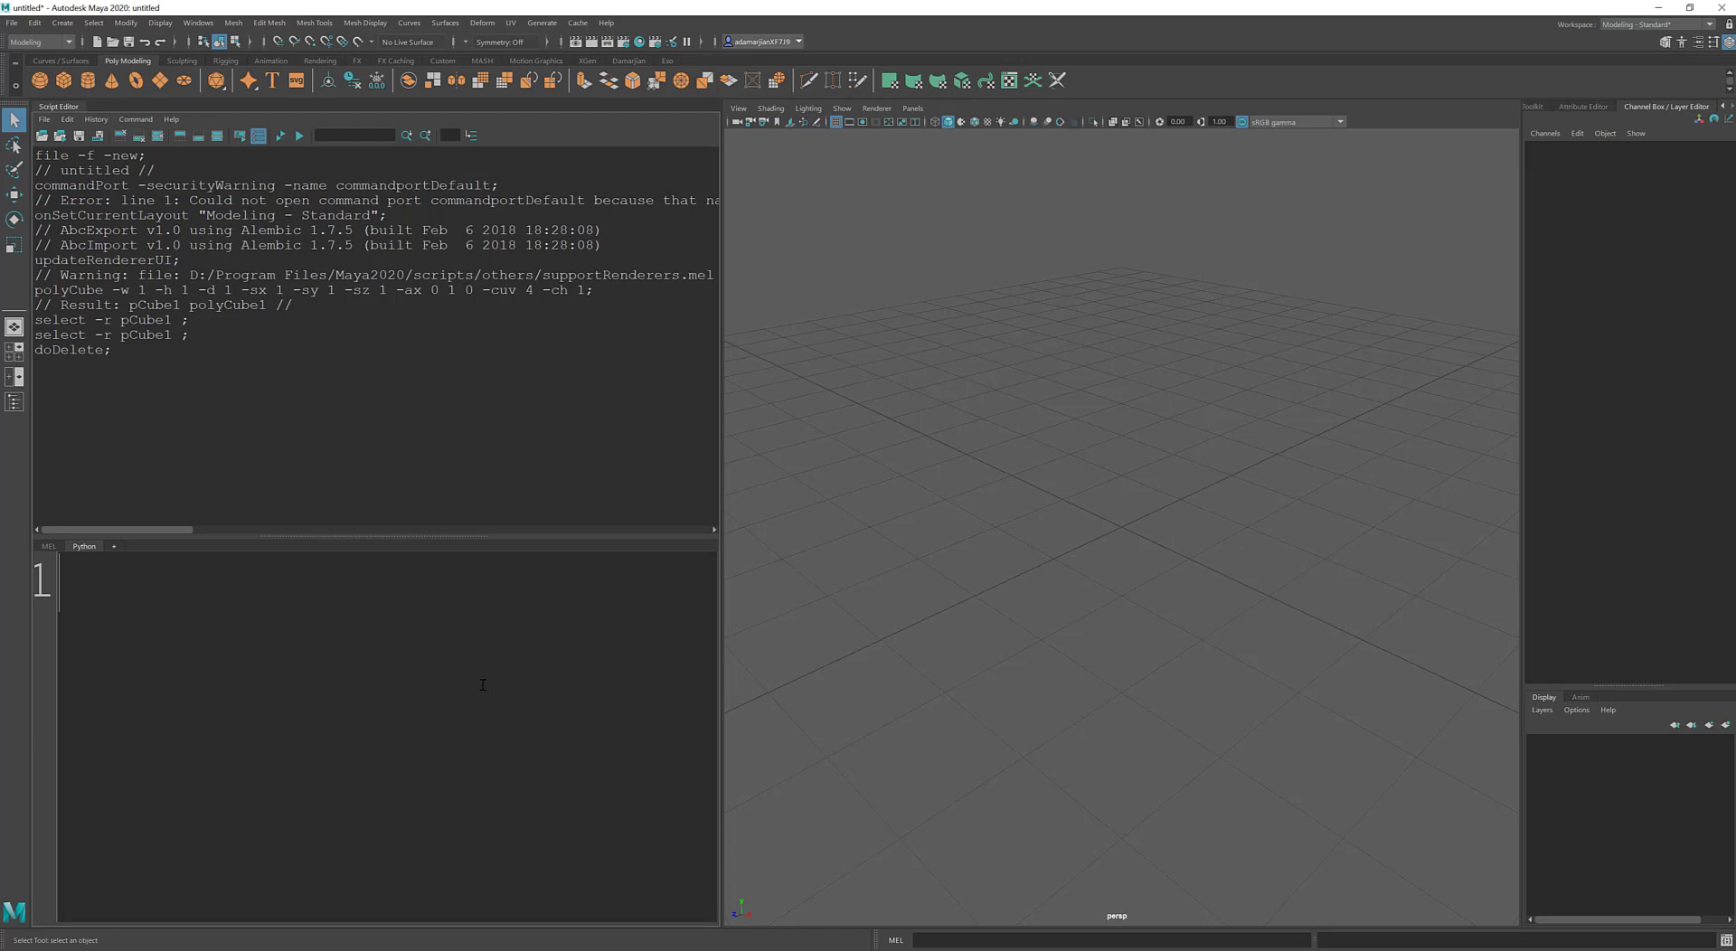
Step: Write and run the first script line: import maya.cmds
text(import M)
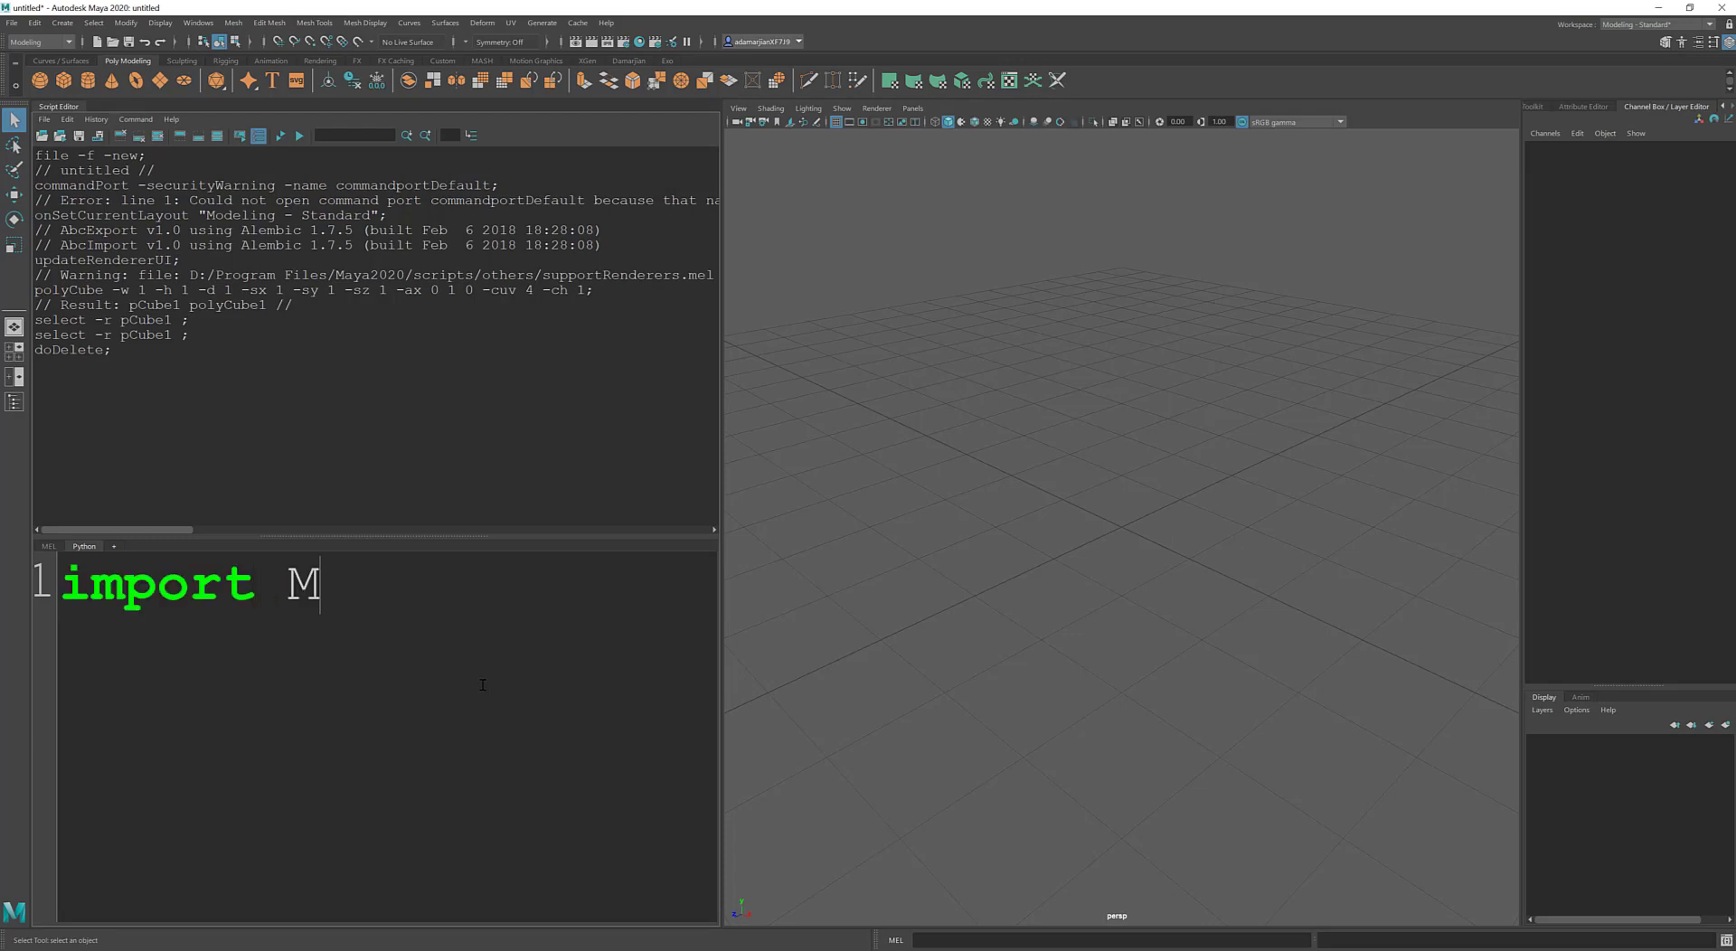
text(aya)
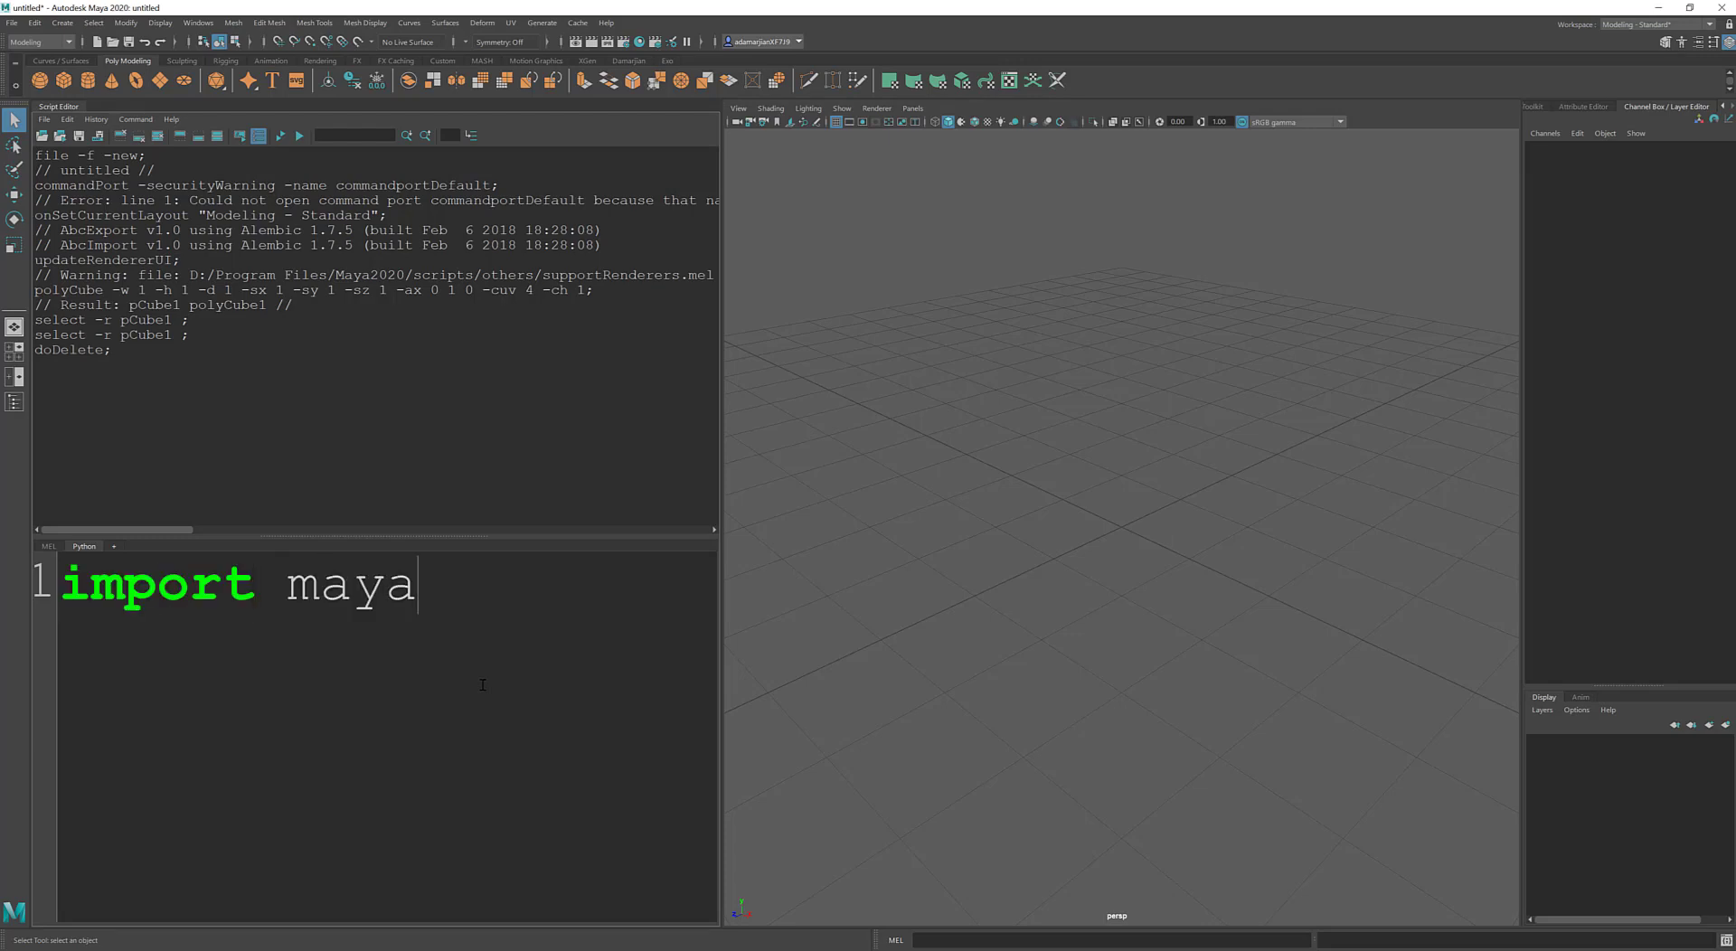
text(.cmds)
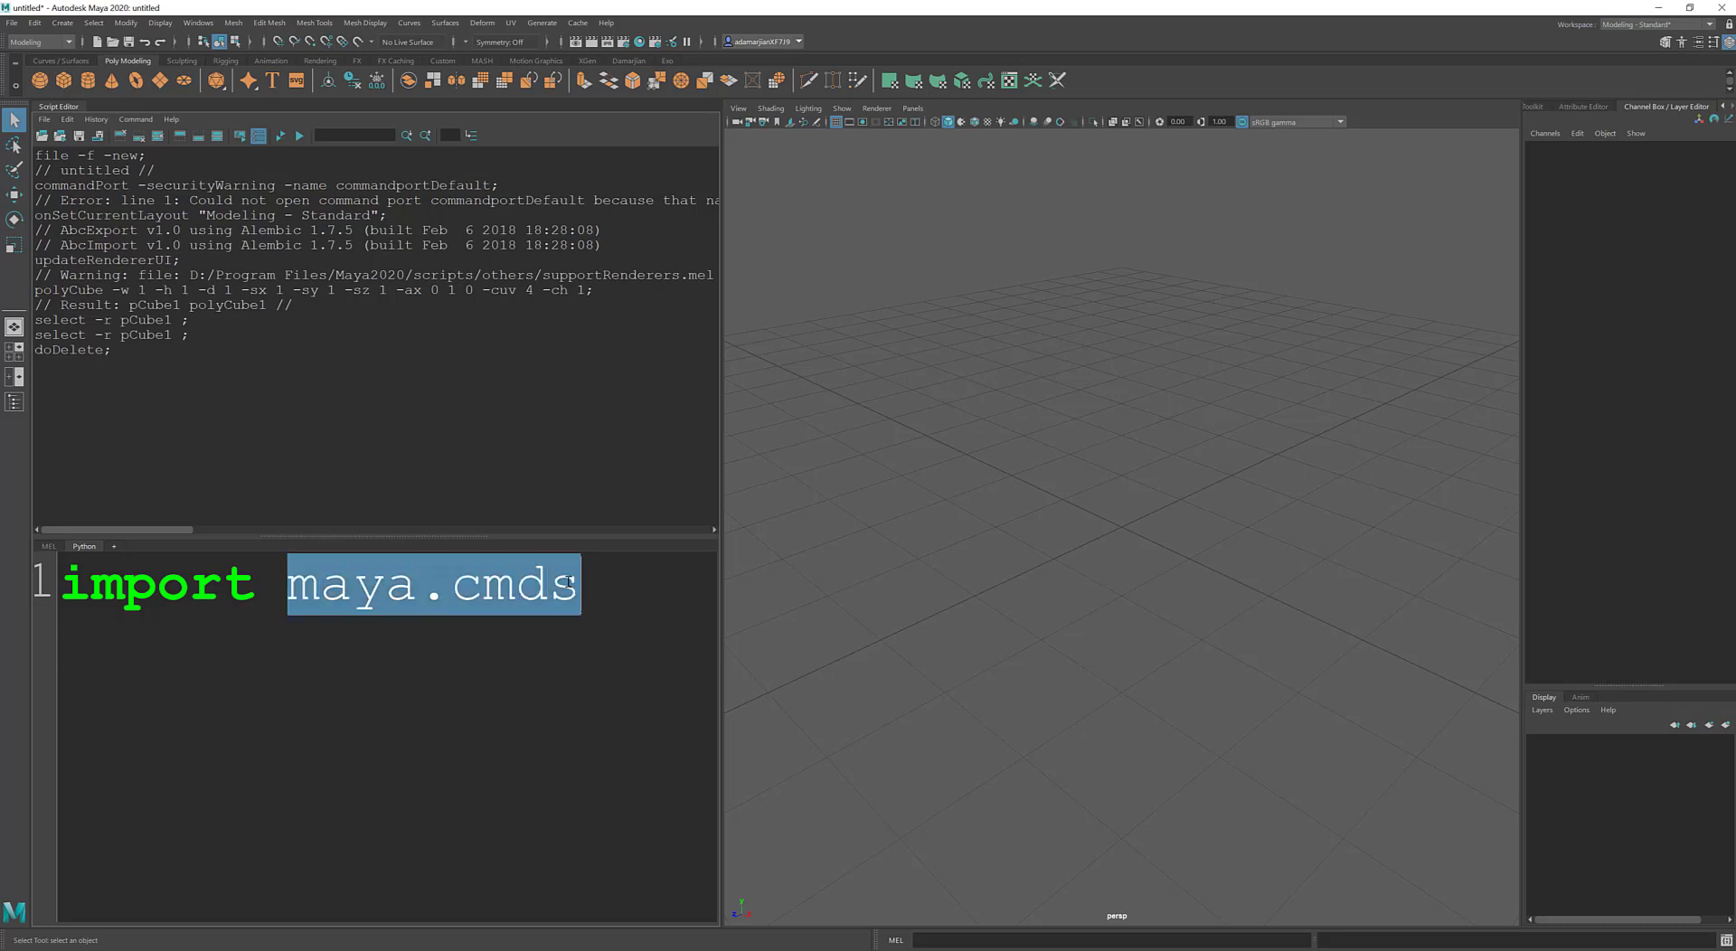
click(590, 584)
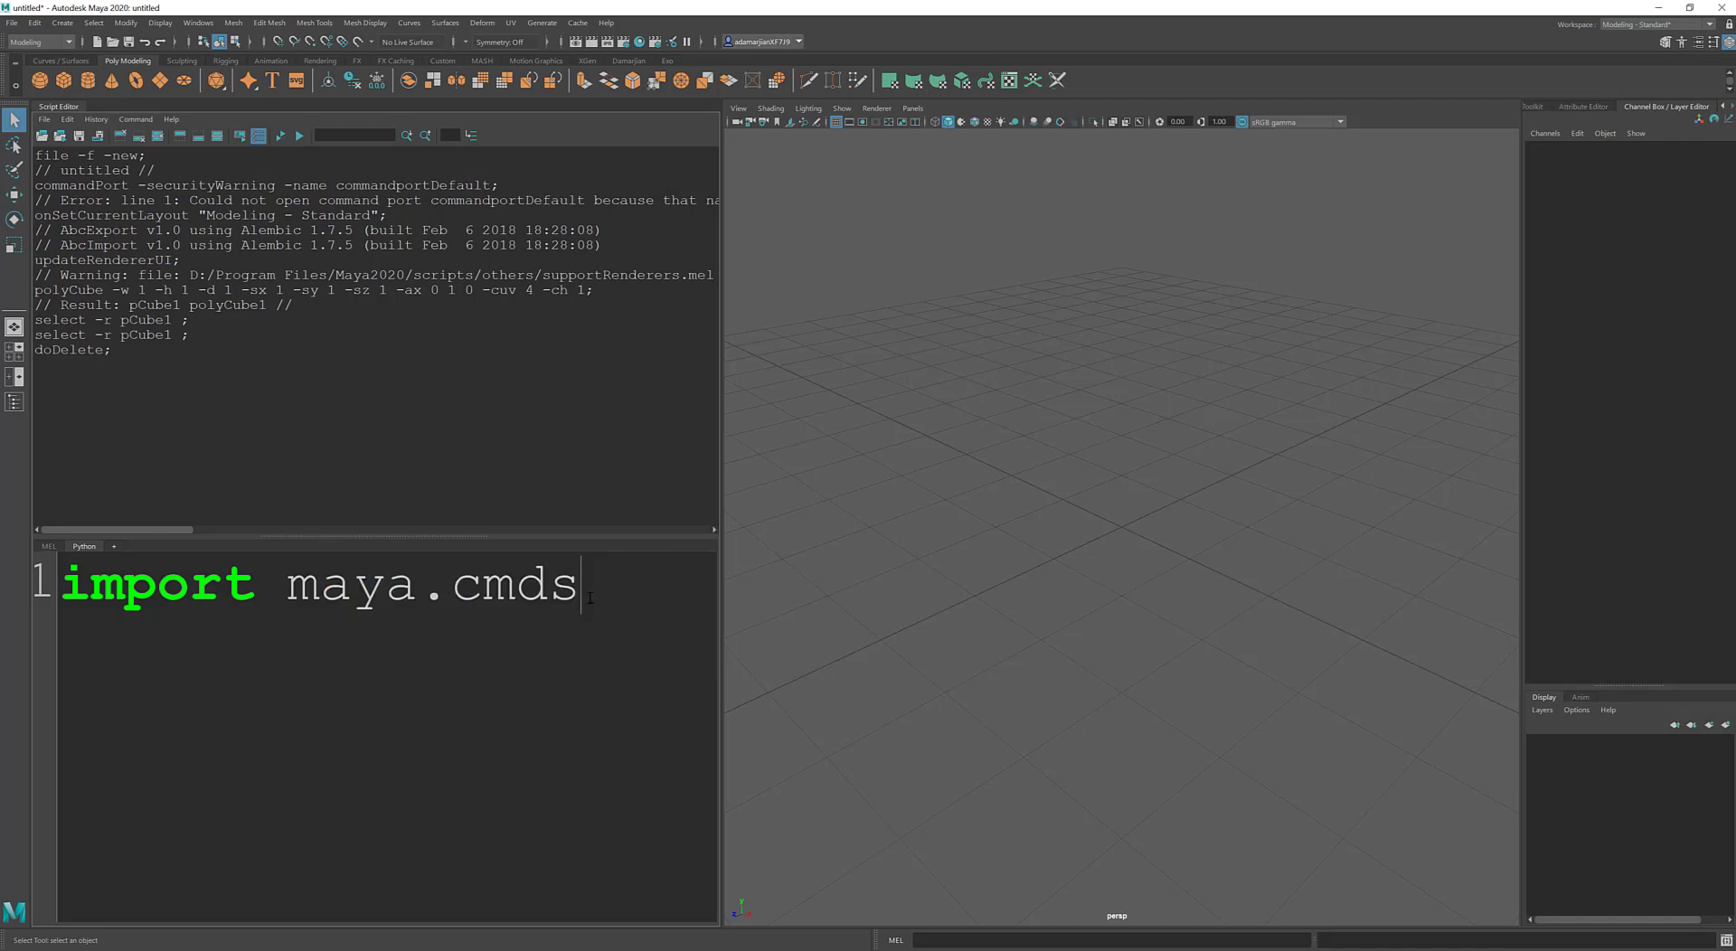
key(Return)
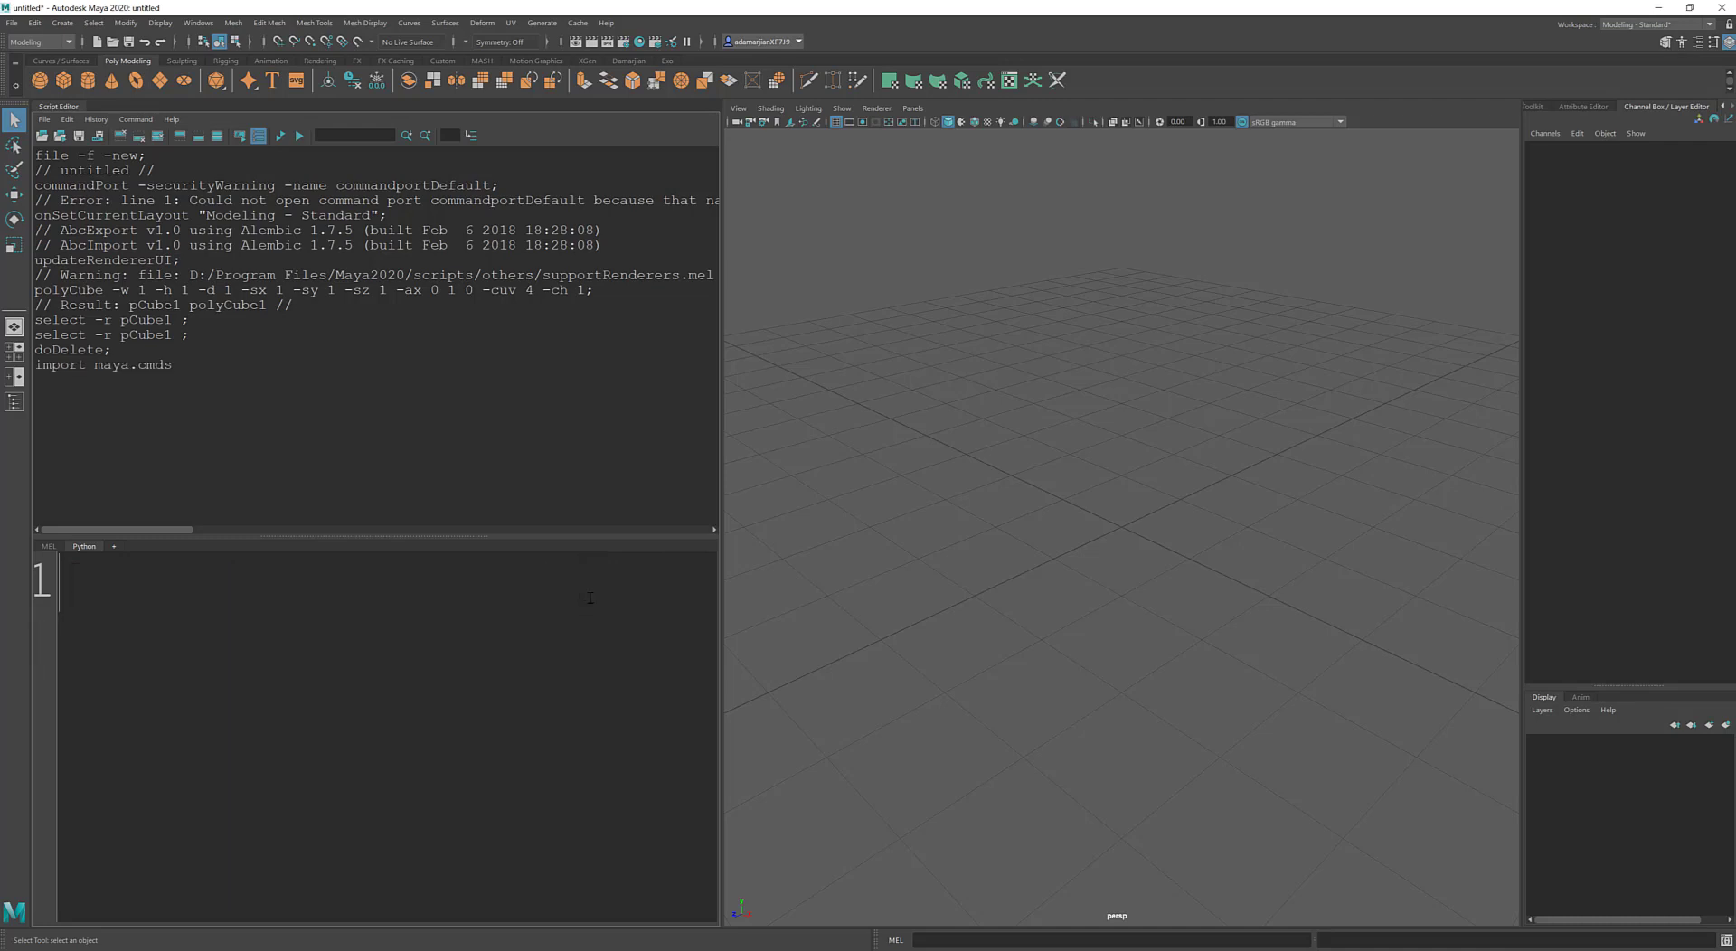
Step: Add maya.cmds.polyCube() as the second line and execute to create a cube at the origin
text(import maya.cmds)
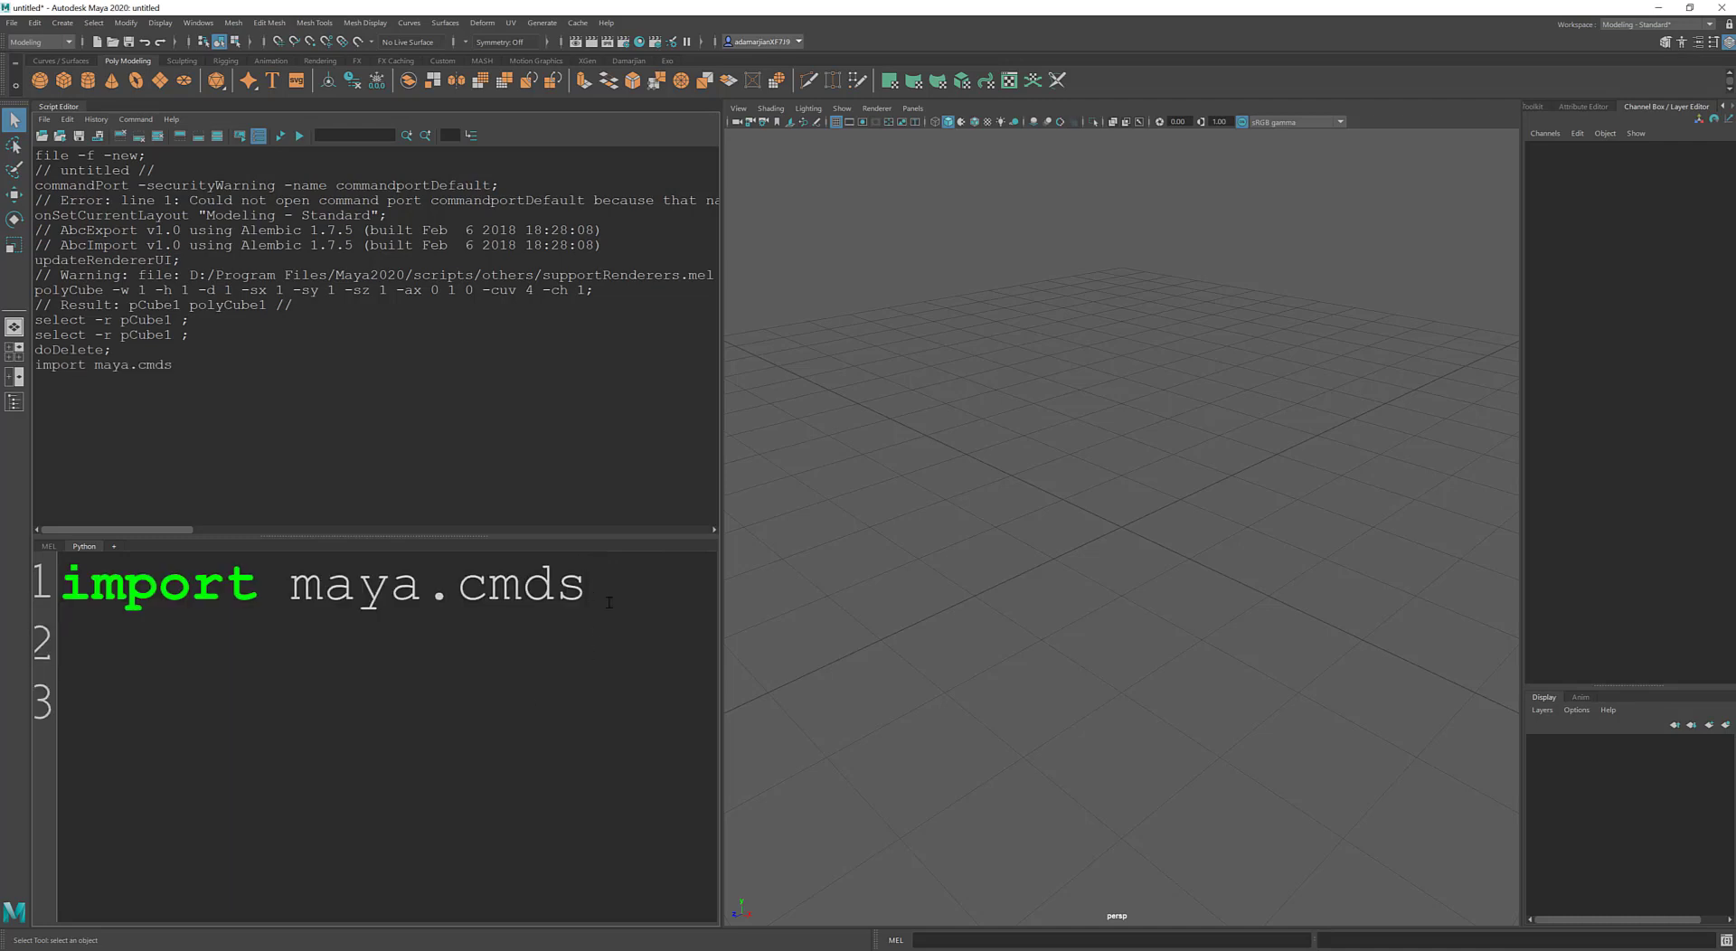
text(maya.cmds)
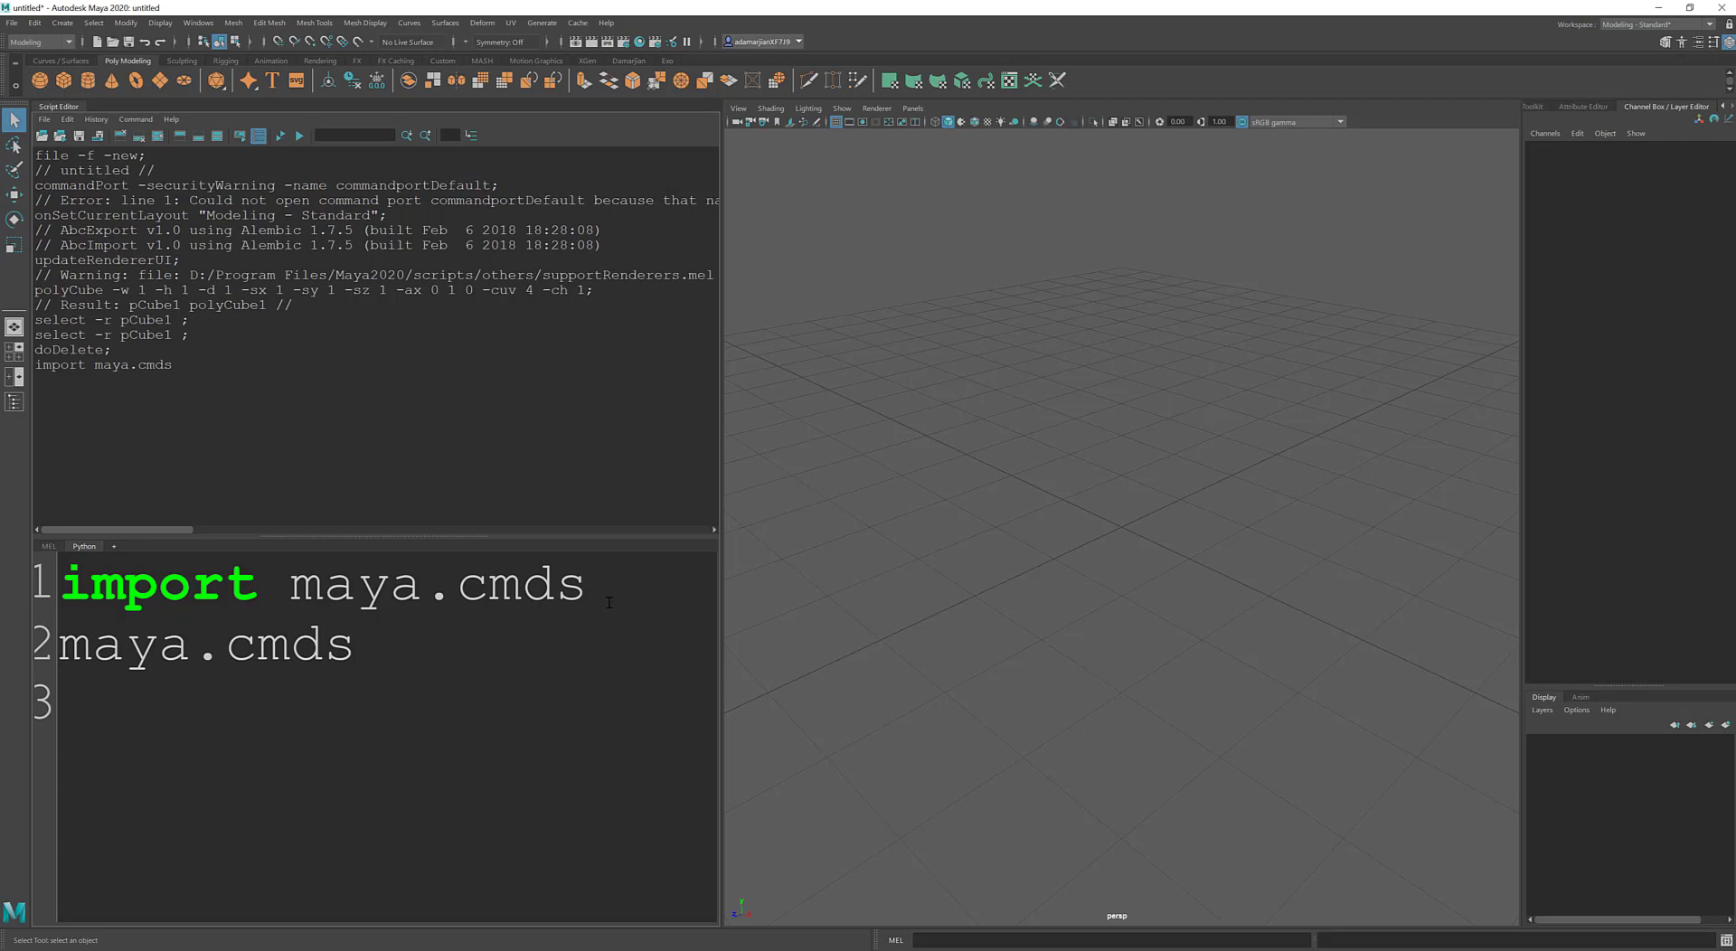
text(.pol)
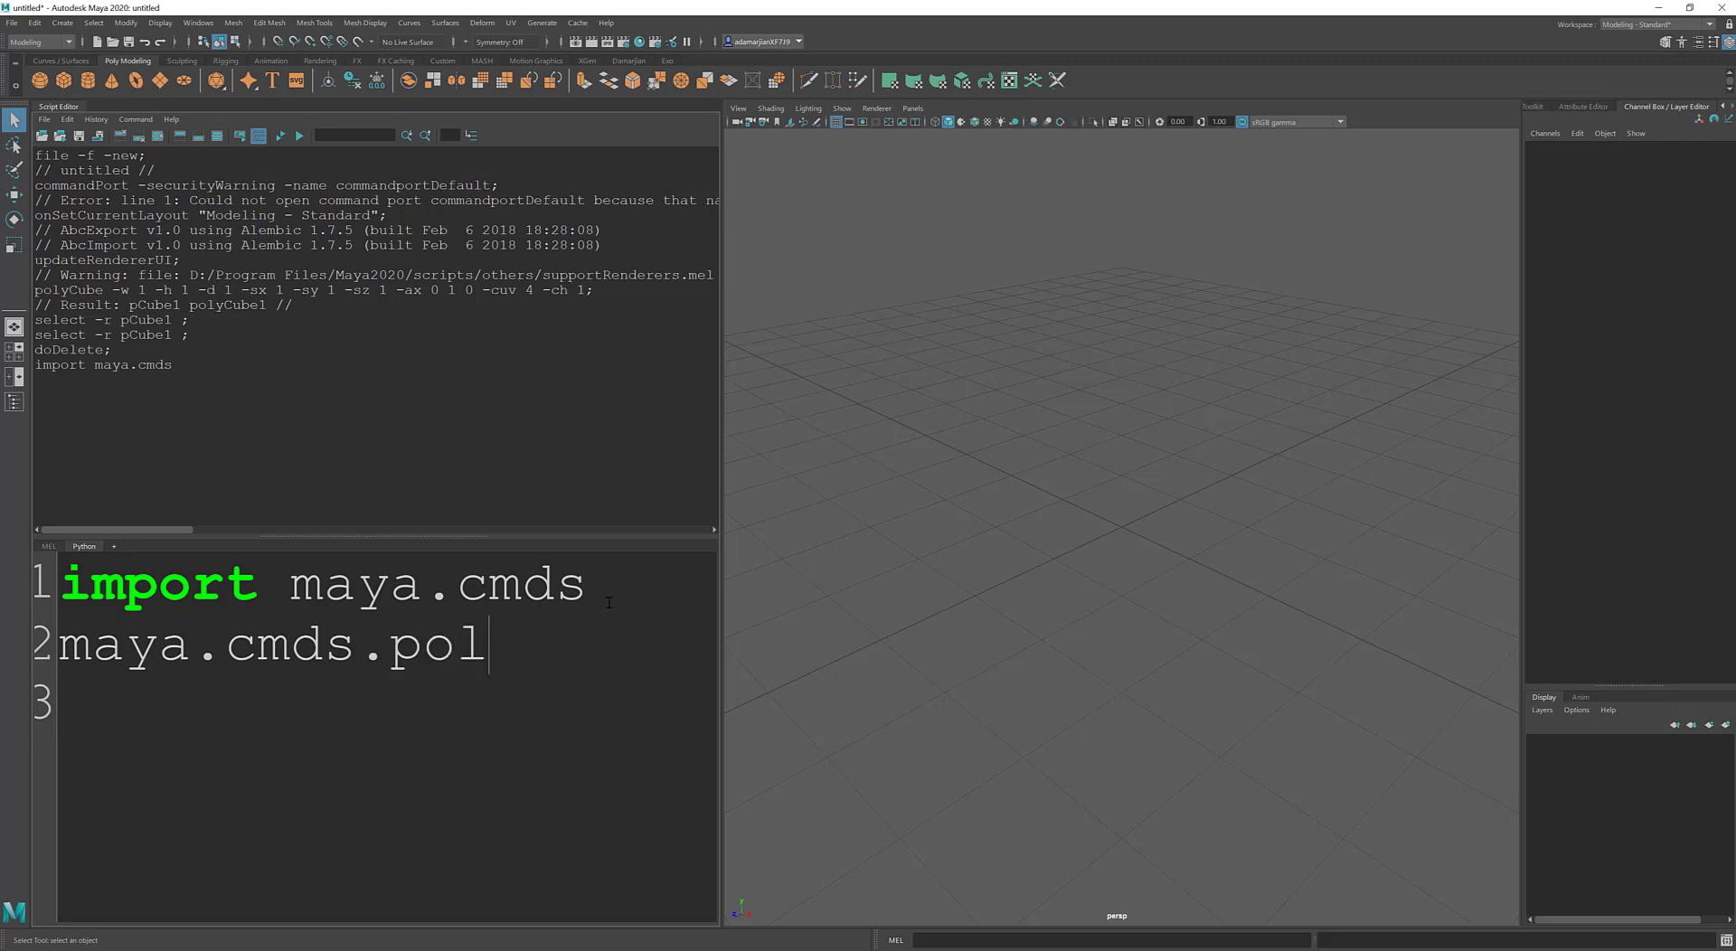
text(yCube())
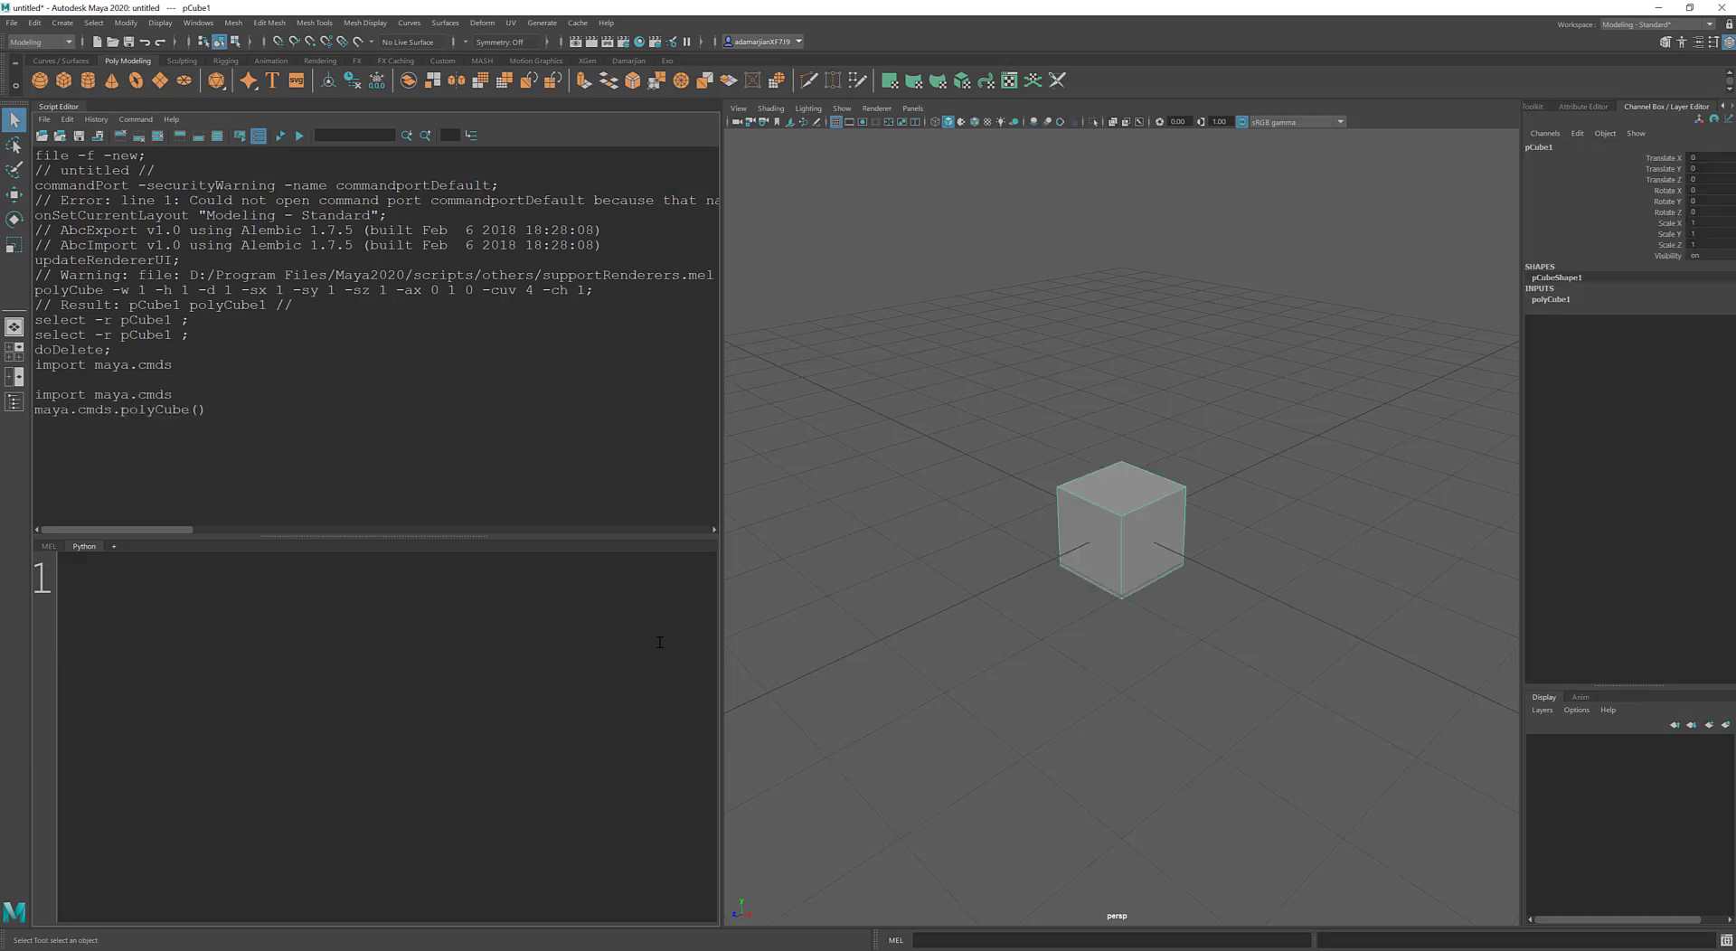
drag(78, 394, 206, 410)
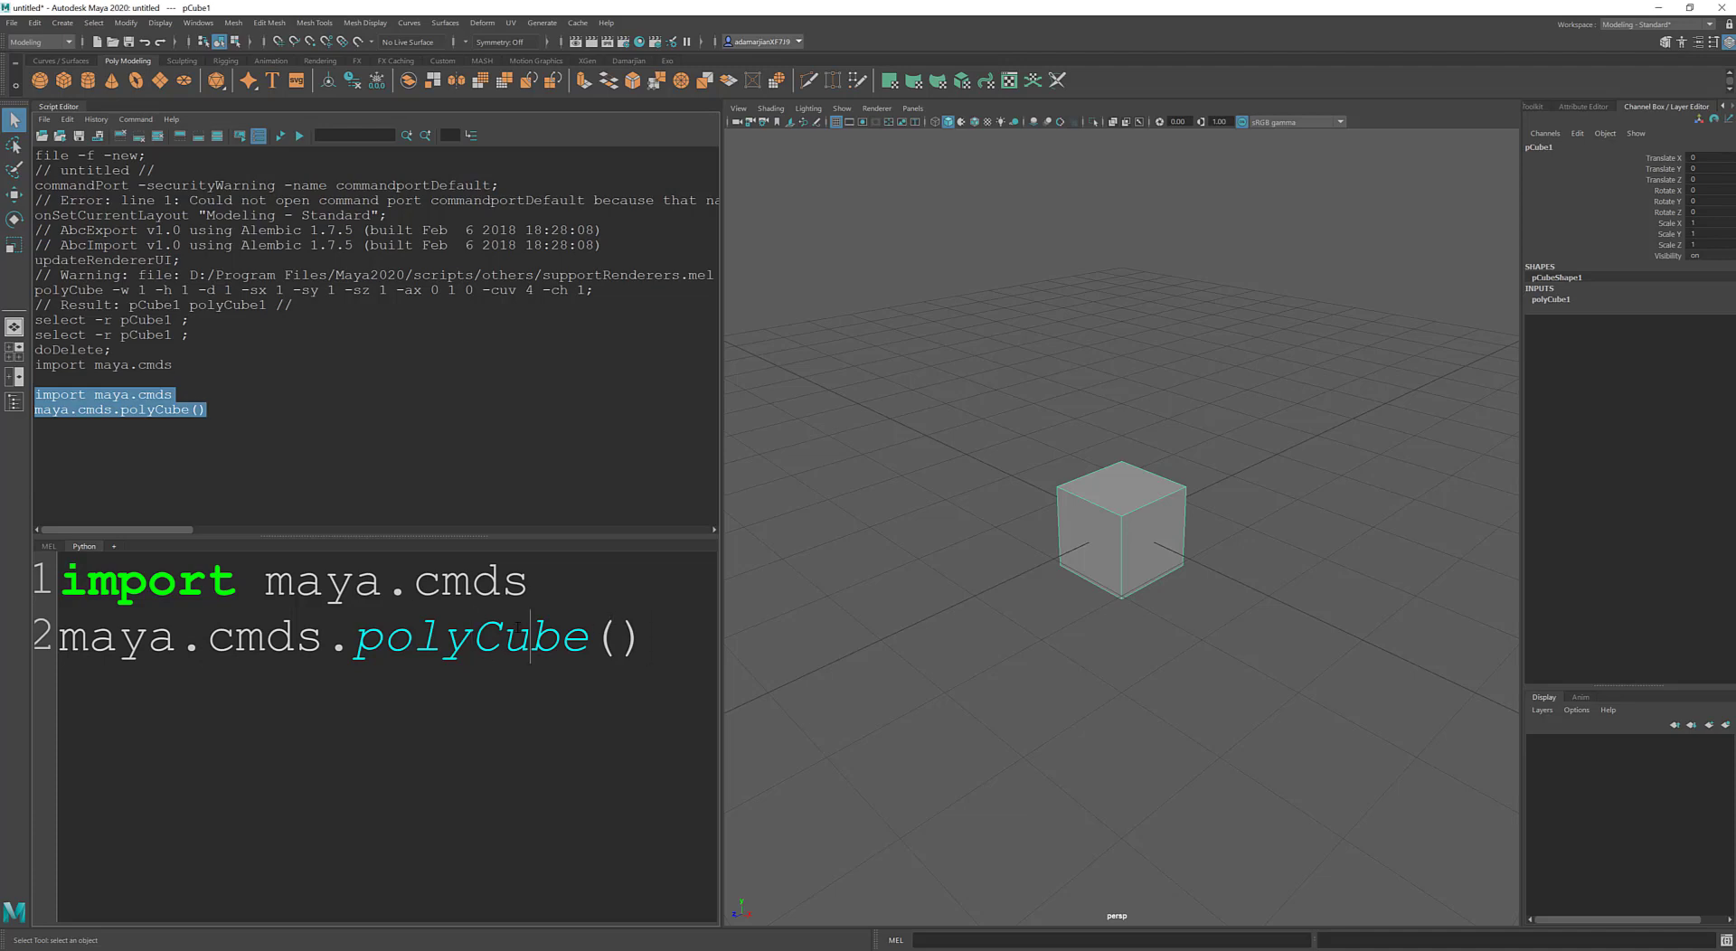
double_click(470, 636)
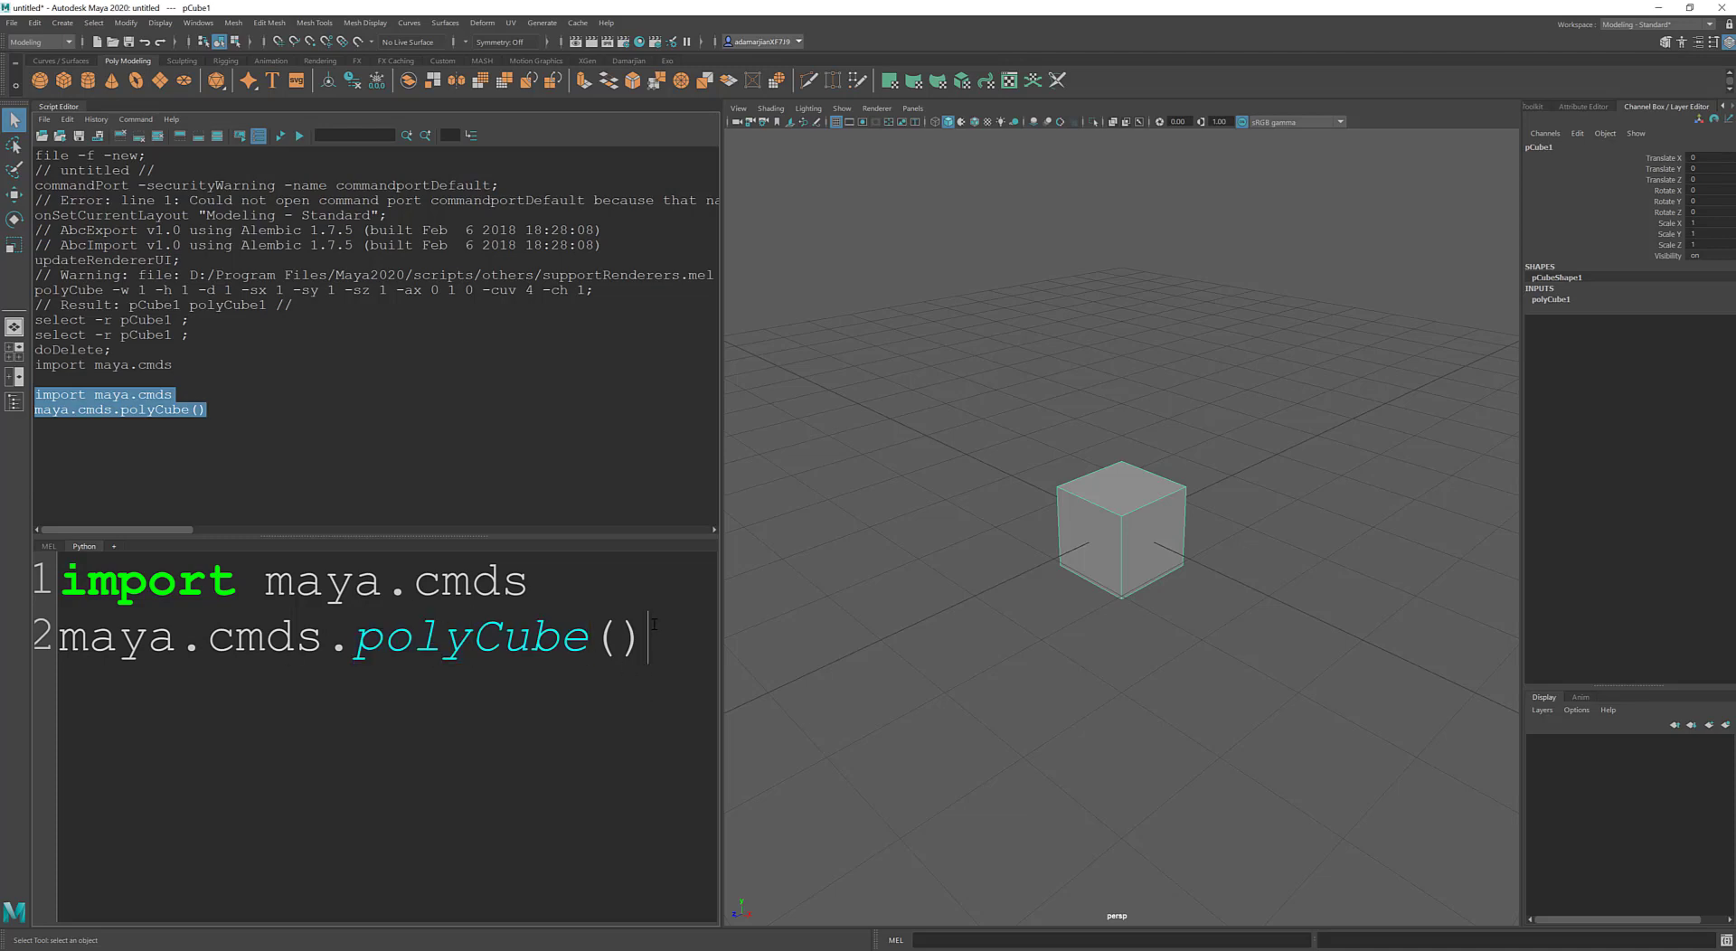
Step: Rewrite the script as import maya.cmds as mc and mc.polyCube(), then rerun it
text(print)
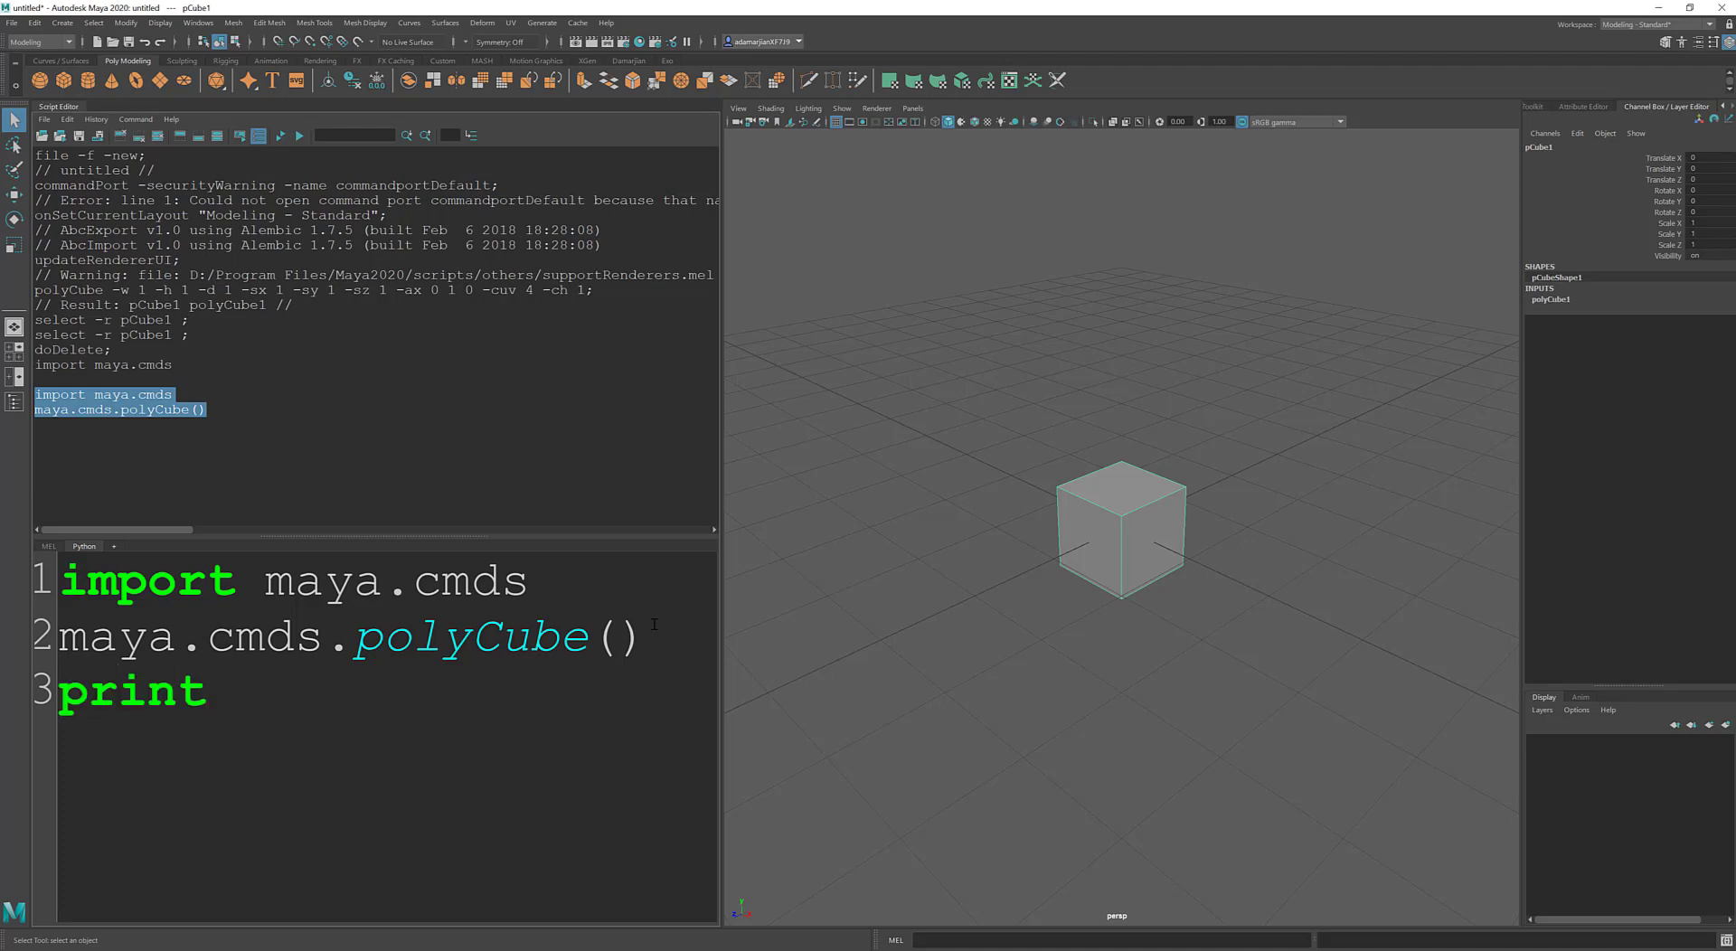
text(())
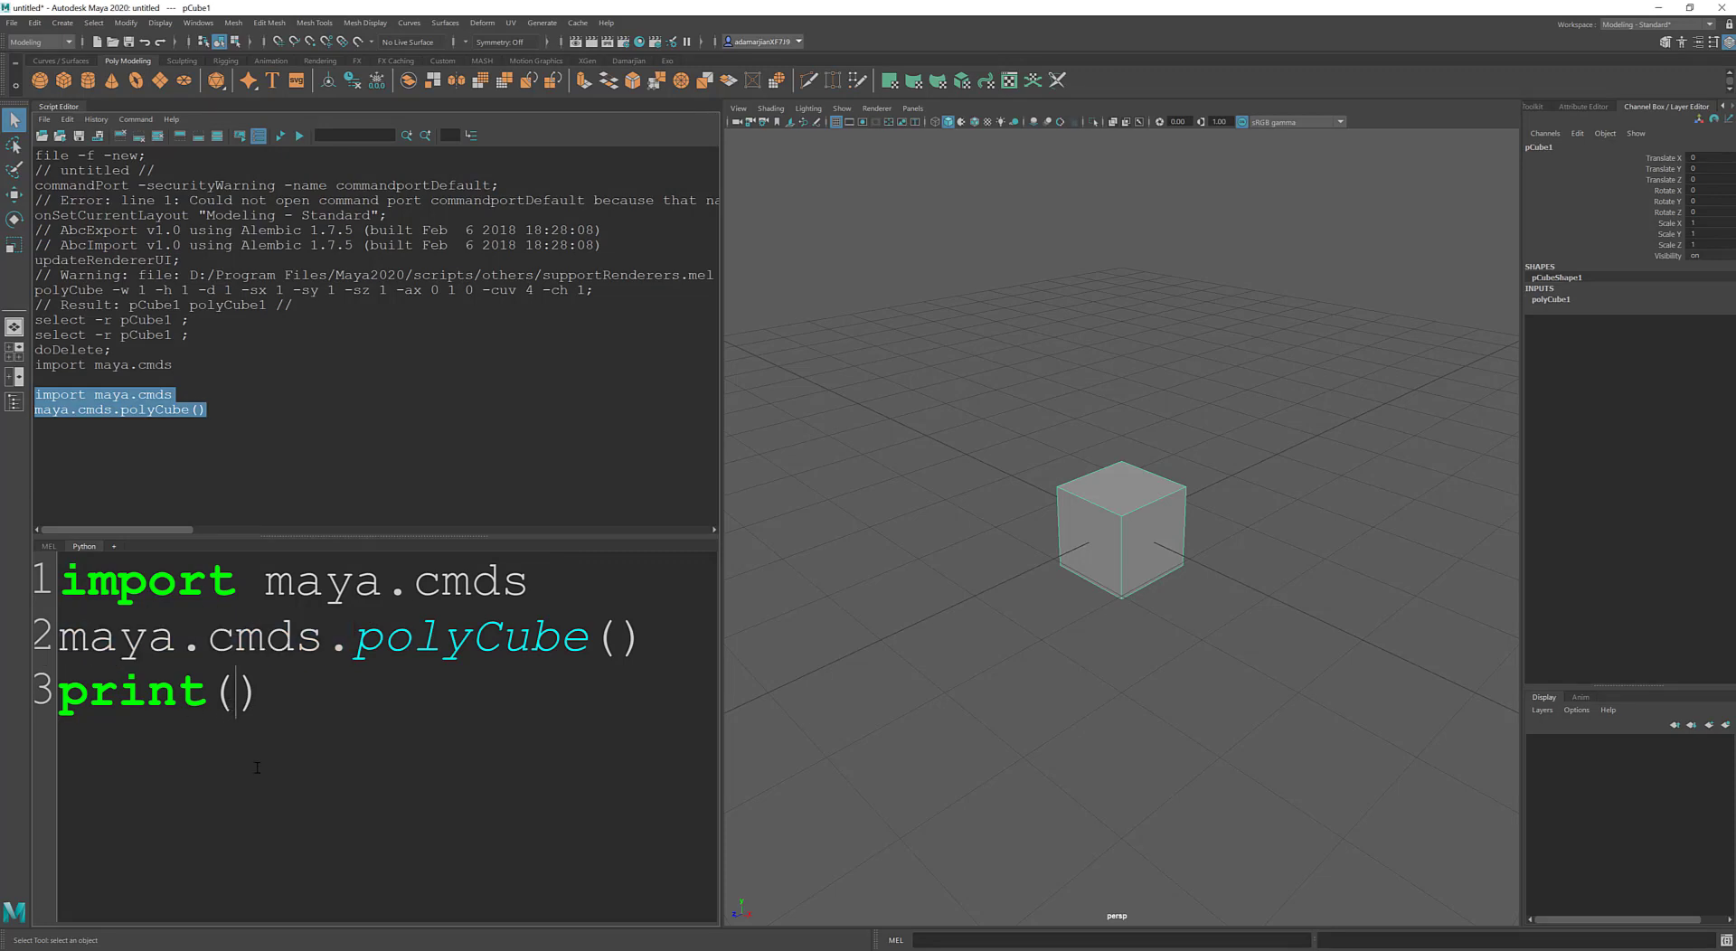
text(maya.cmds.)
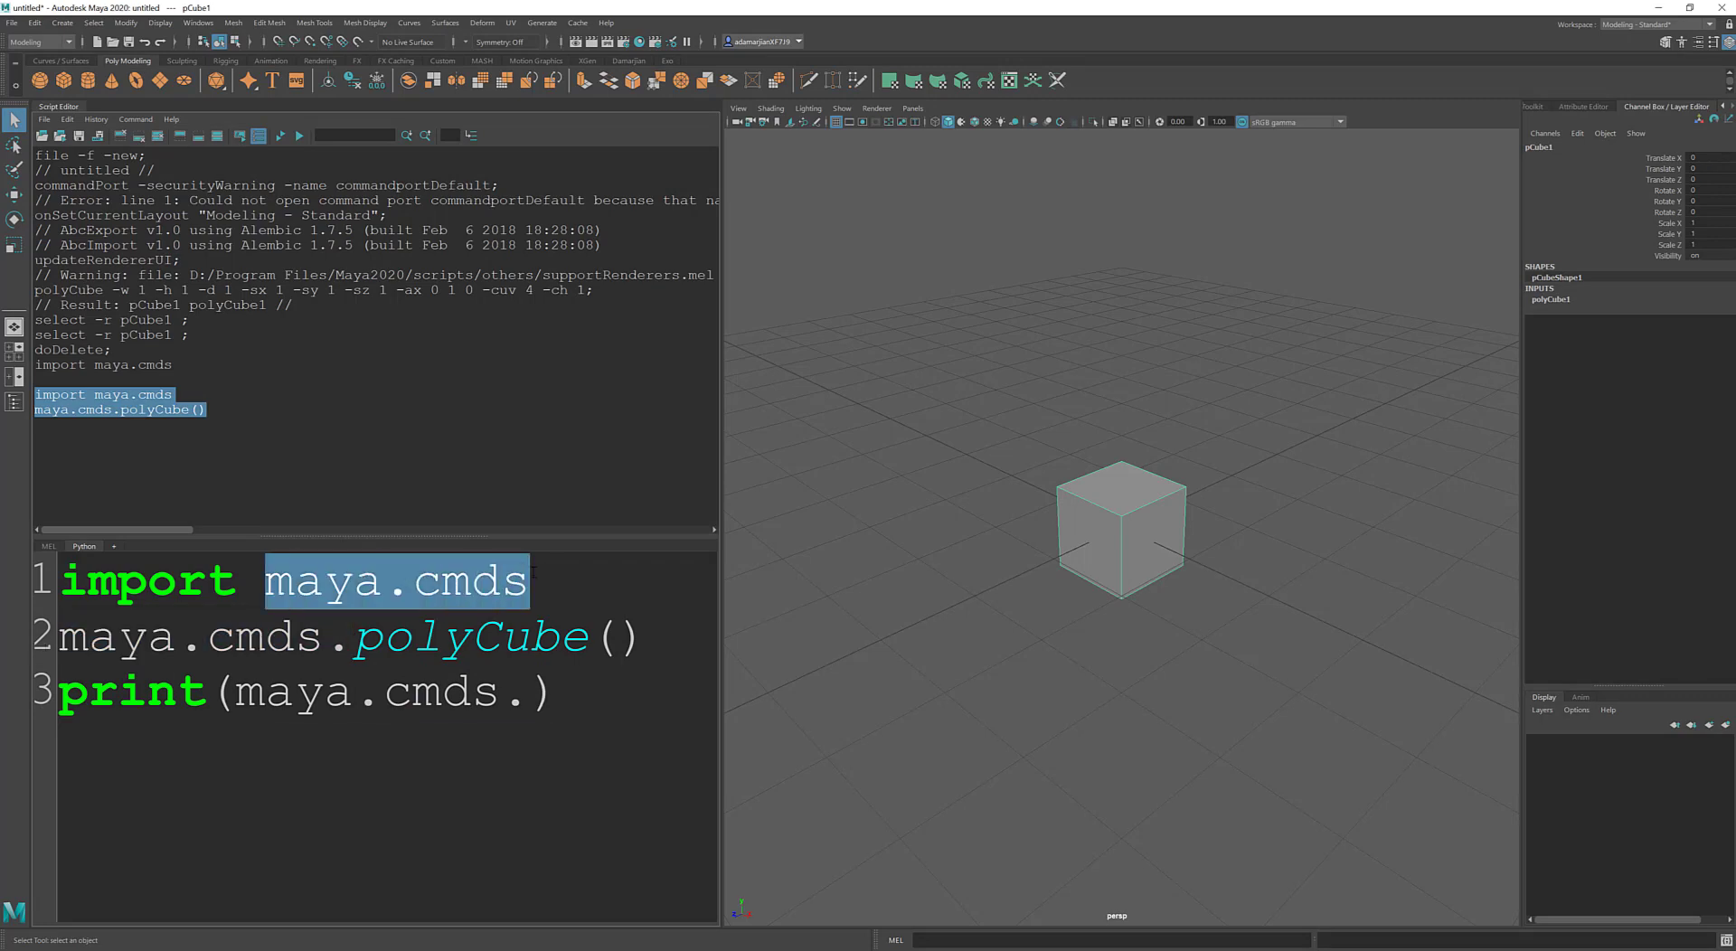
text(as :)
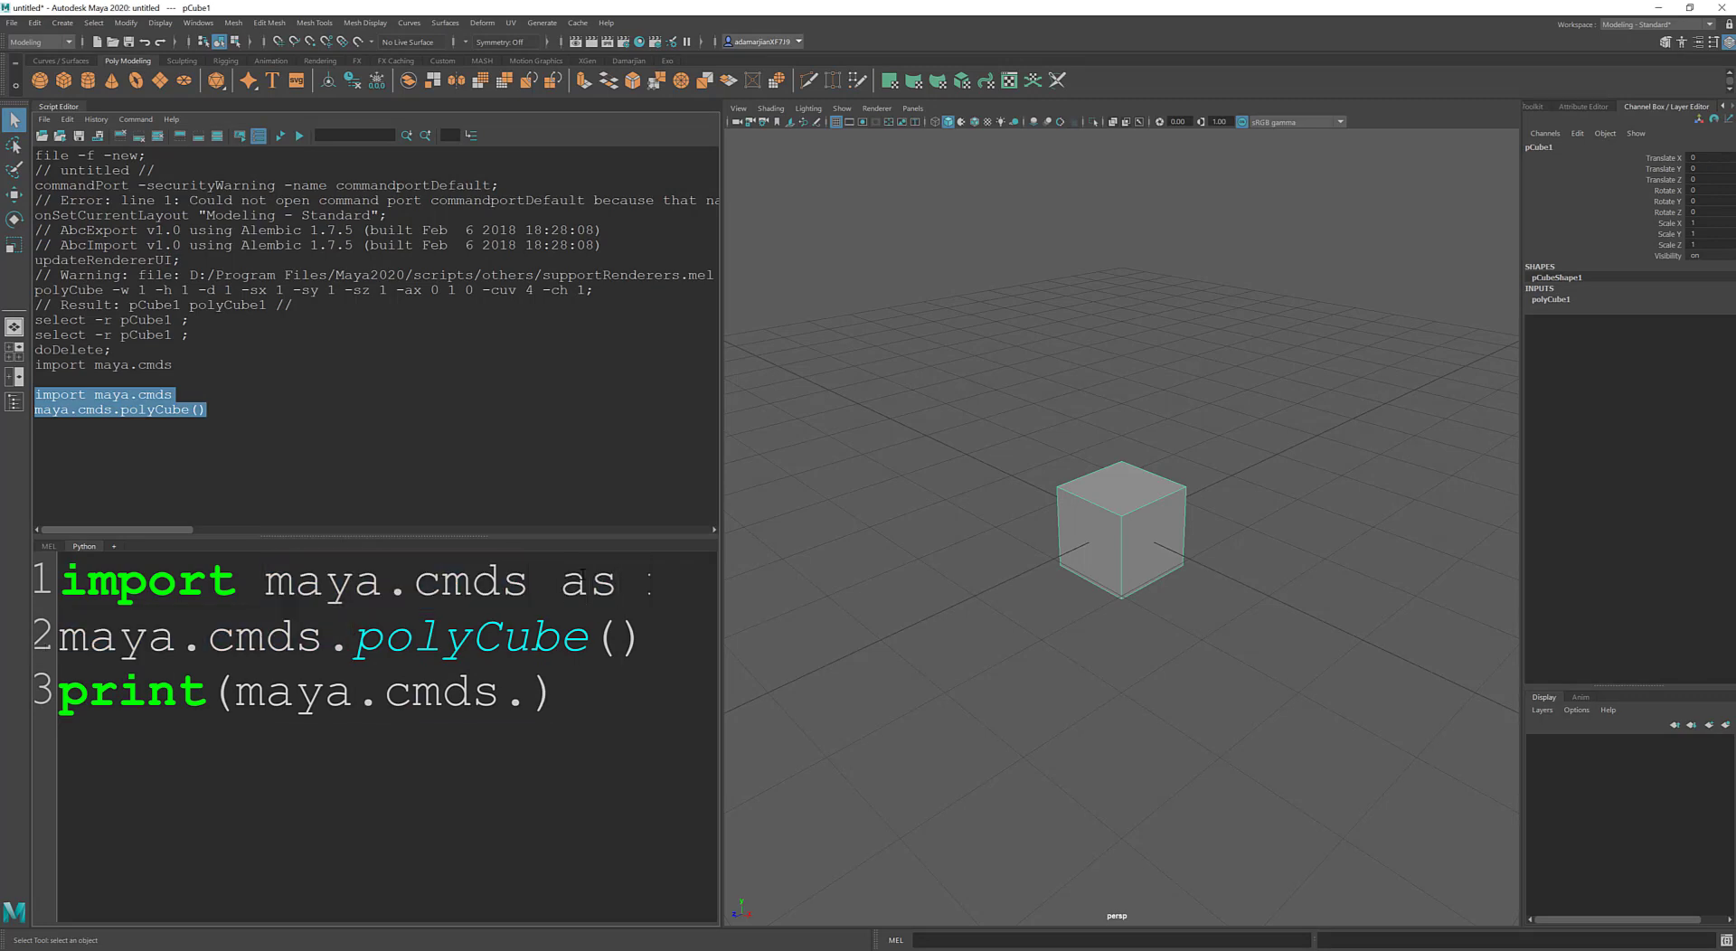
text(mc)
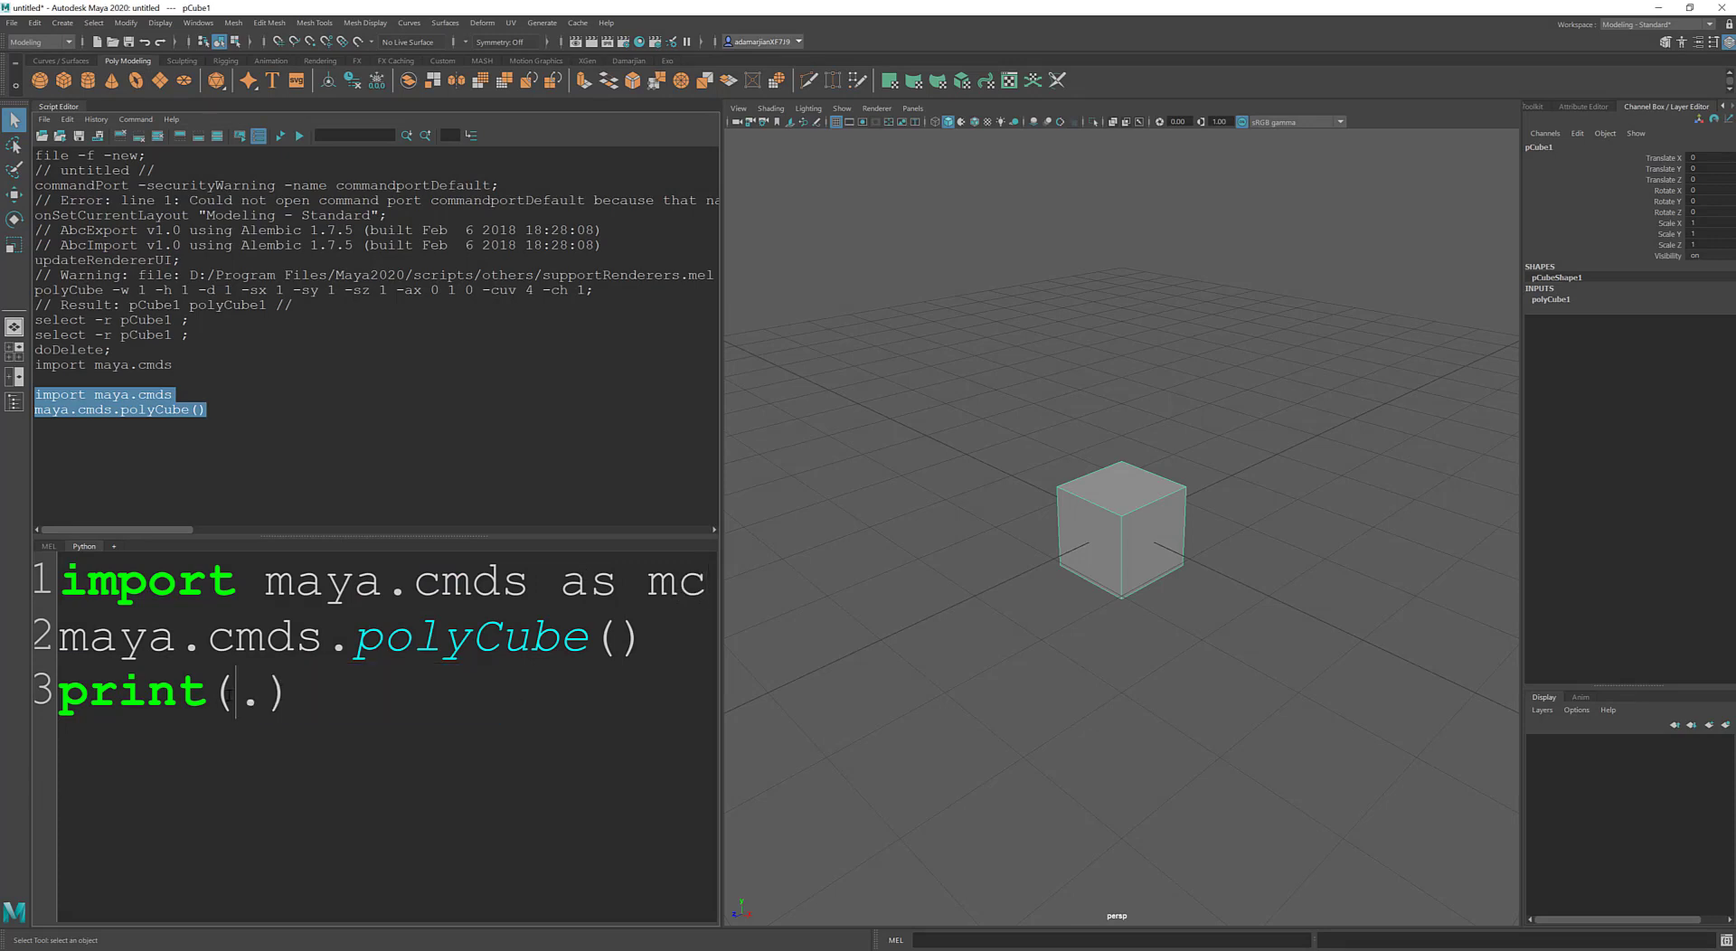
key(Backspace)
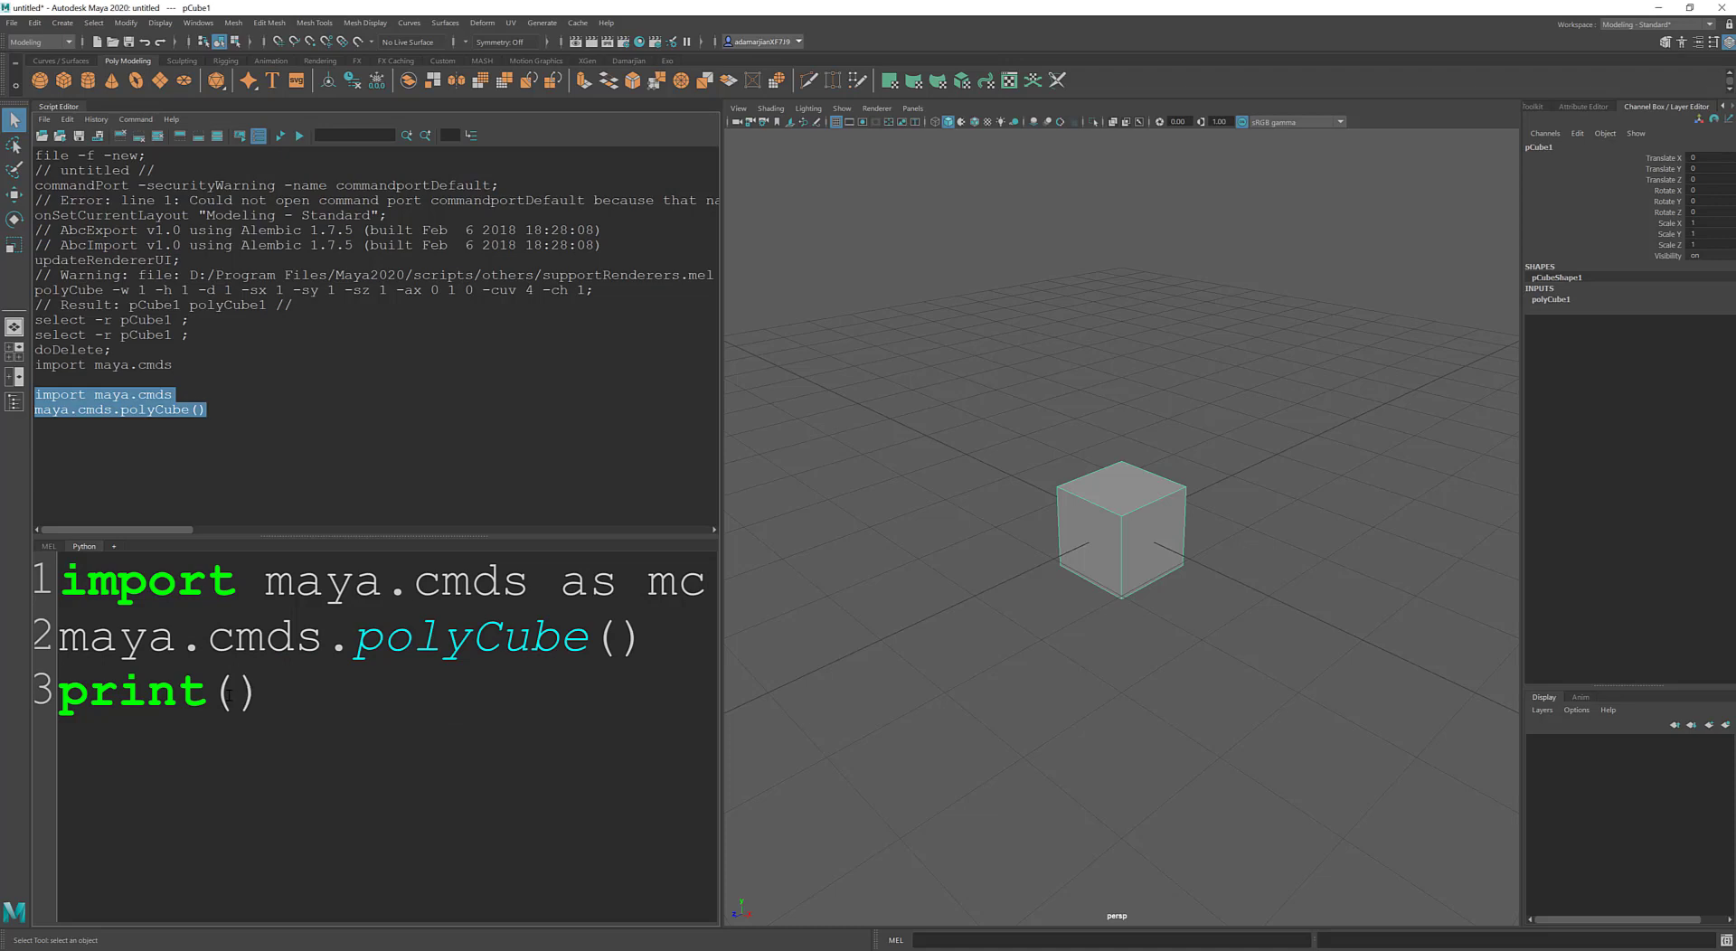
text(mc)
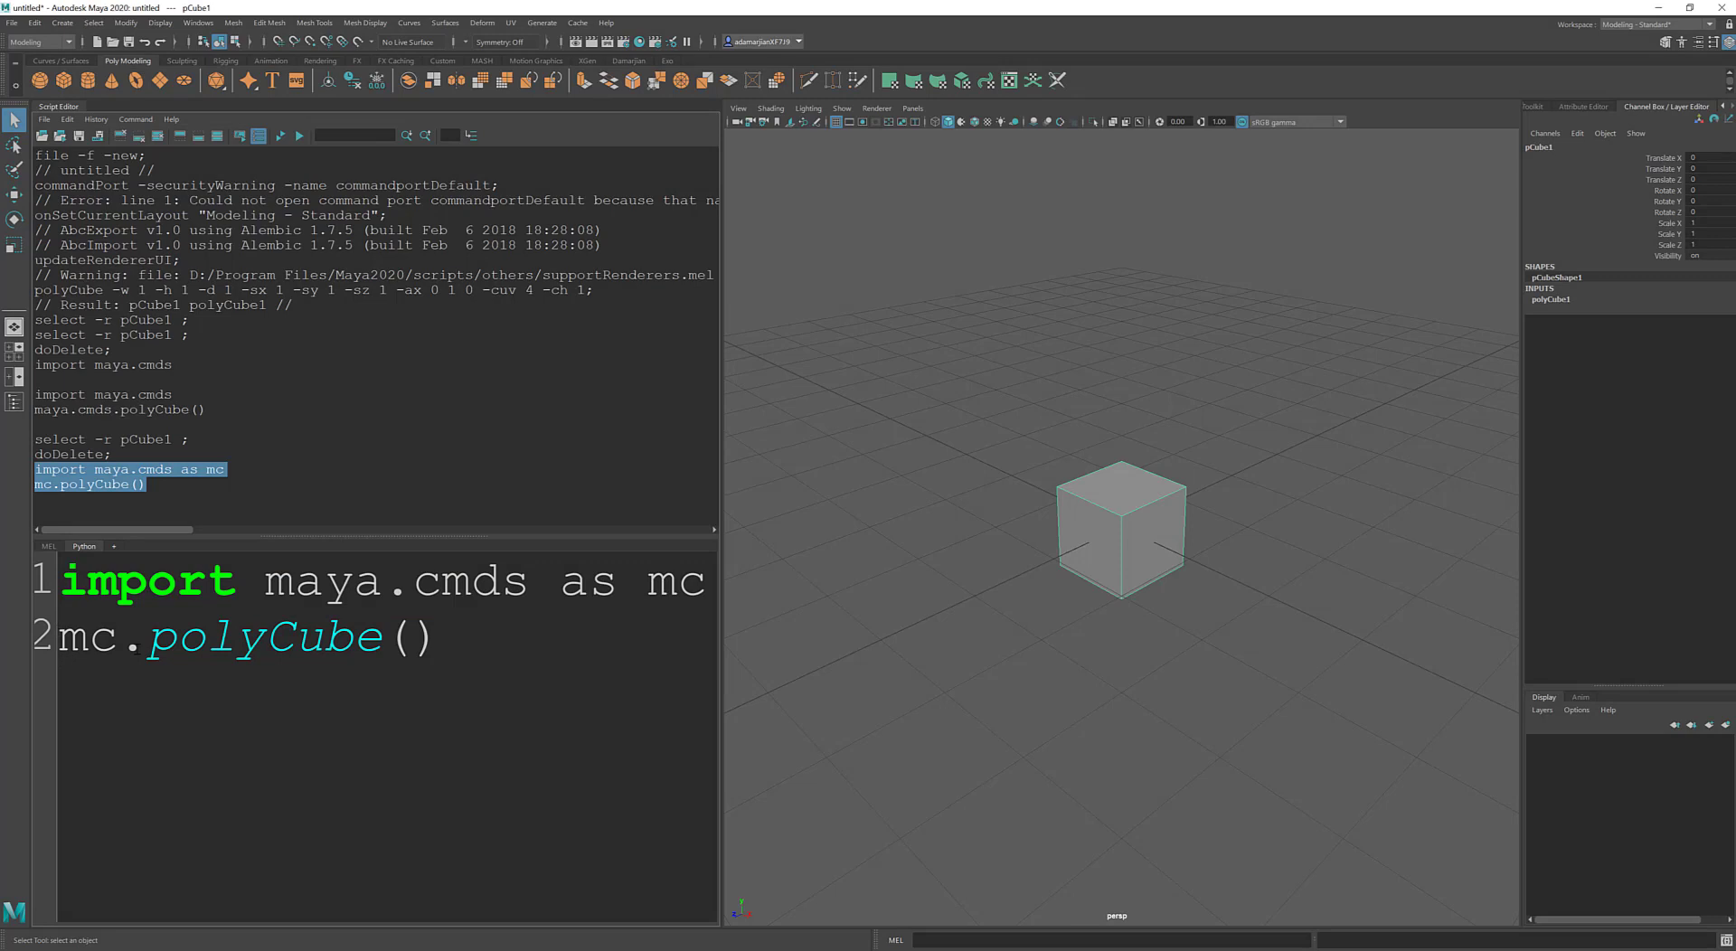
Step: Run print(mc.help('polyCube')) to list polyCube's flags in the history
text(print)
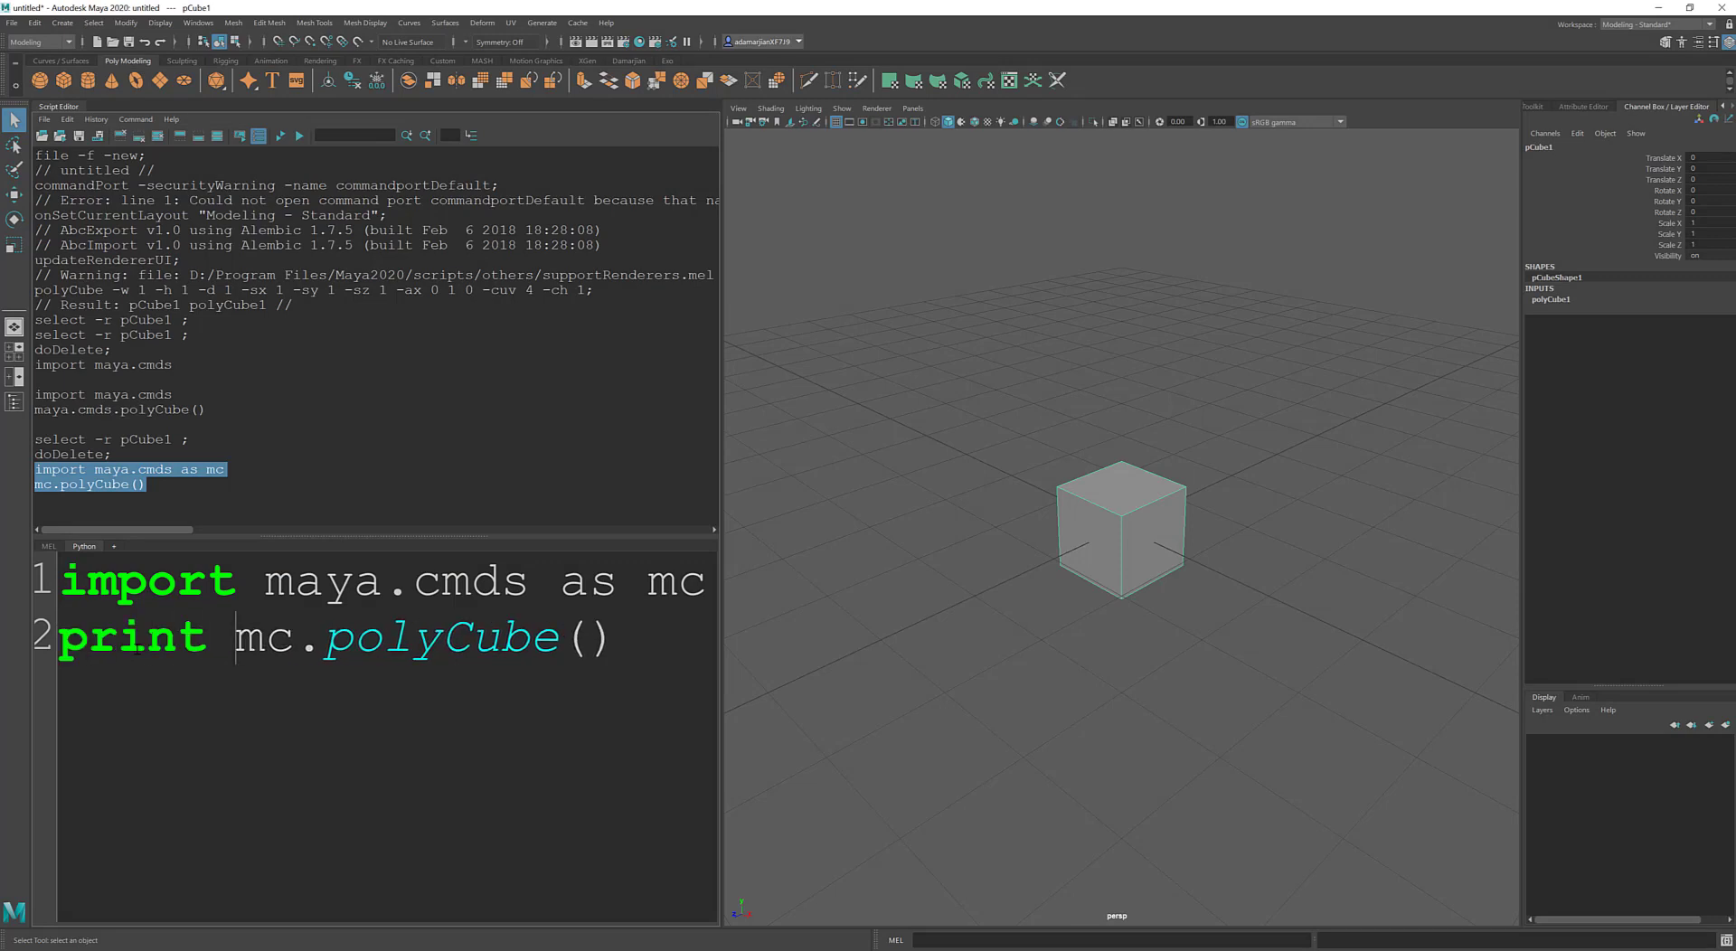
text(()
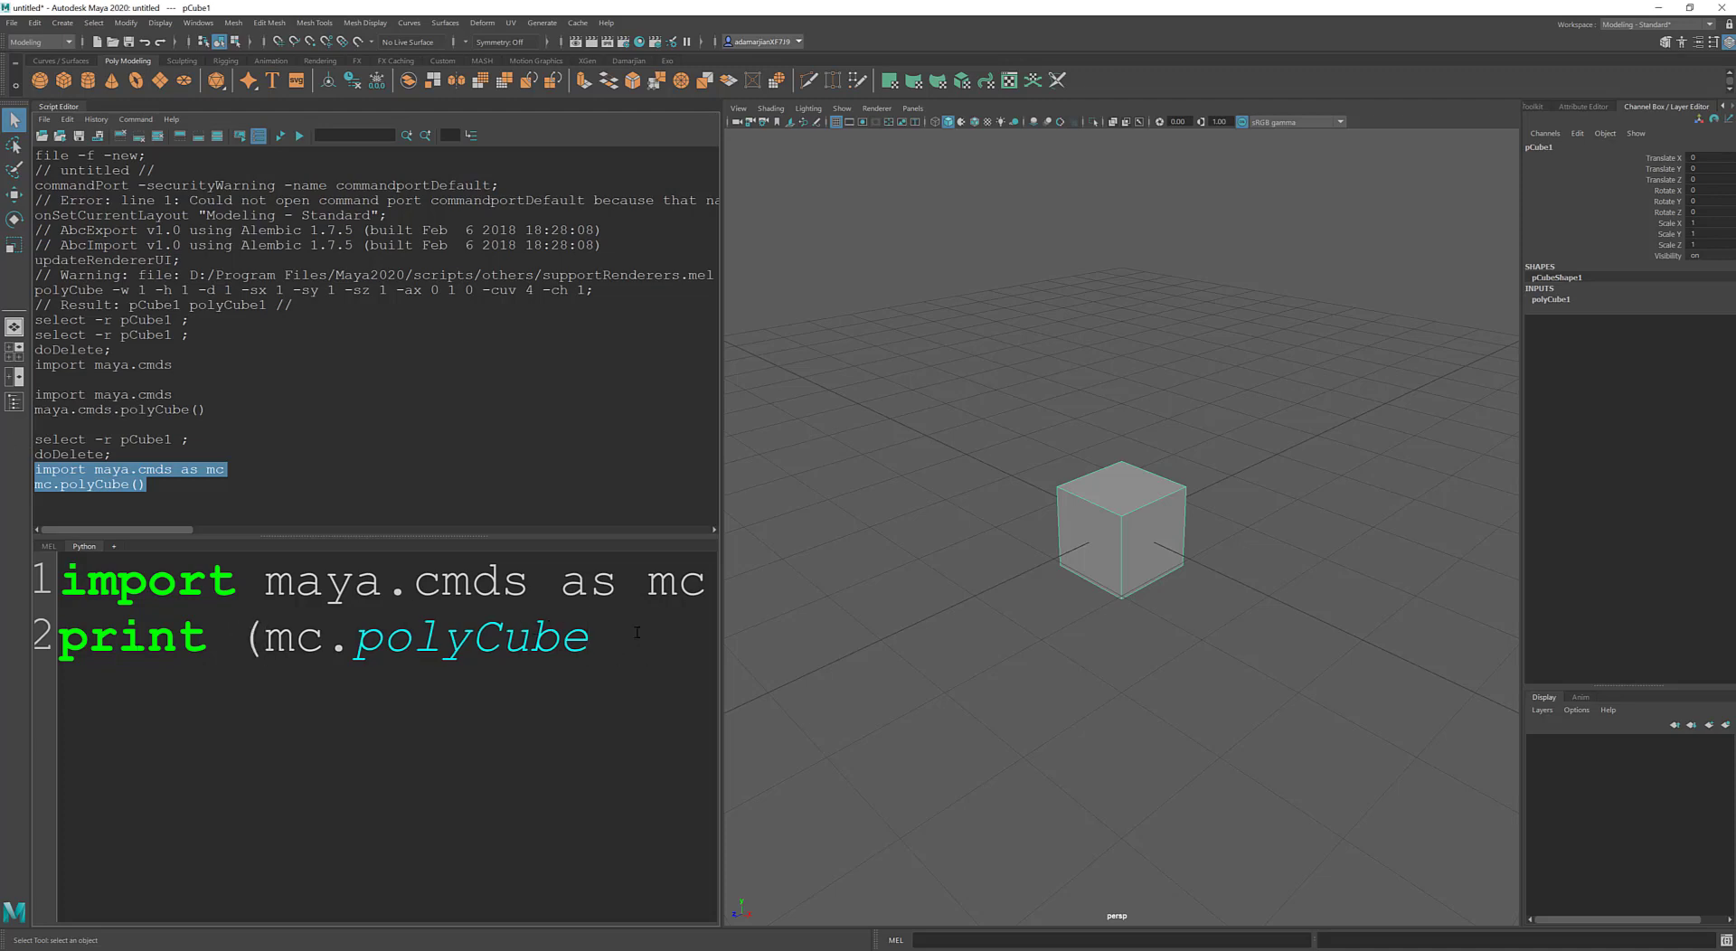
text())
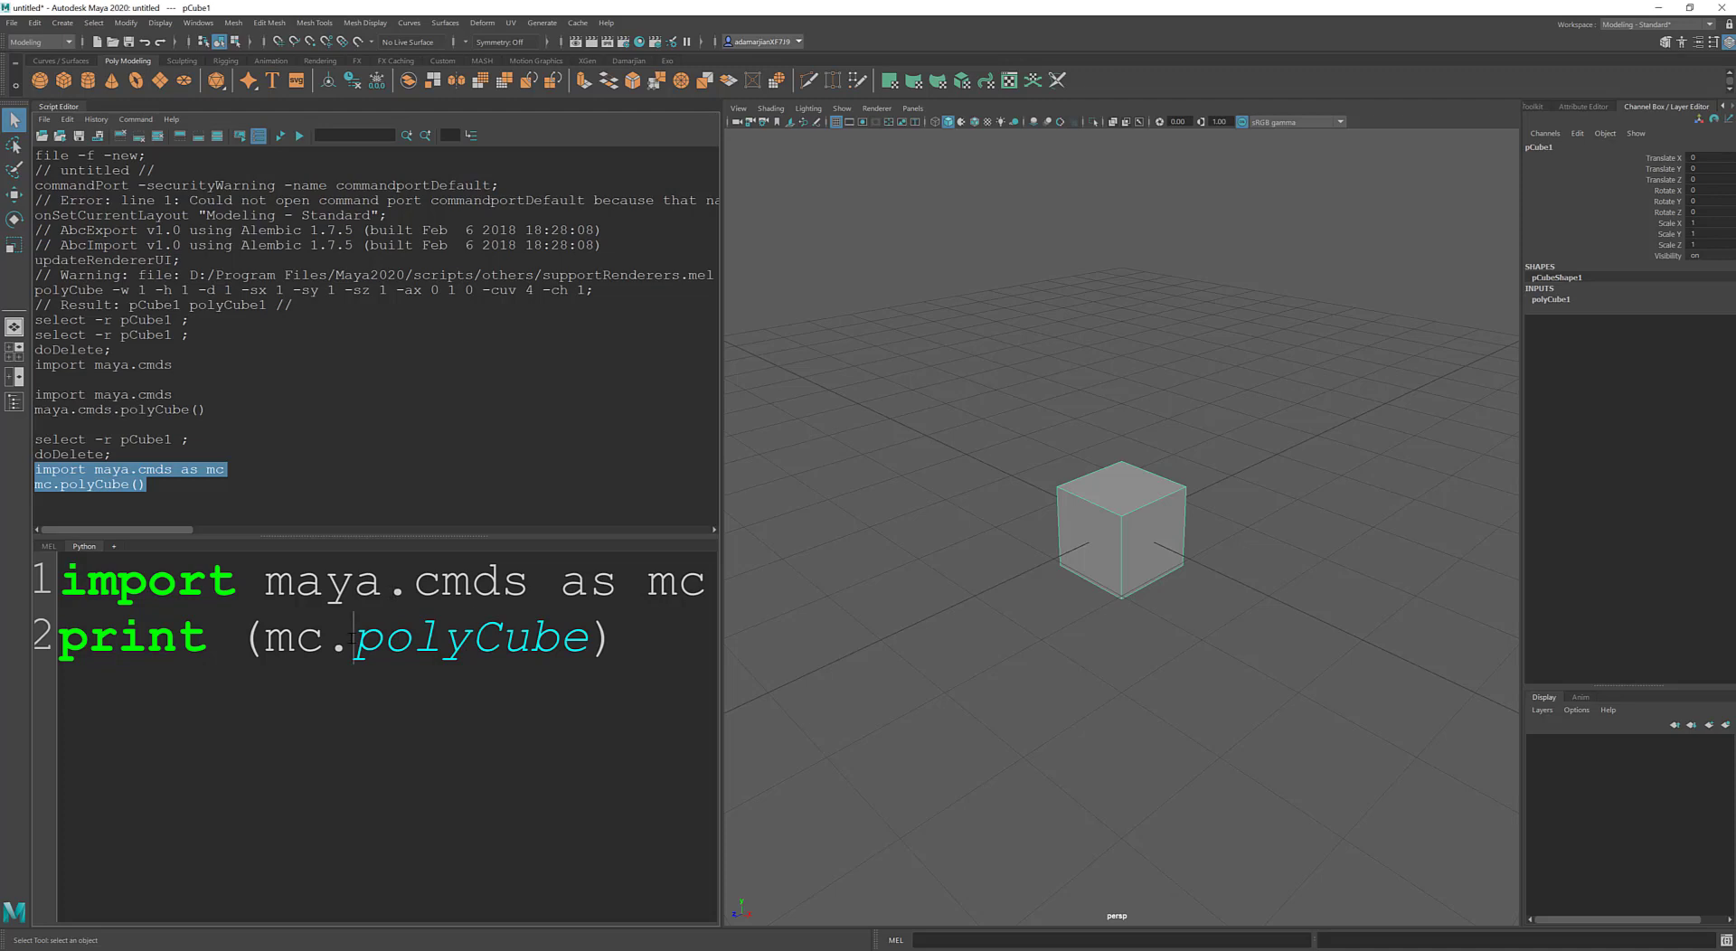
text(help()
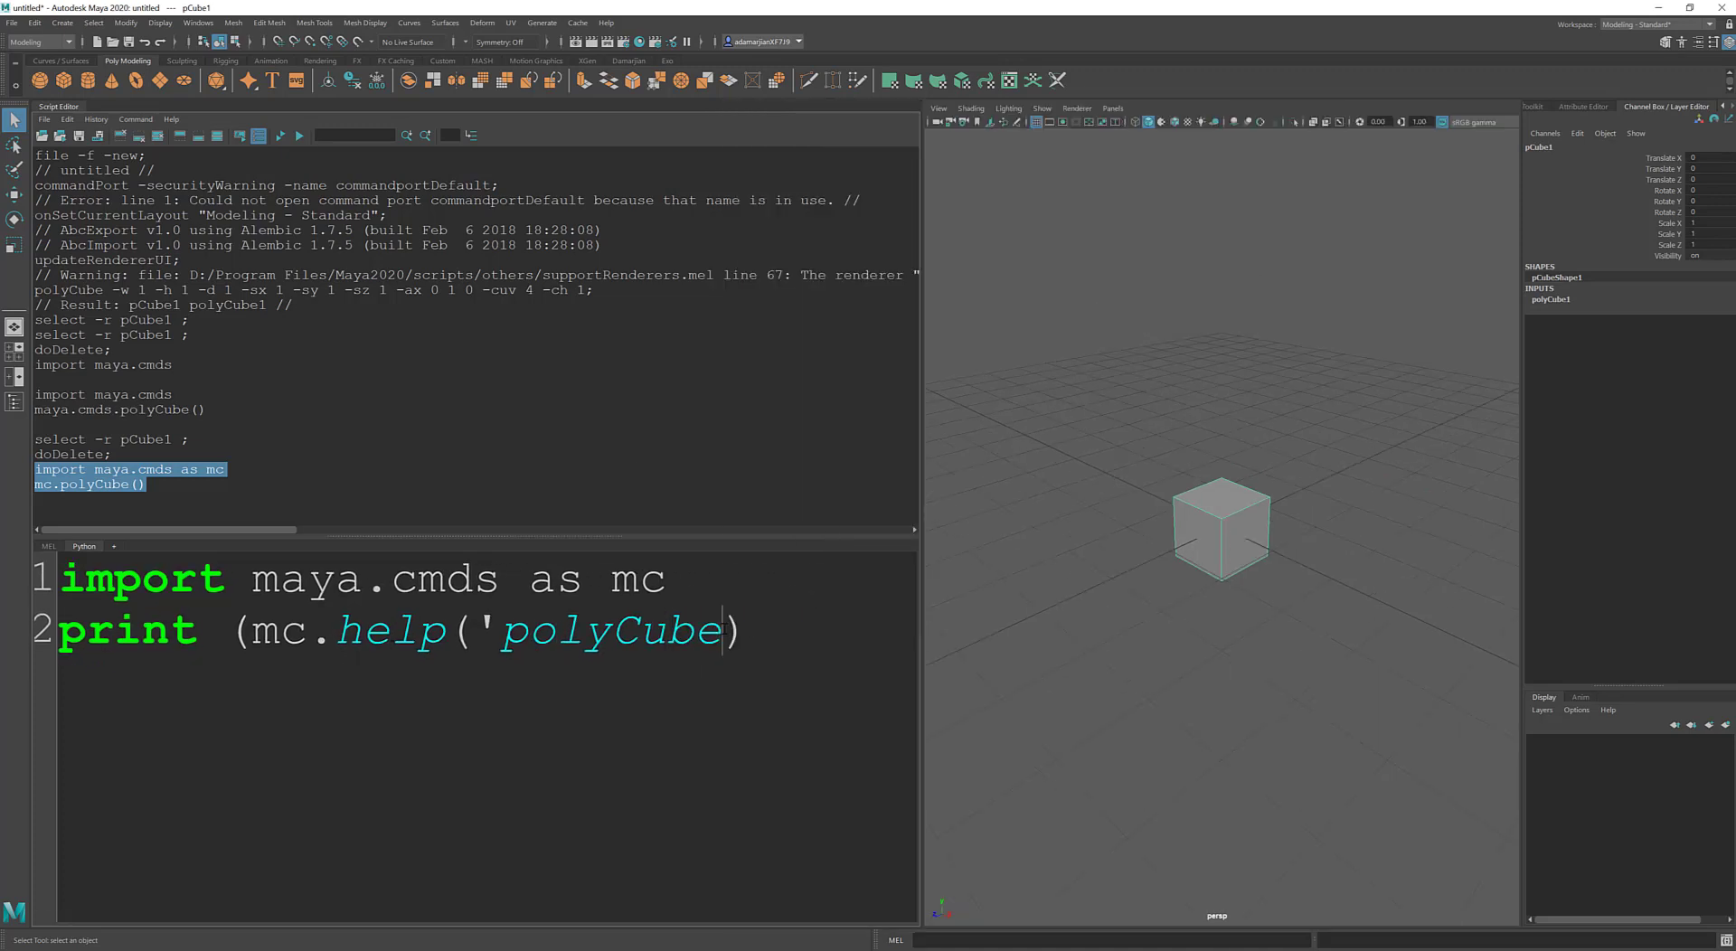
text(')
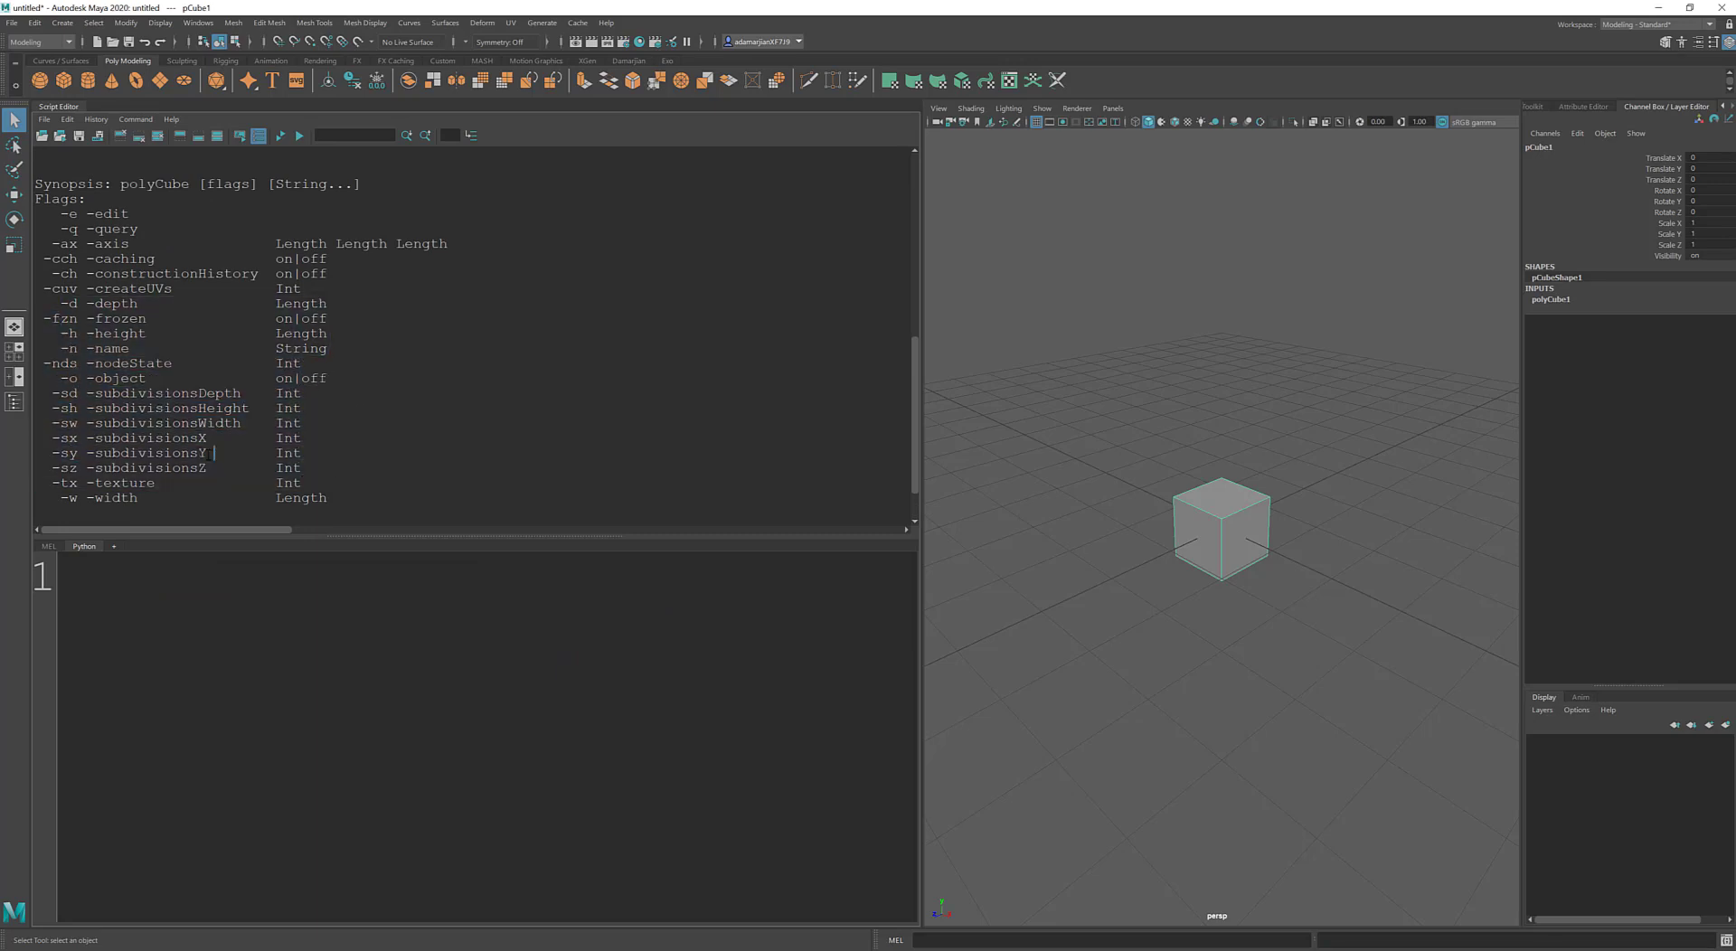
Step: Locate the subdivision flags in the help output and restore only the import line in the input
double_click(145, 506)
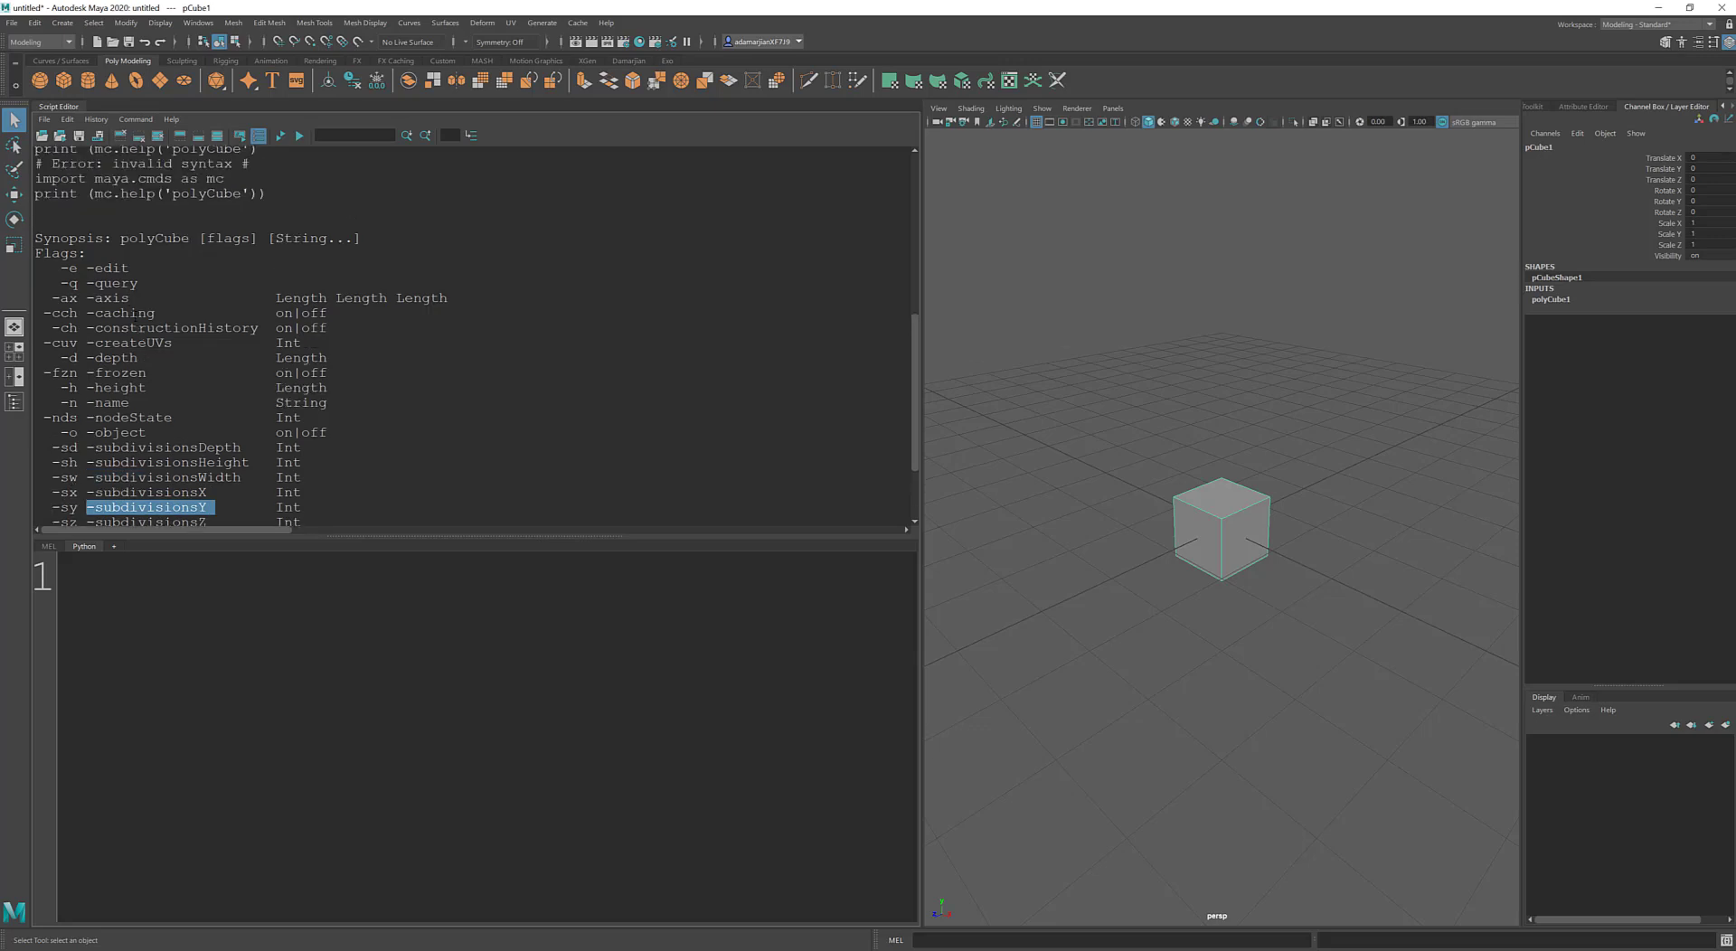
double_click(110, 267)
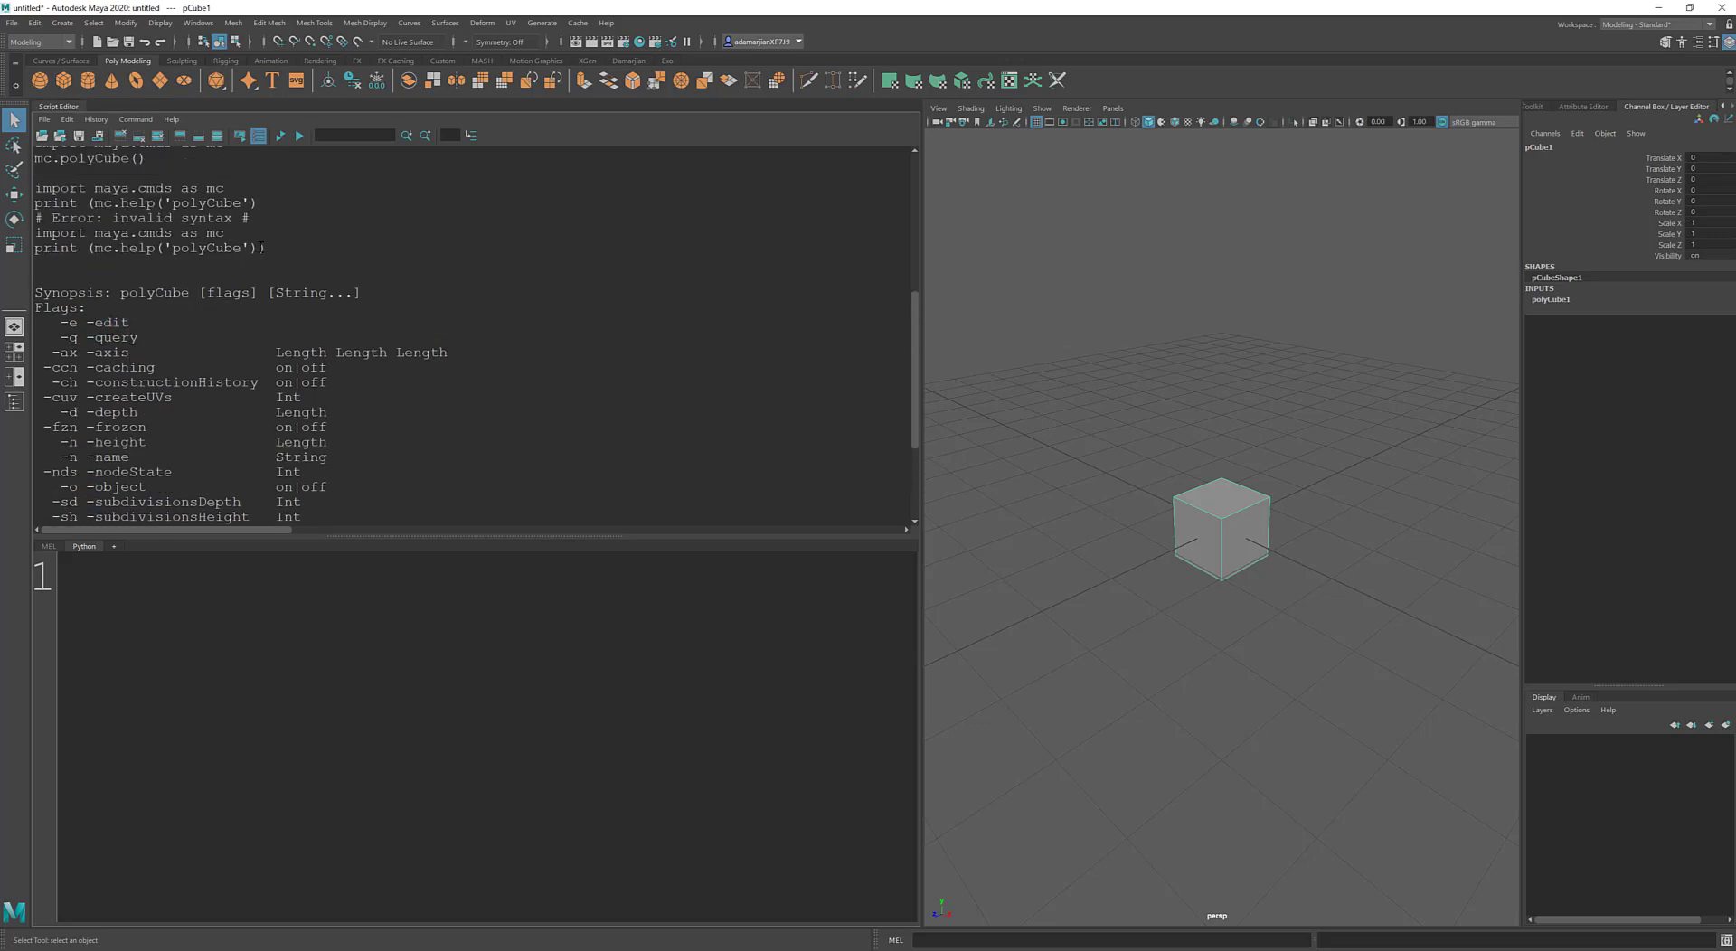
drag(38, 233, 266, 248)
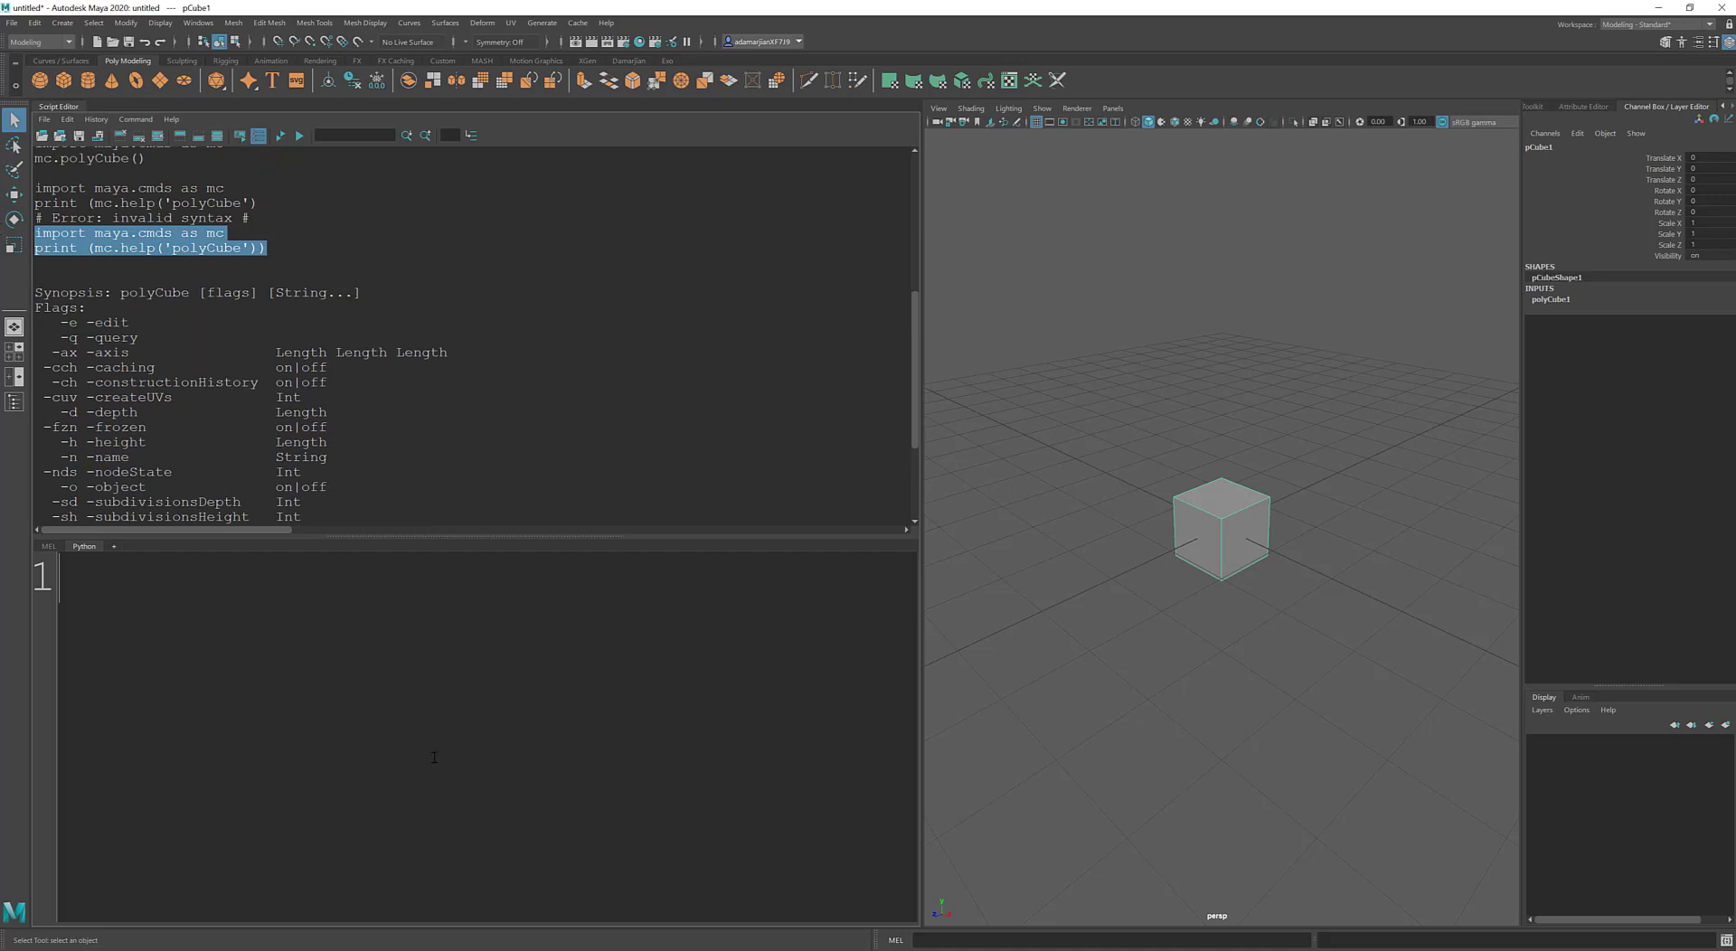
text(import maya.cmds as mc)
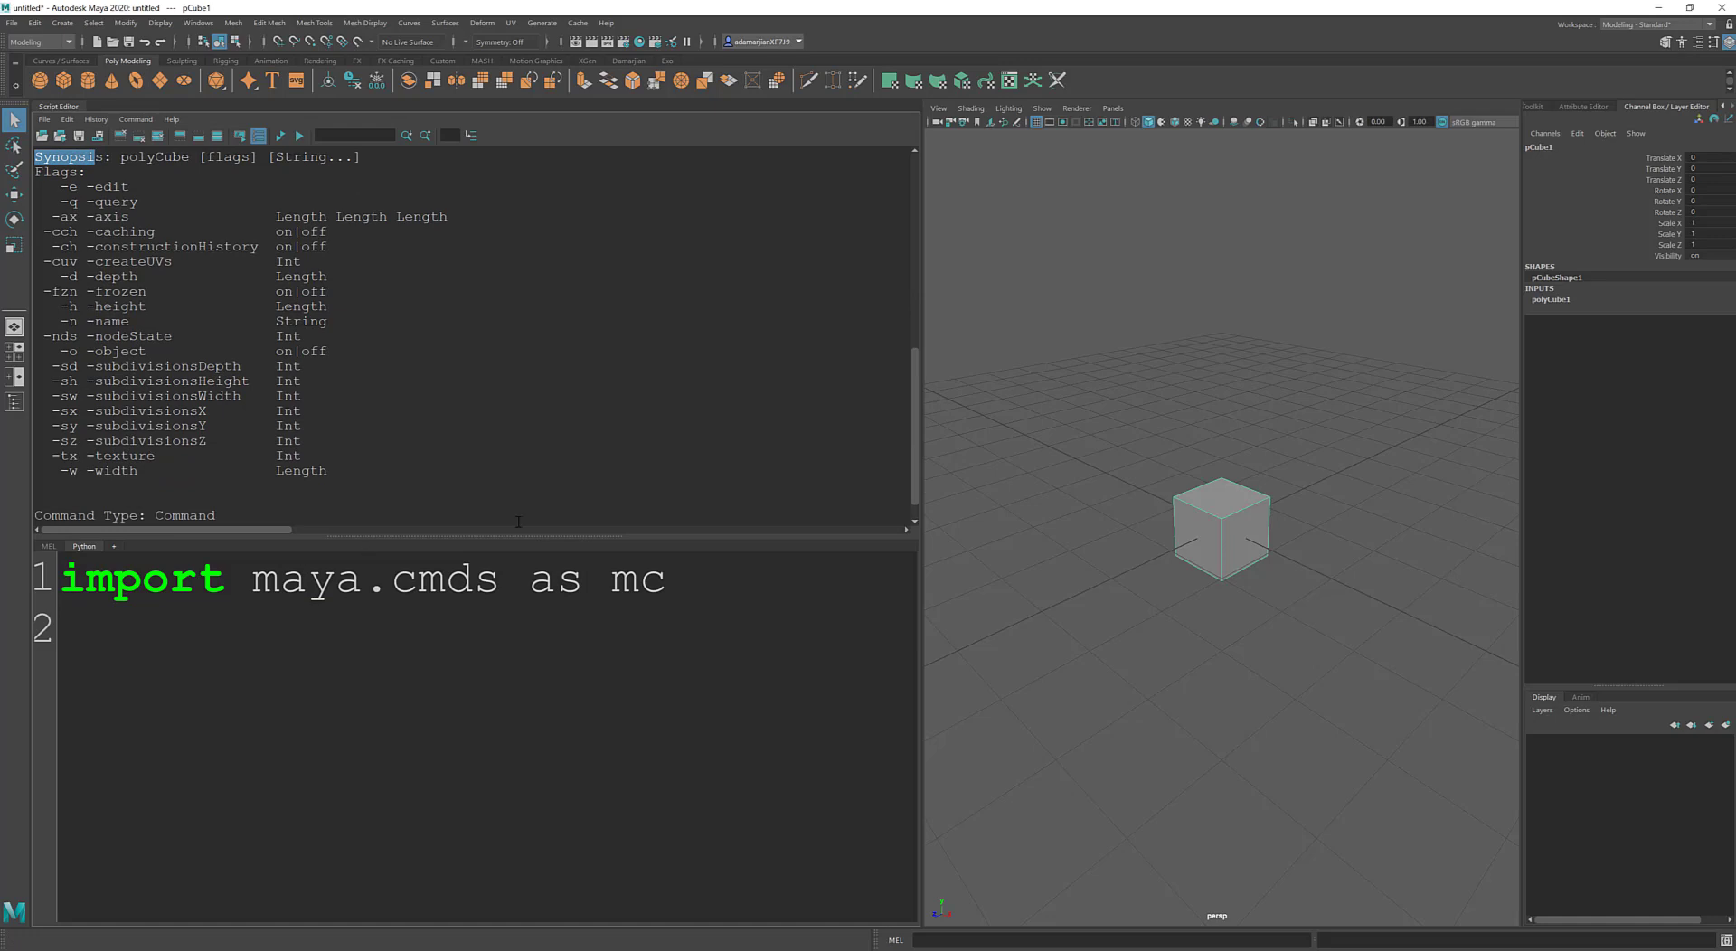
Step: Start a call mc.polyCube(edit = True using the edit flag from the help text
double_click(638, 579)
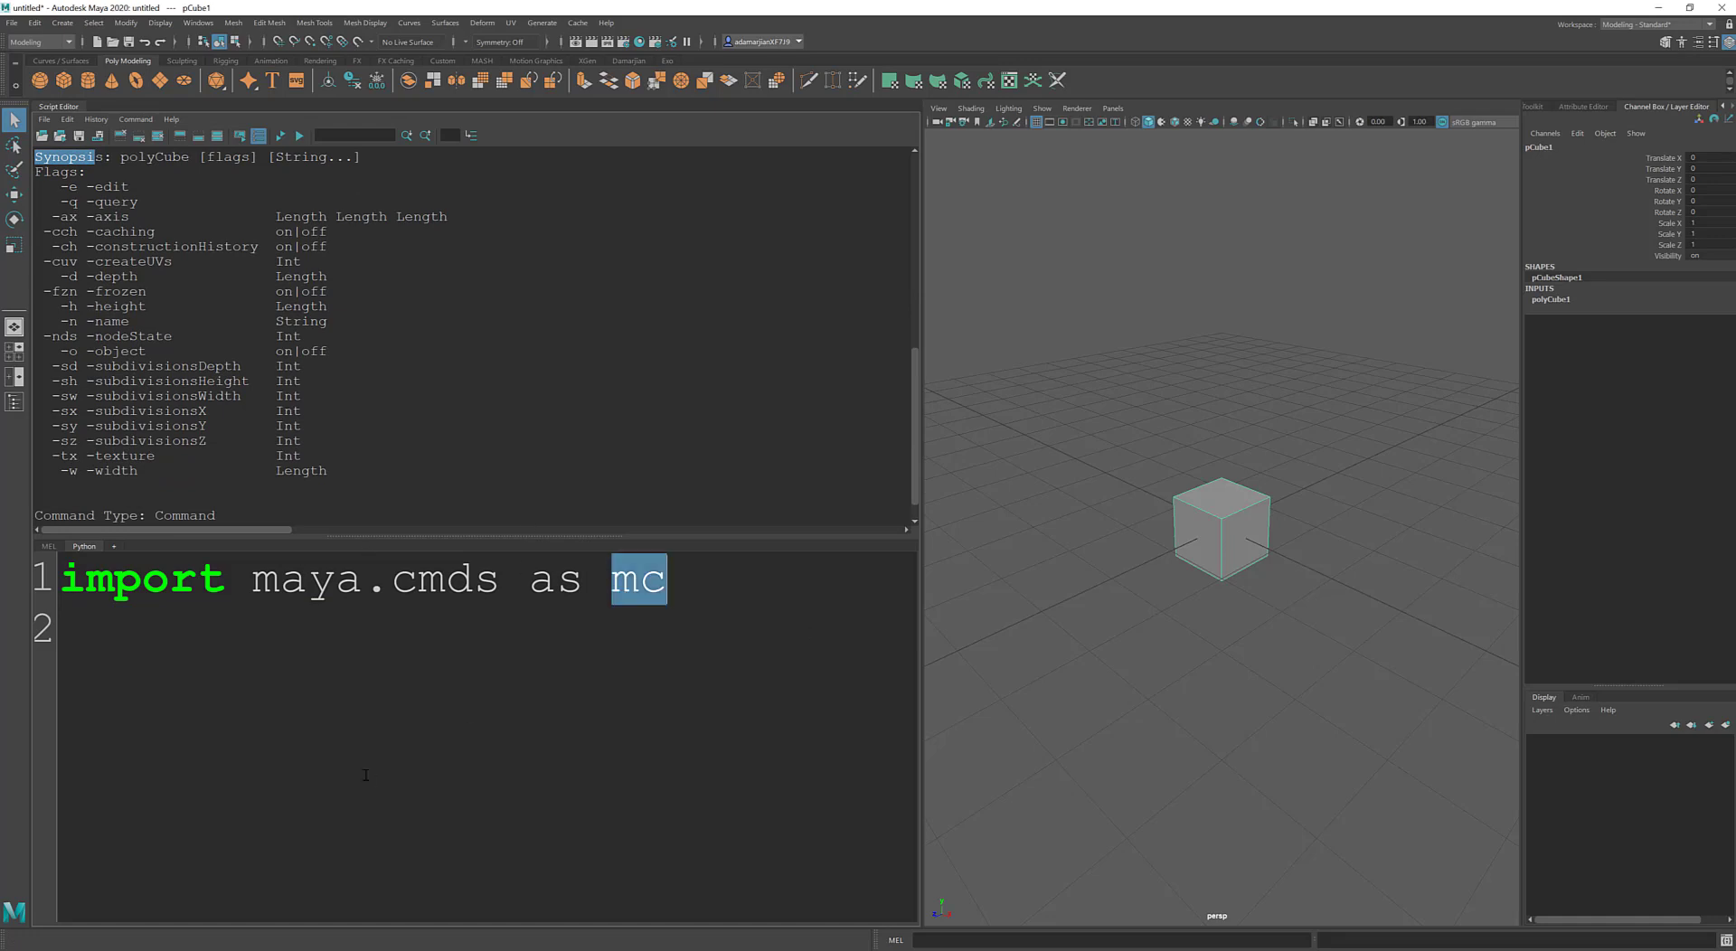
text(mc.)
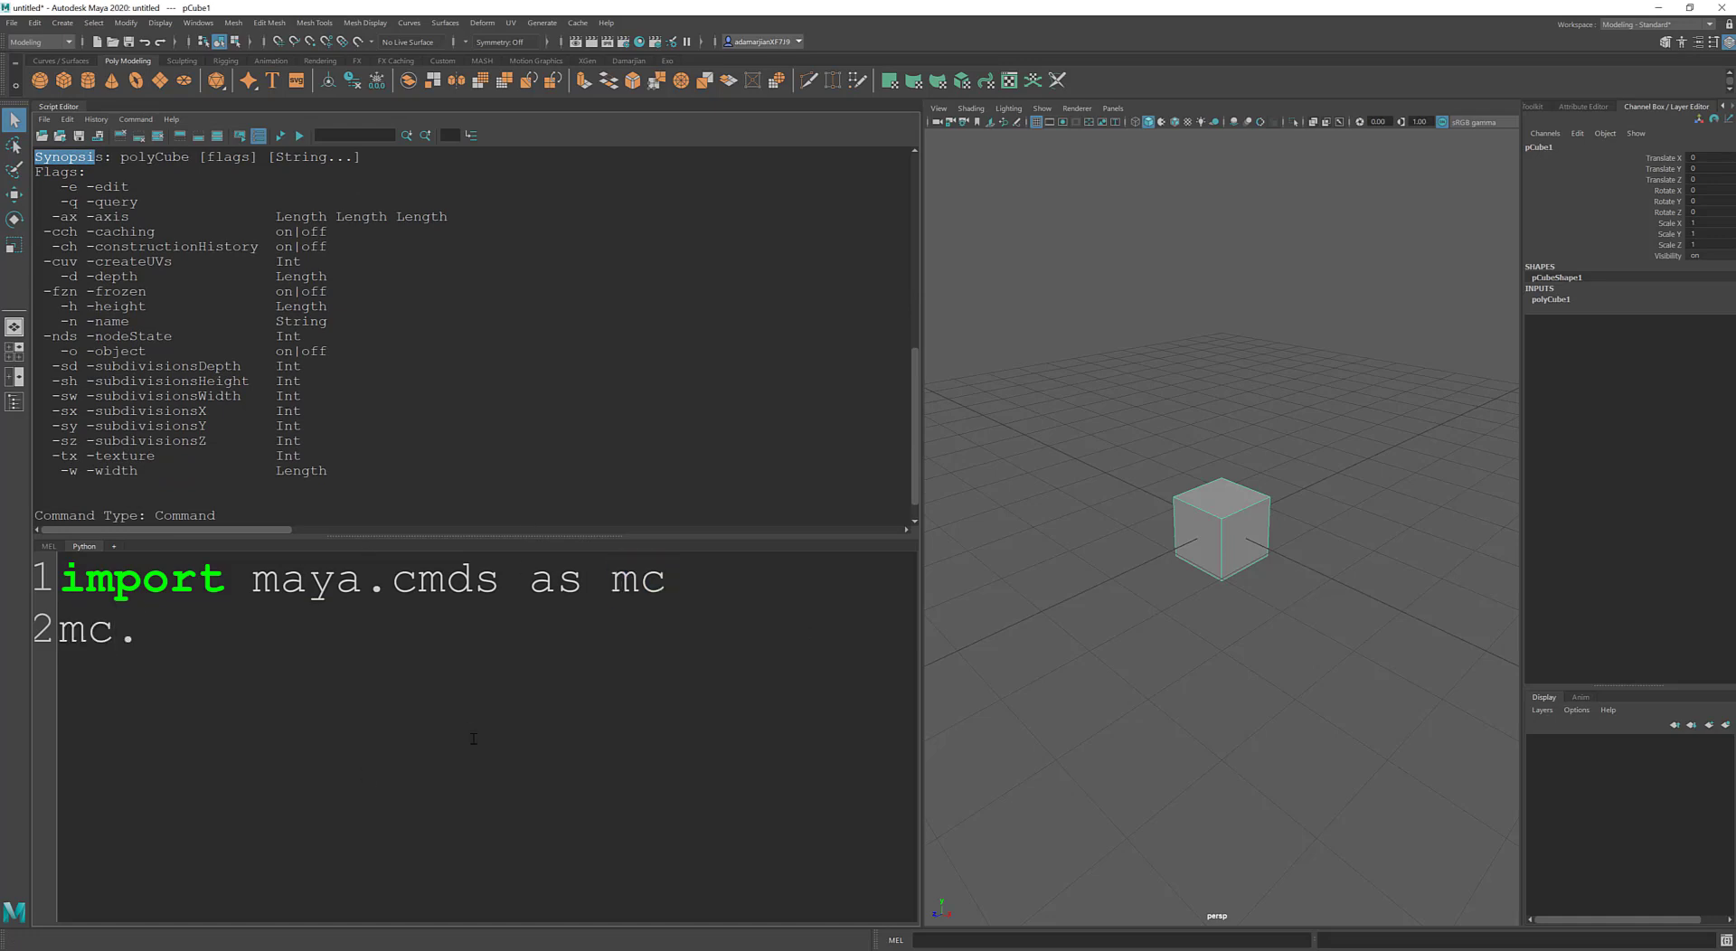
text(po)
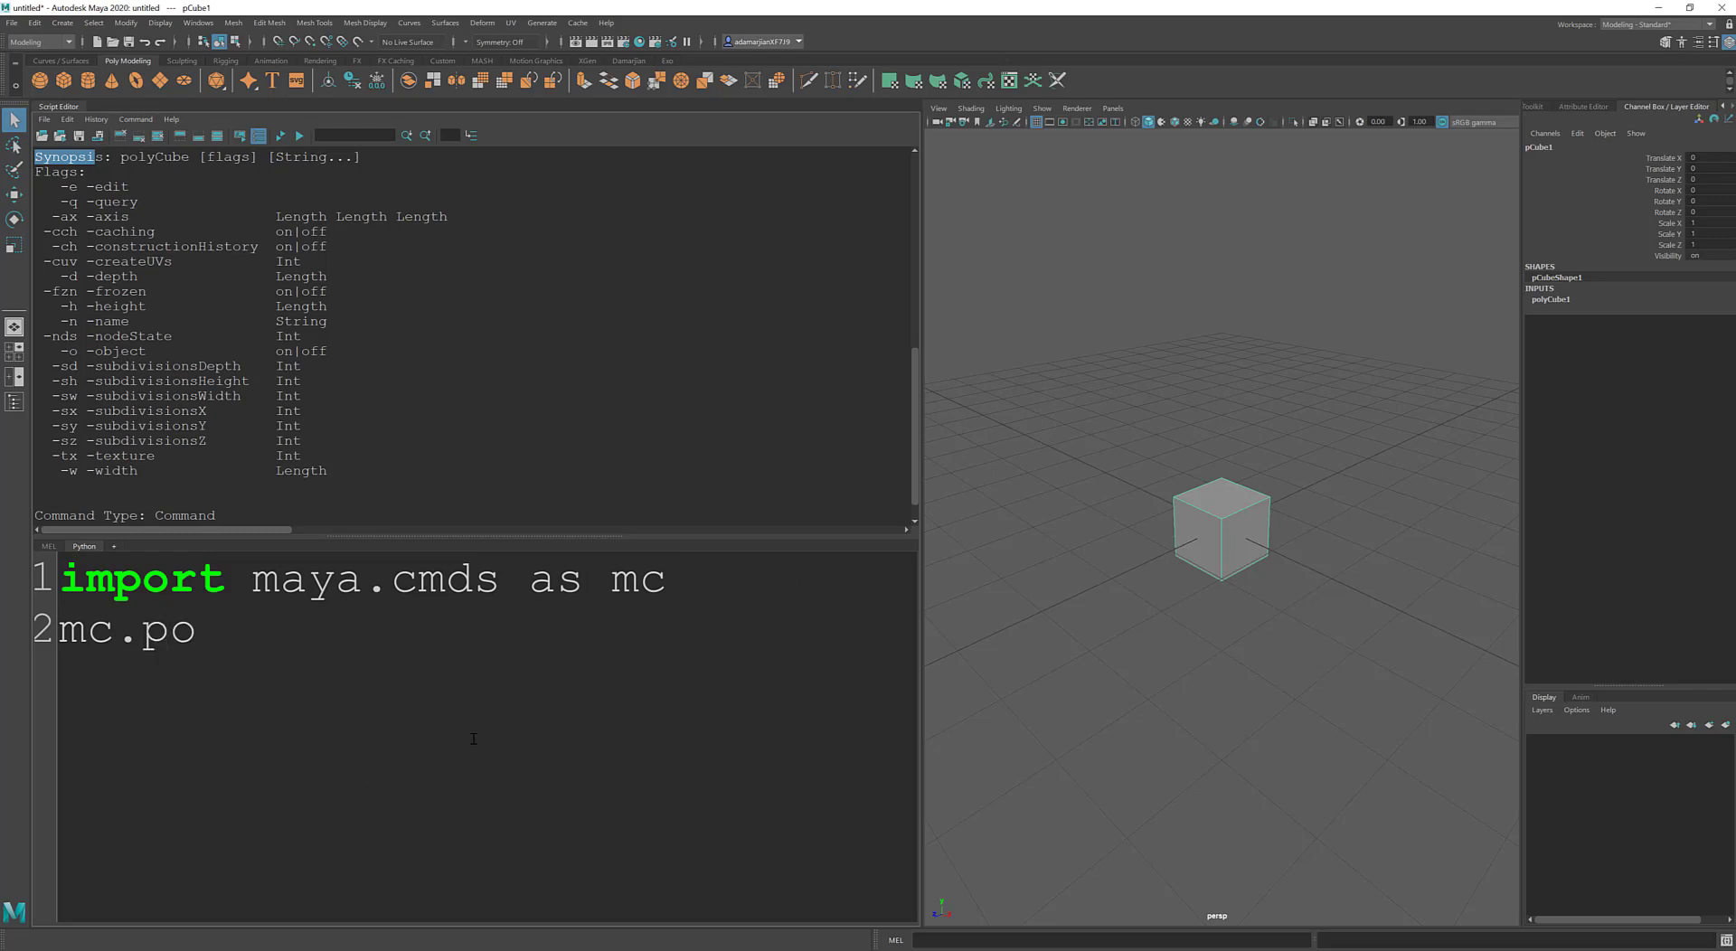
text(lyCube()
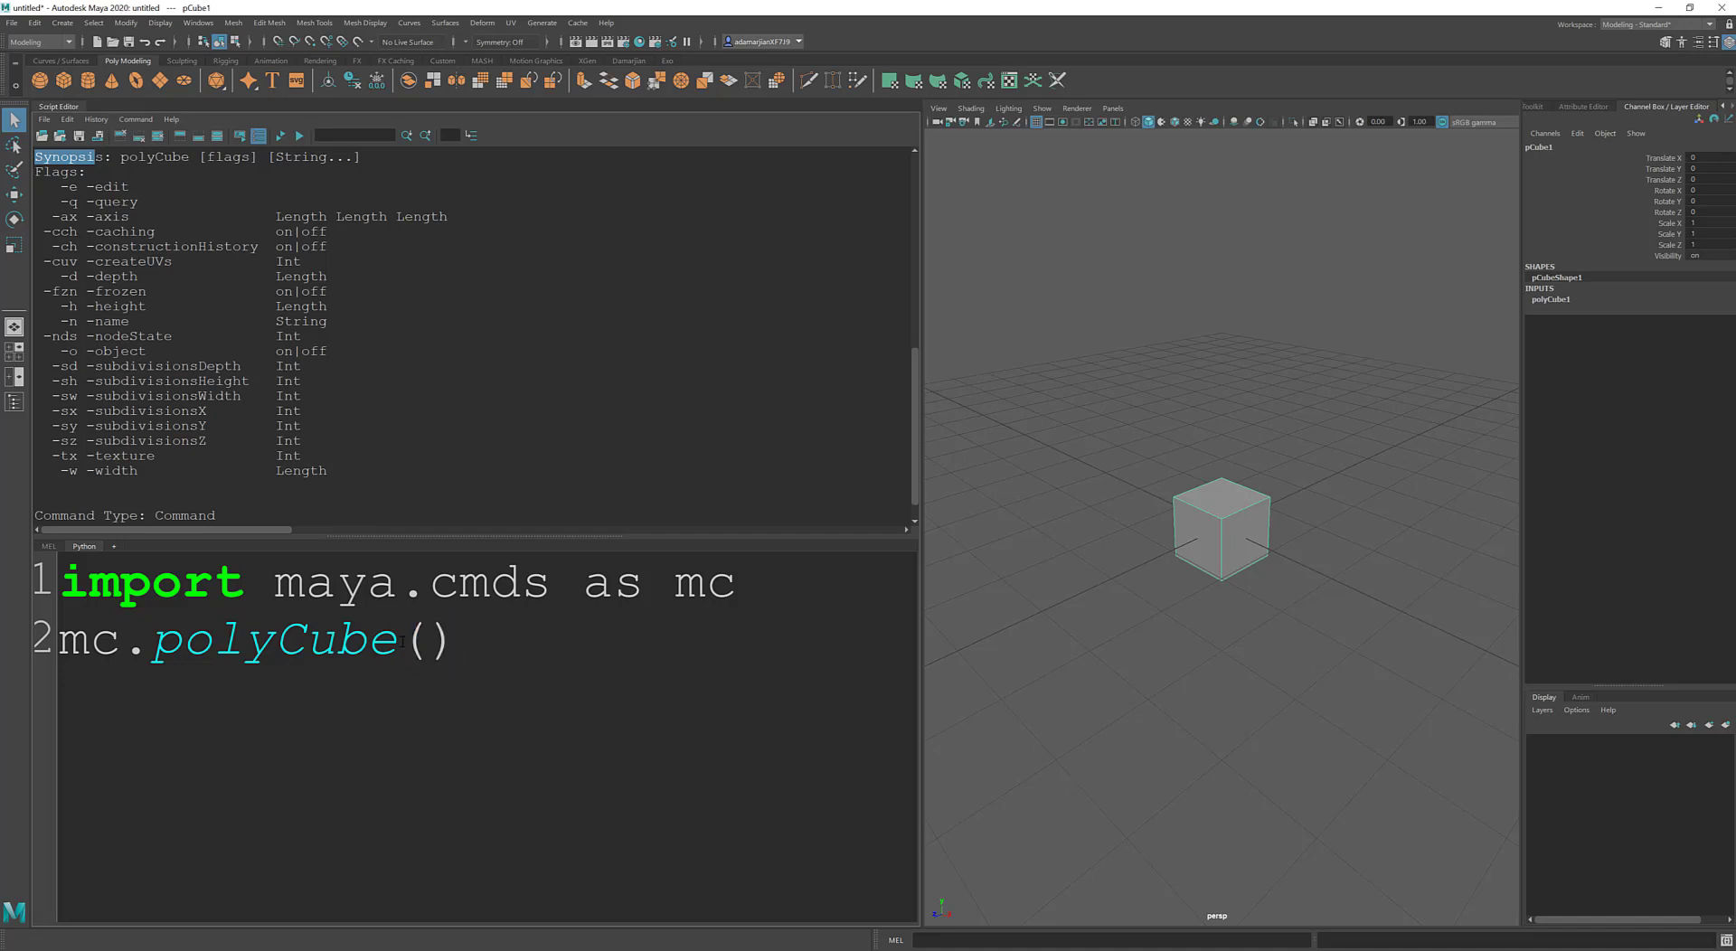
double_click(425, 640)
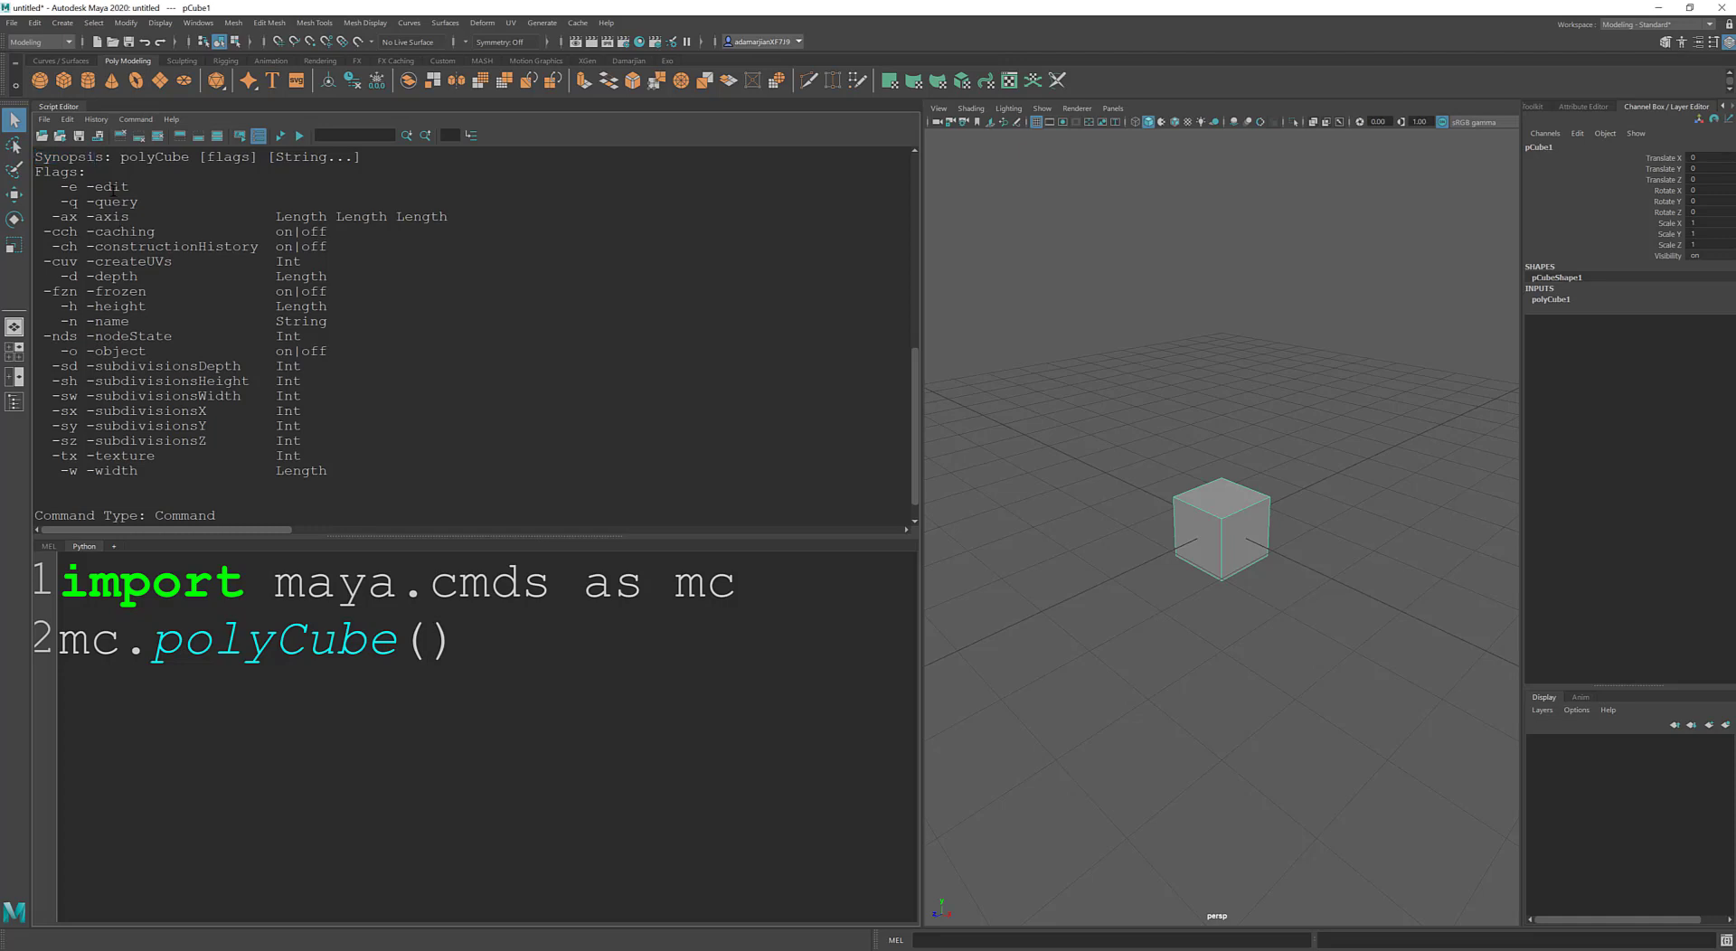
text(edit)
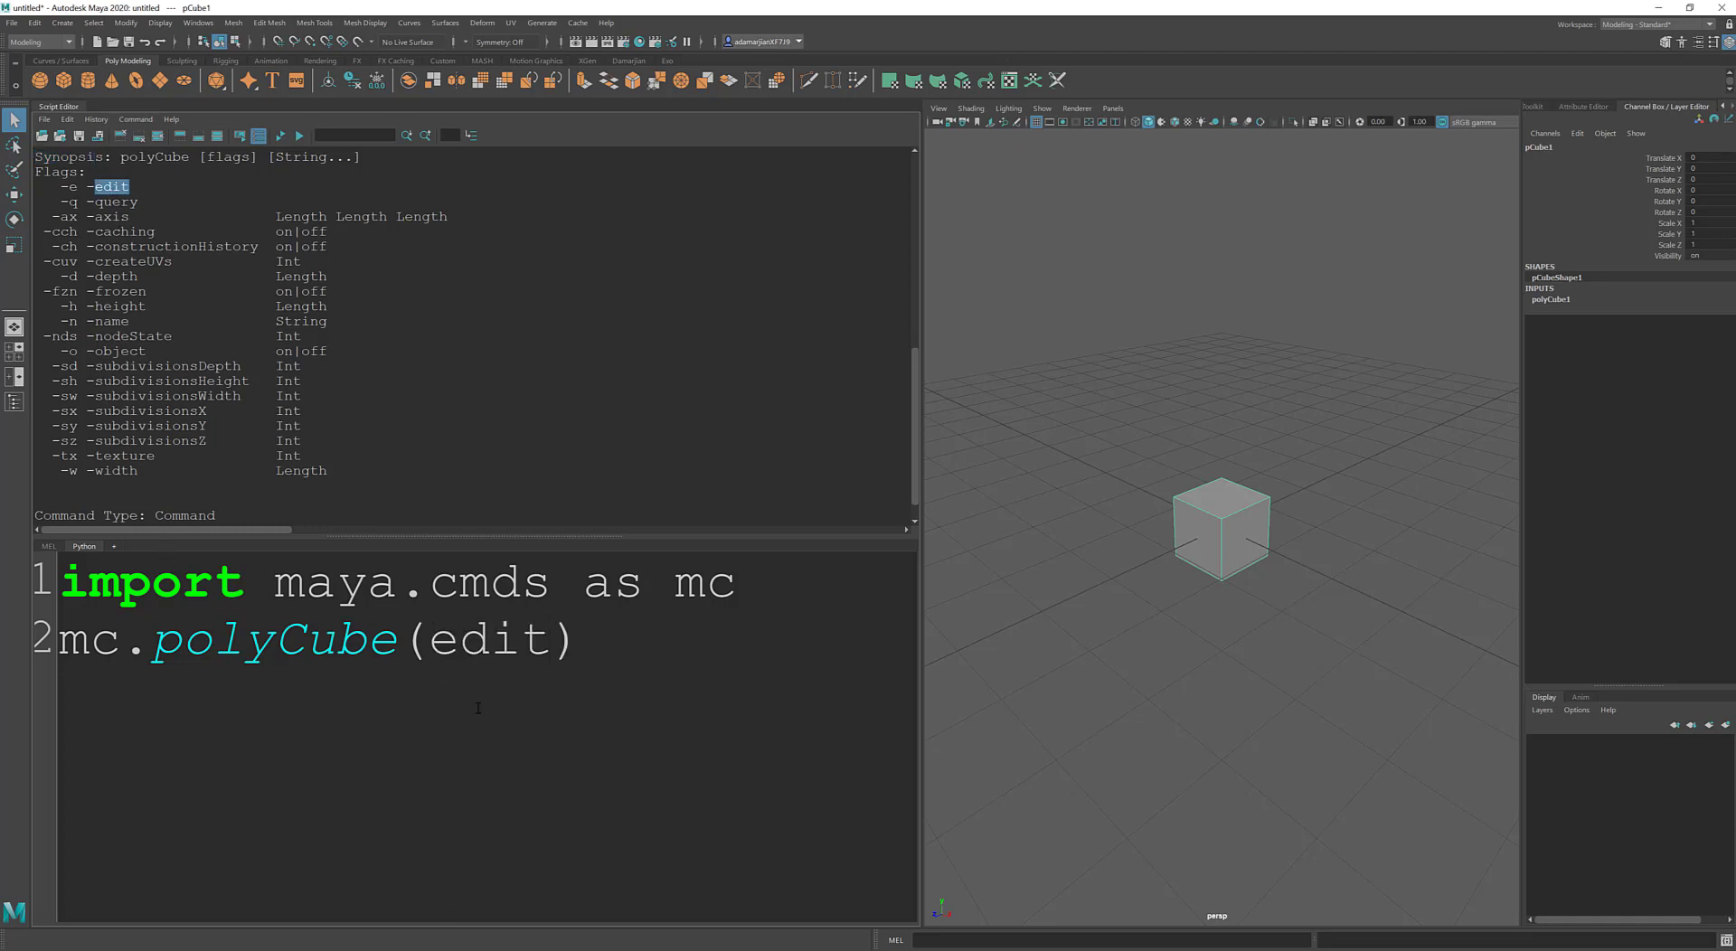
text(= True)
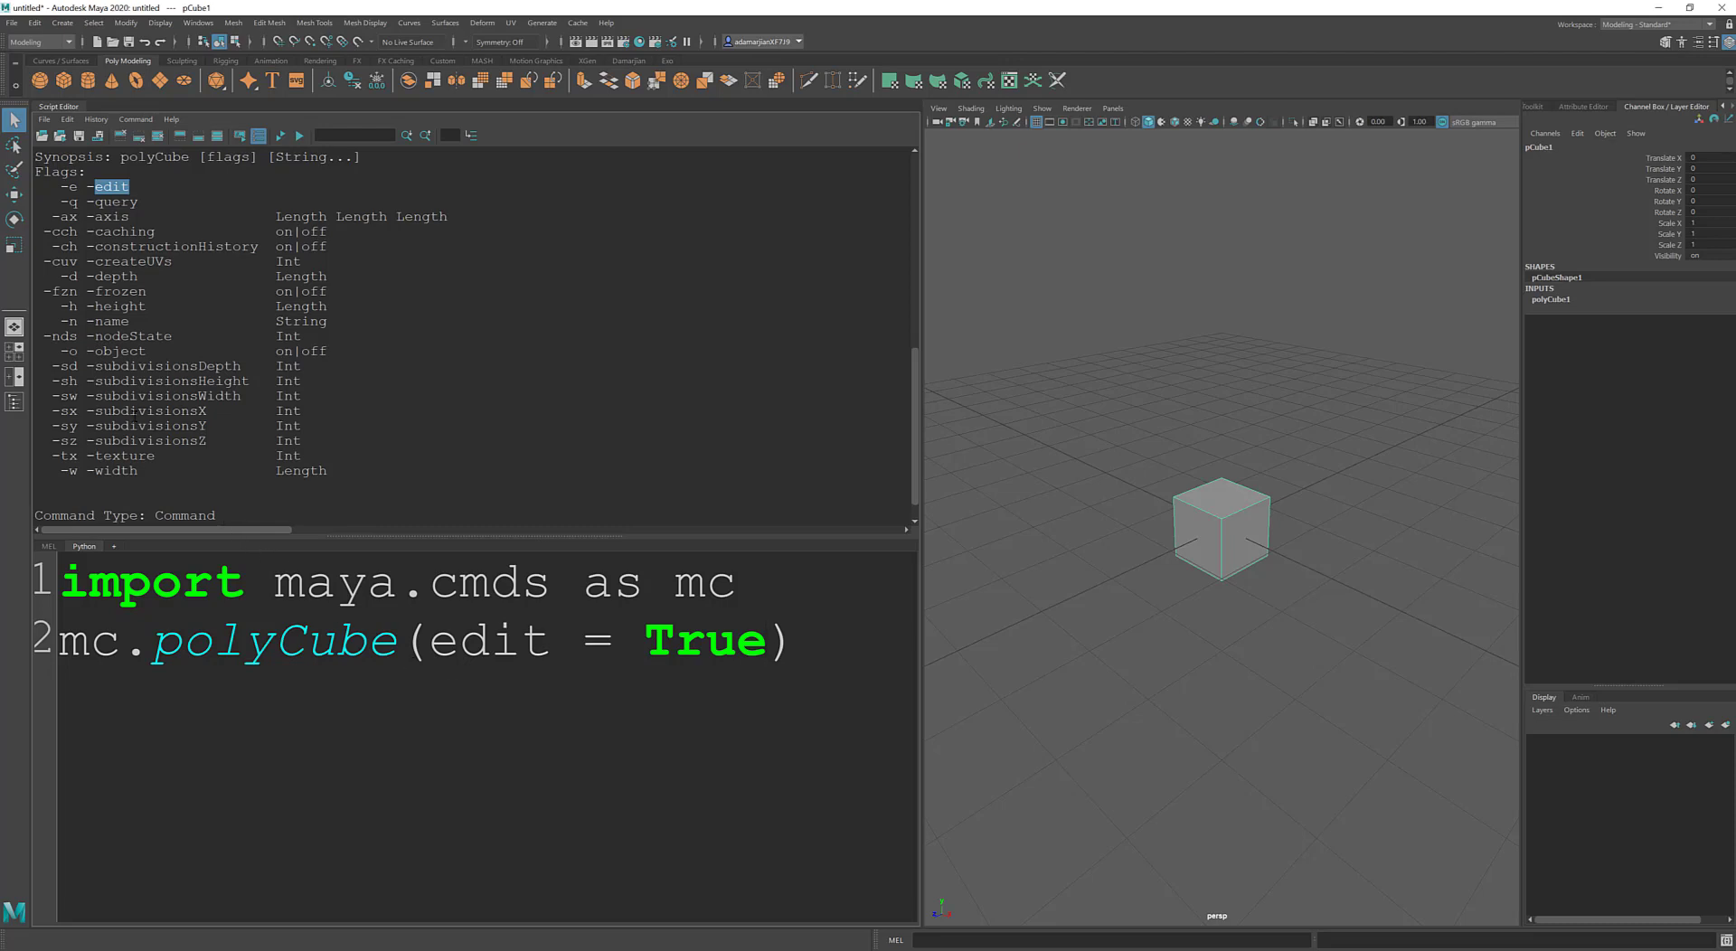
Step: Add subdivisionsX = 10 and subdivisionsY=10 and run it, getting an invalid syntax error
double_click(150, 410)
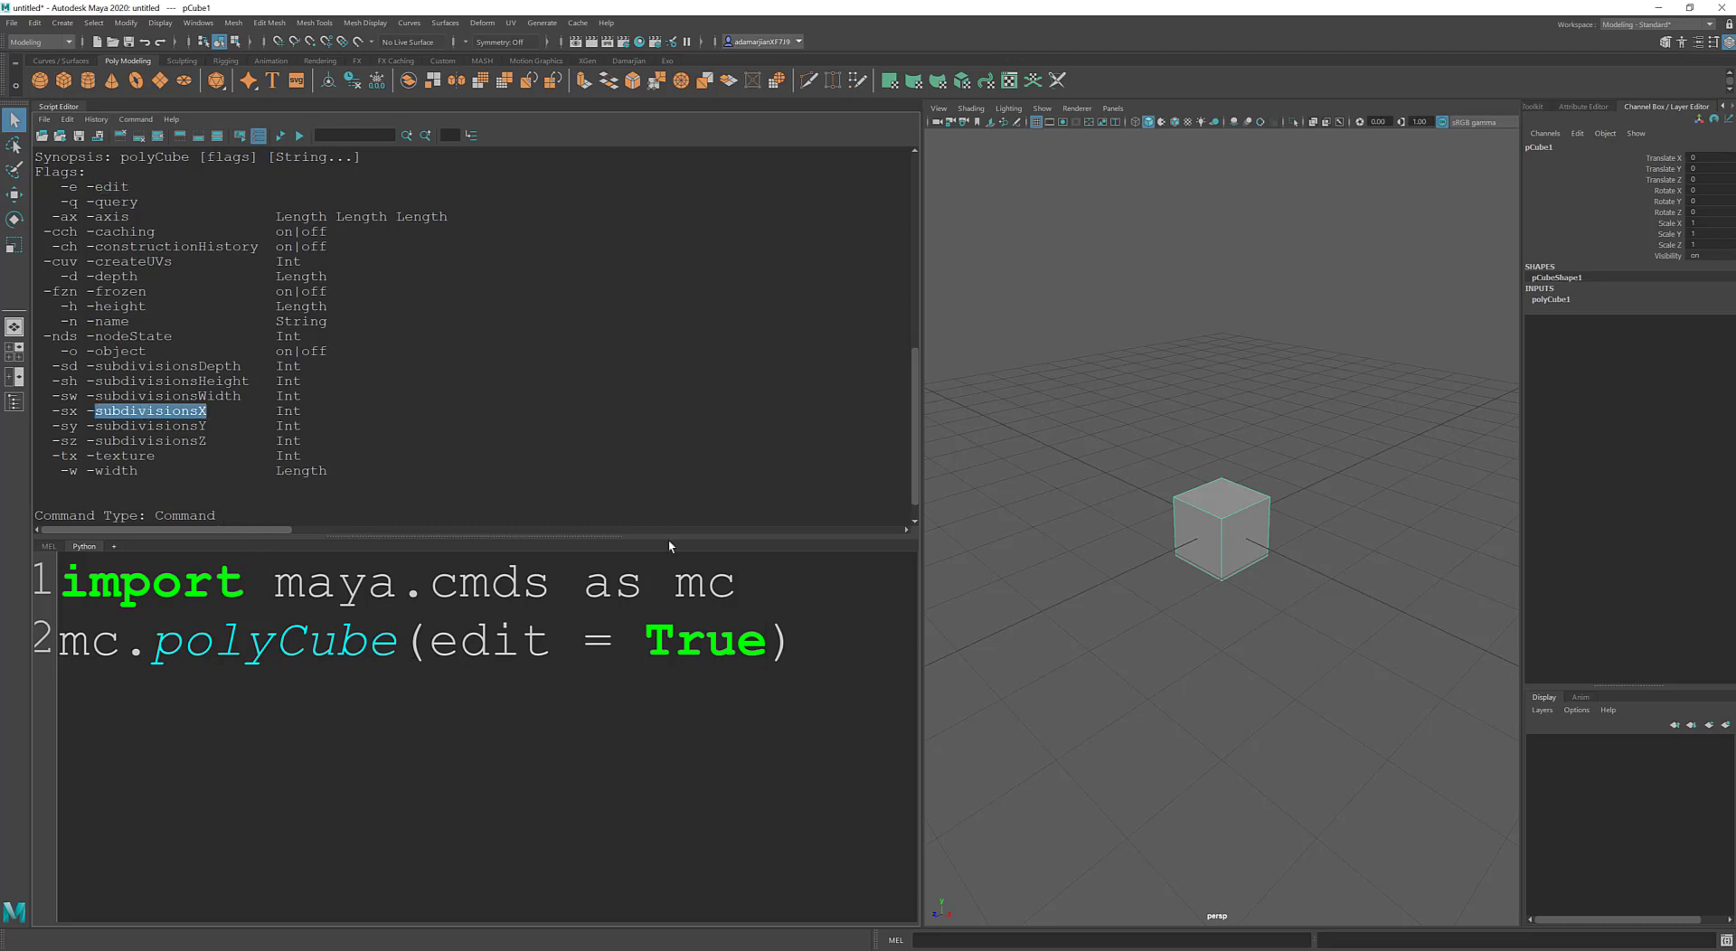
text(, subdivisionsX)
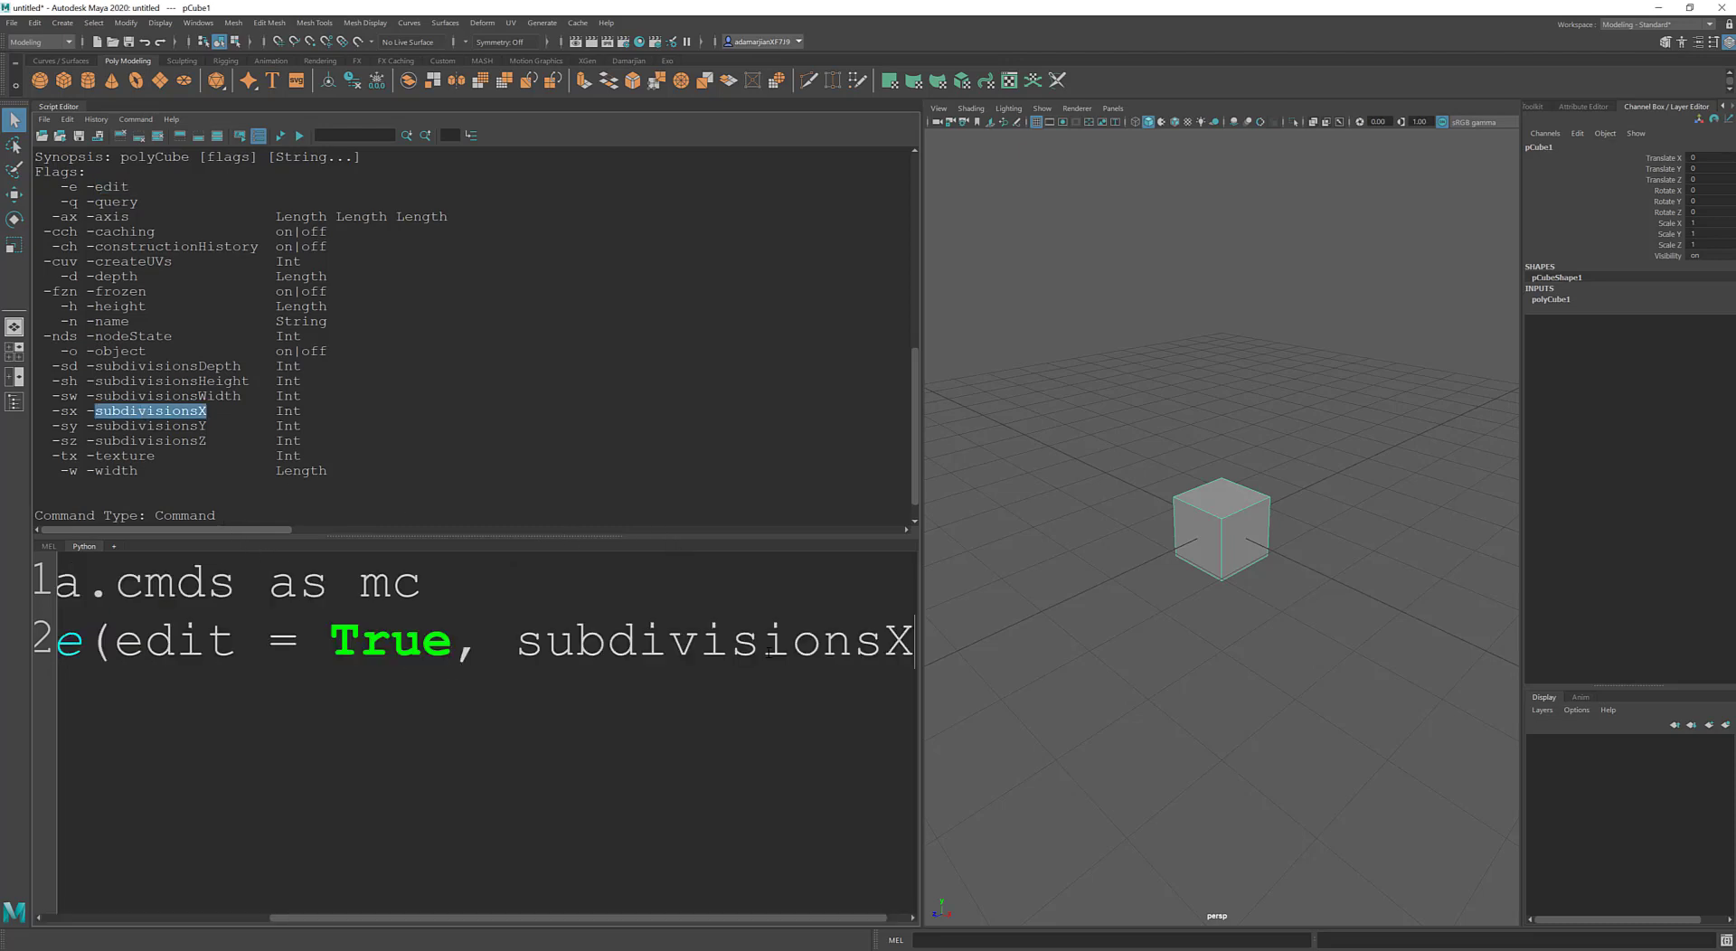
text(= 10)
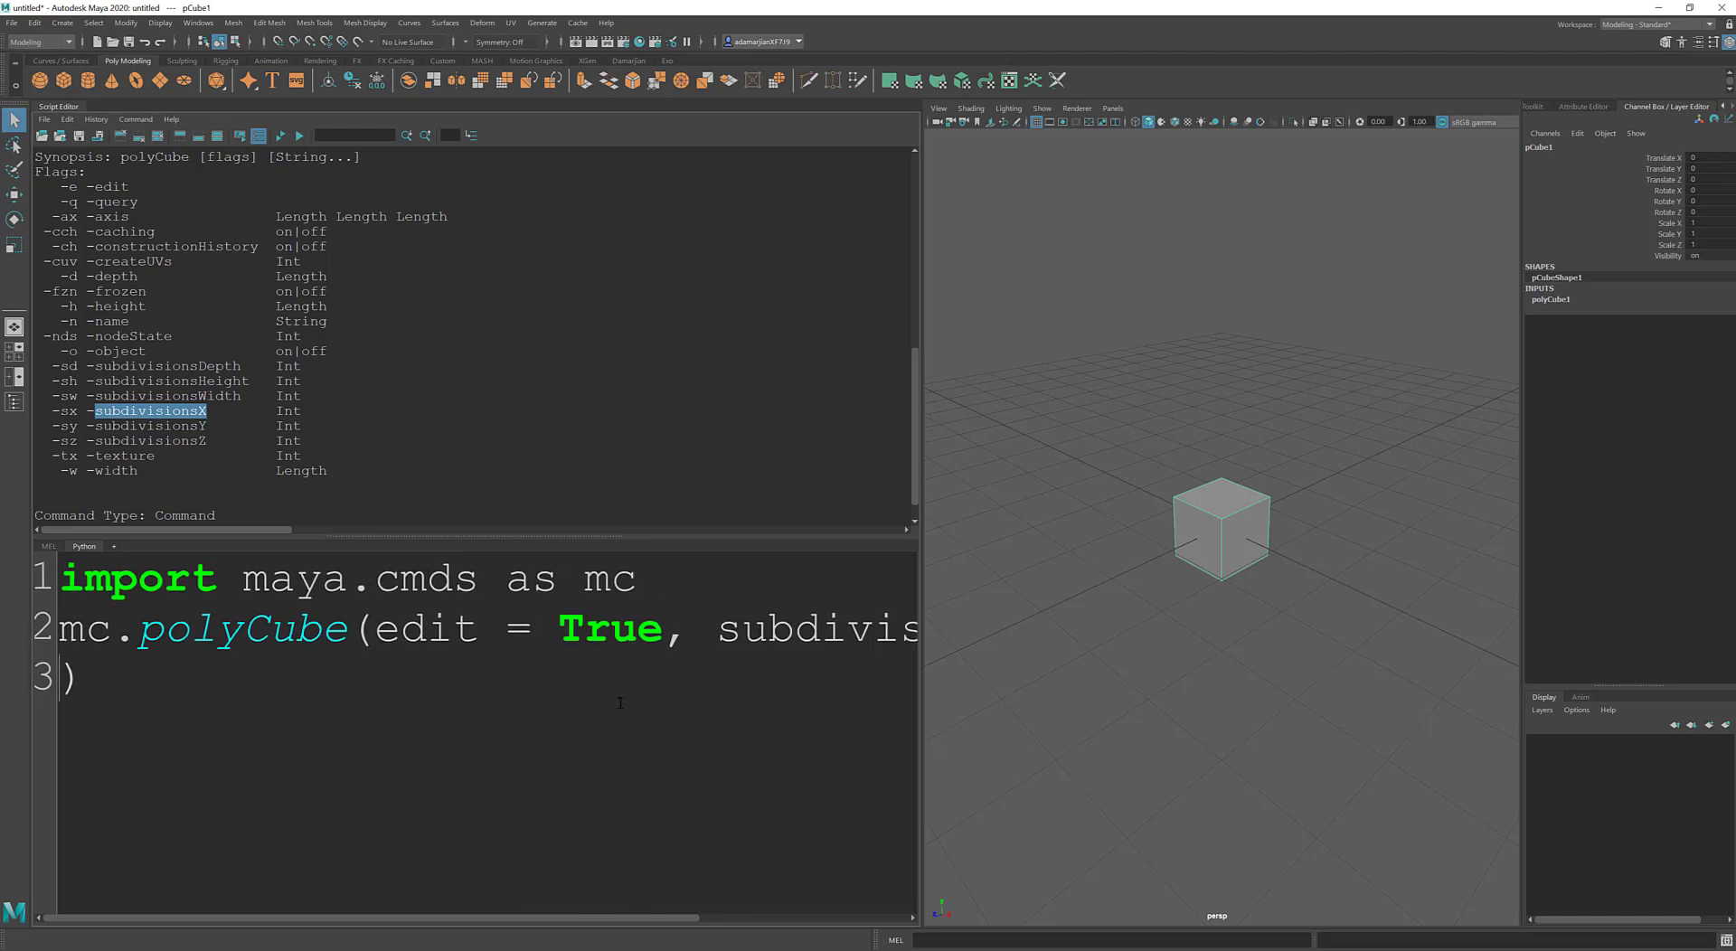
double_click(715, 611)
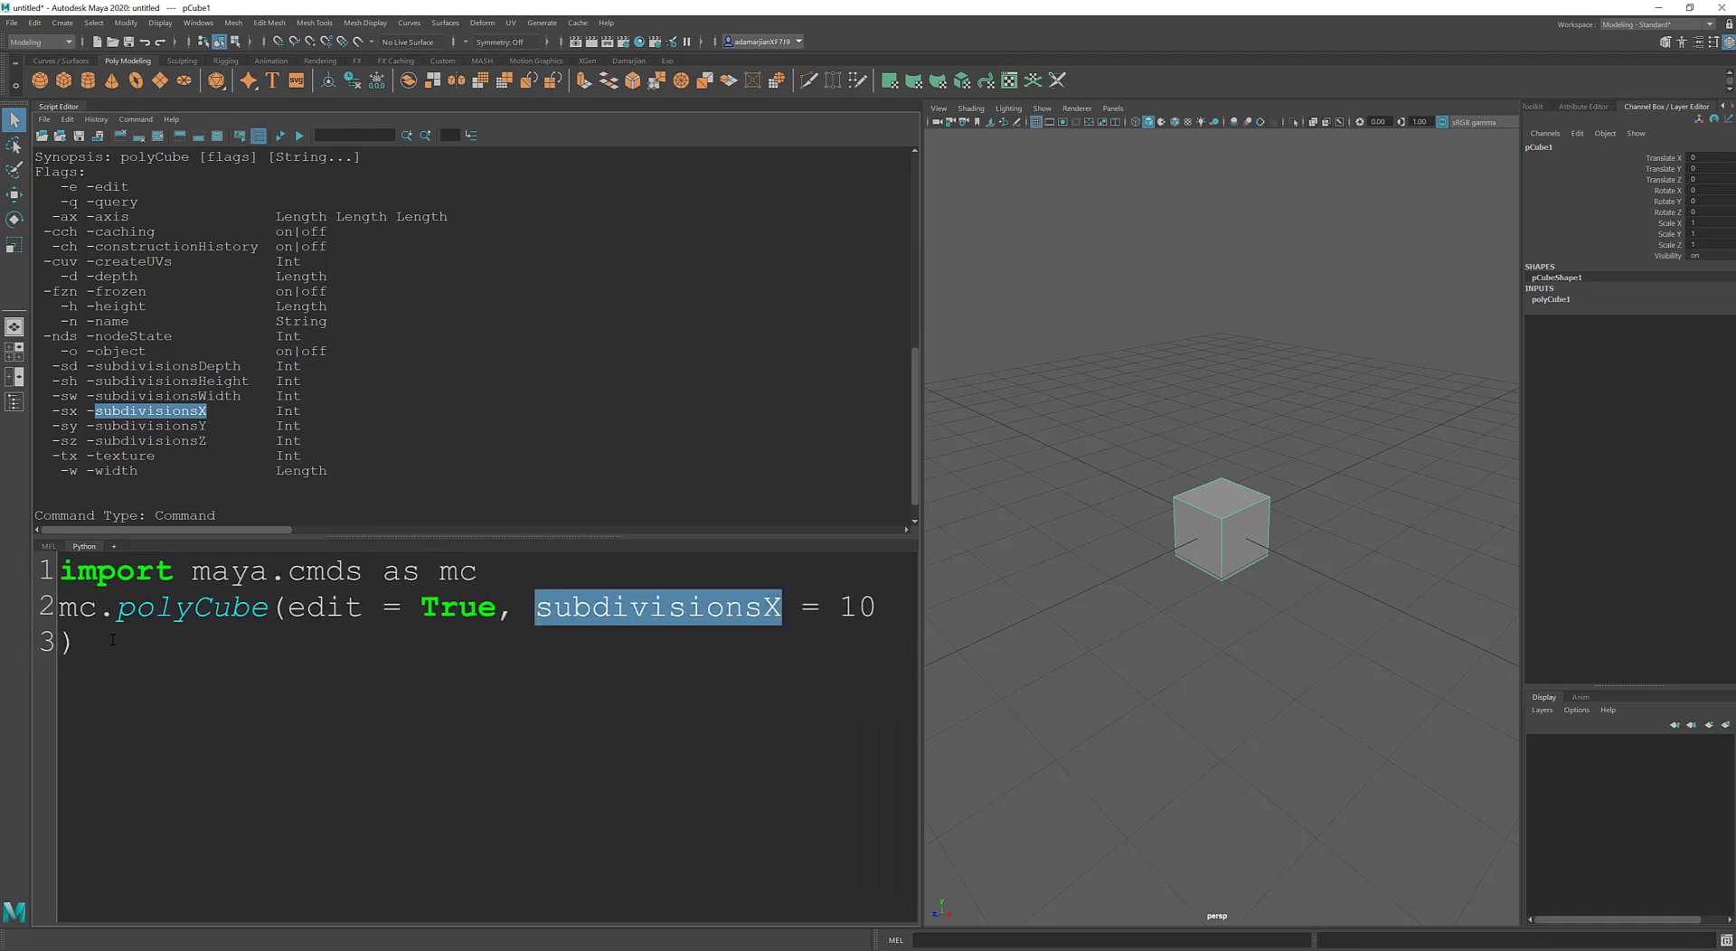
text(subdivisionsX)
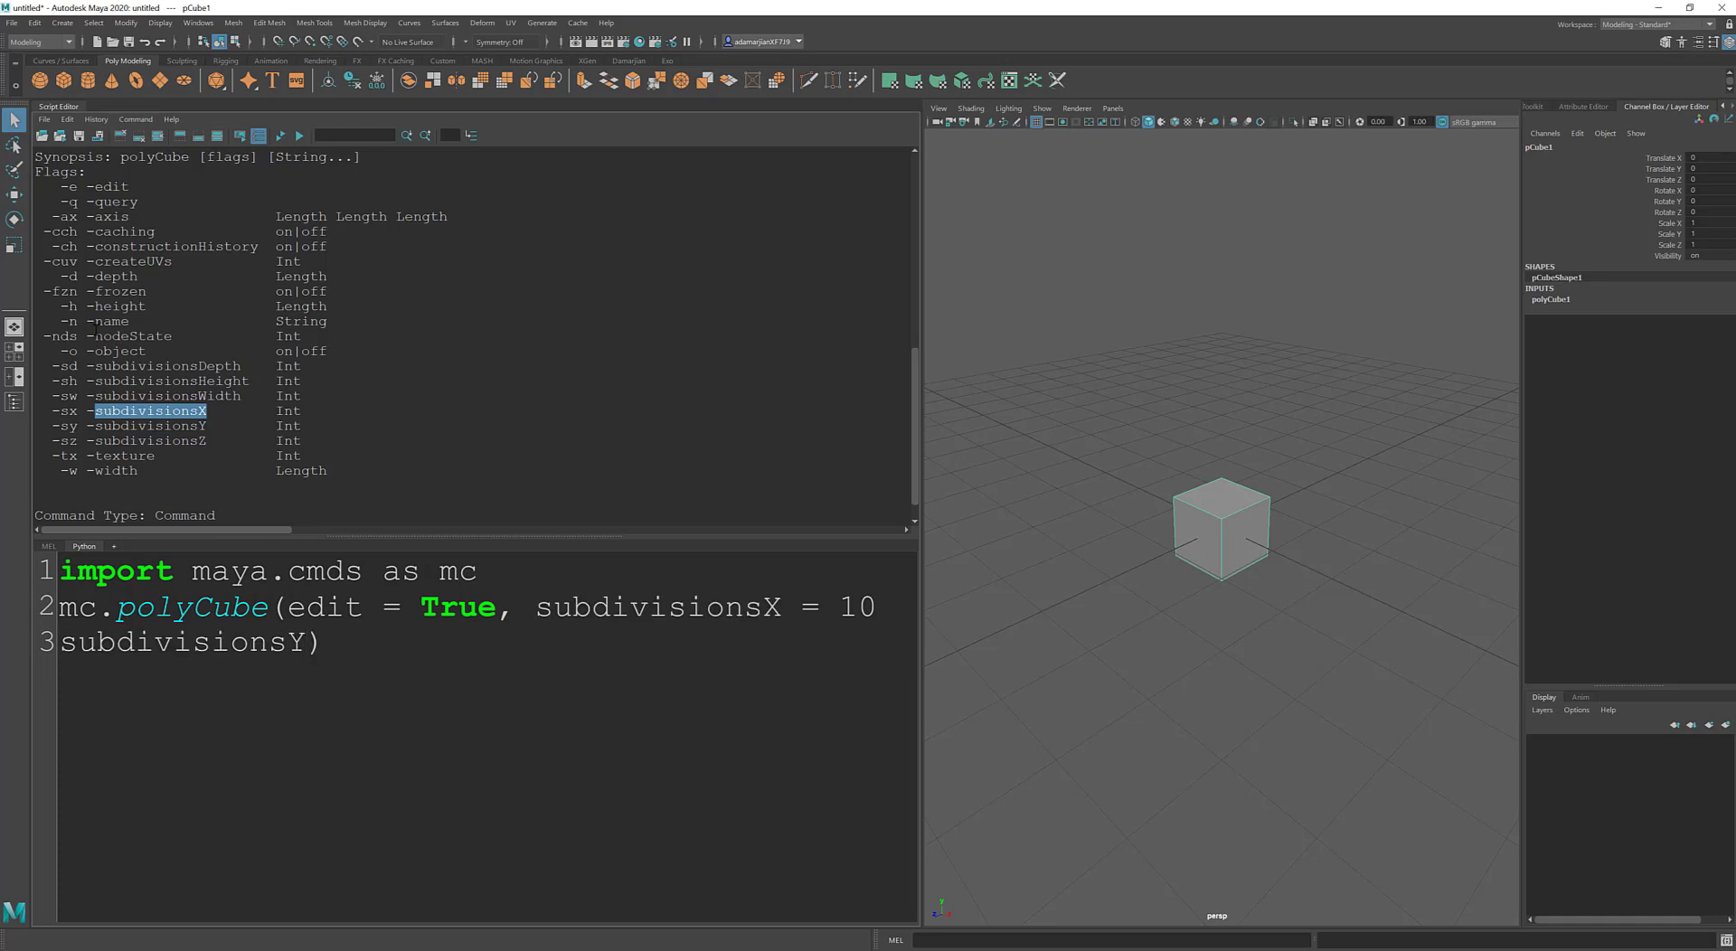
text(=)
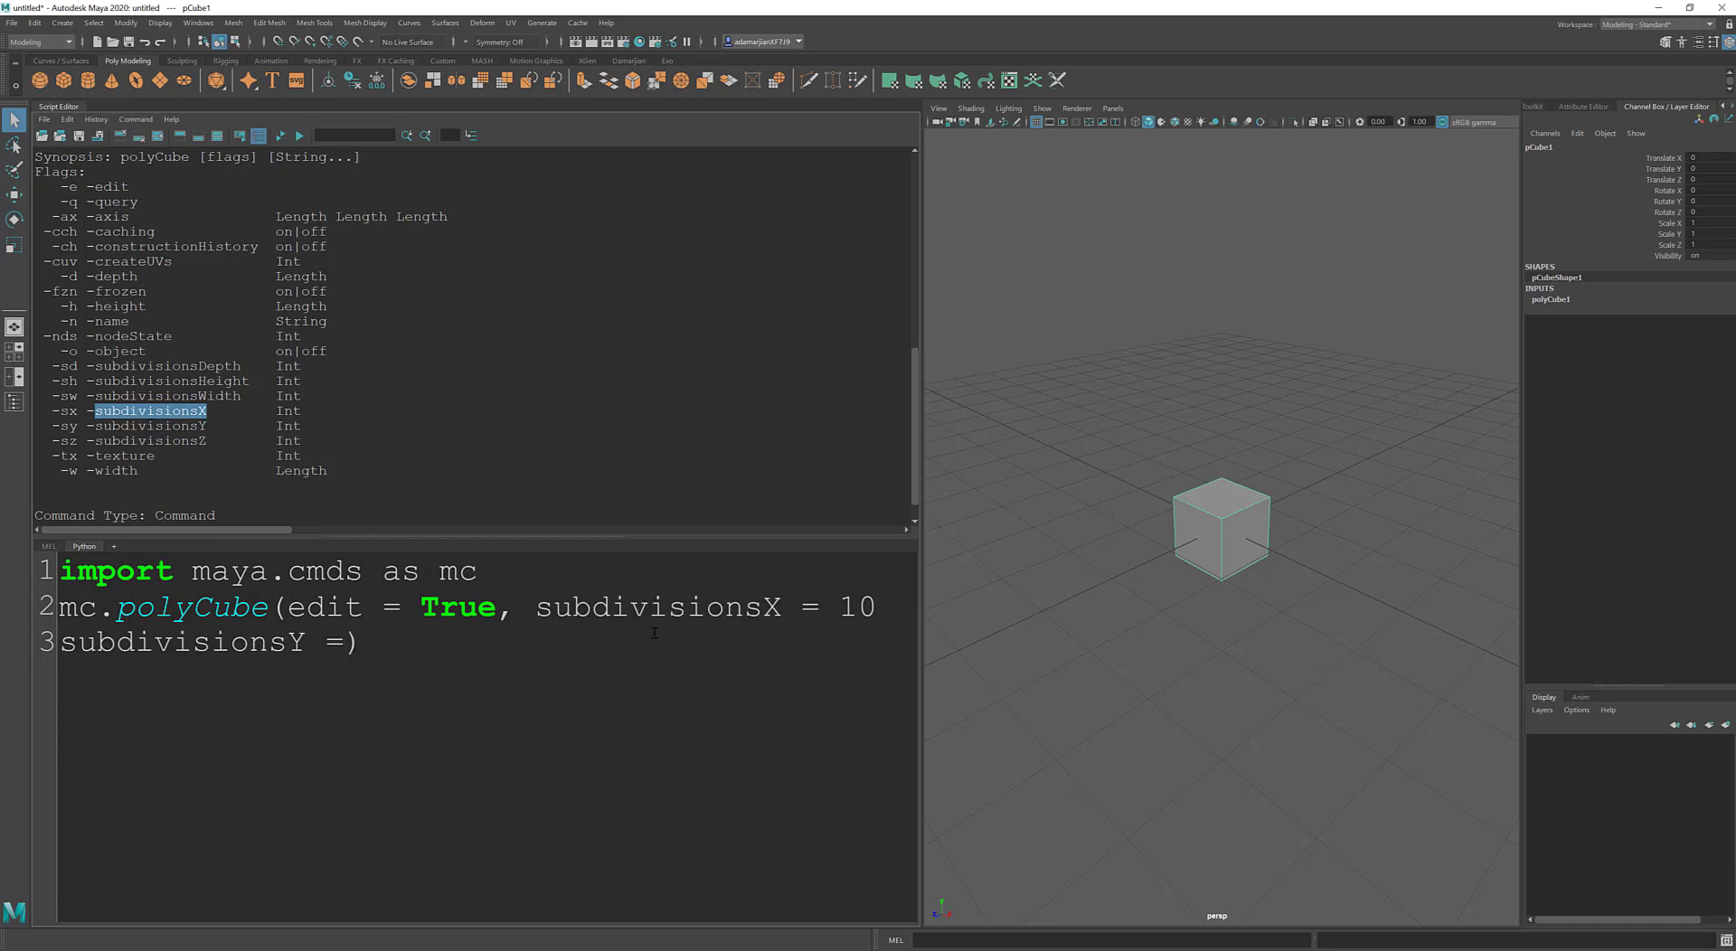
key(Backspace)
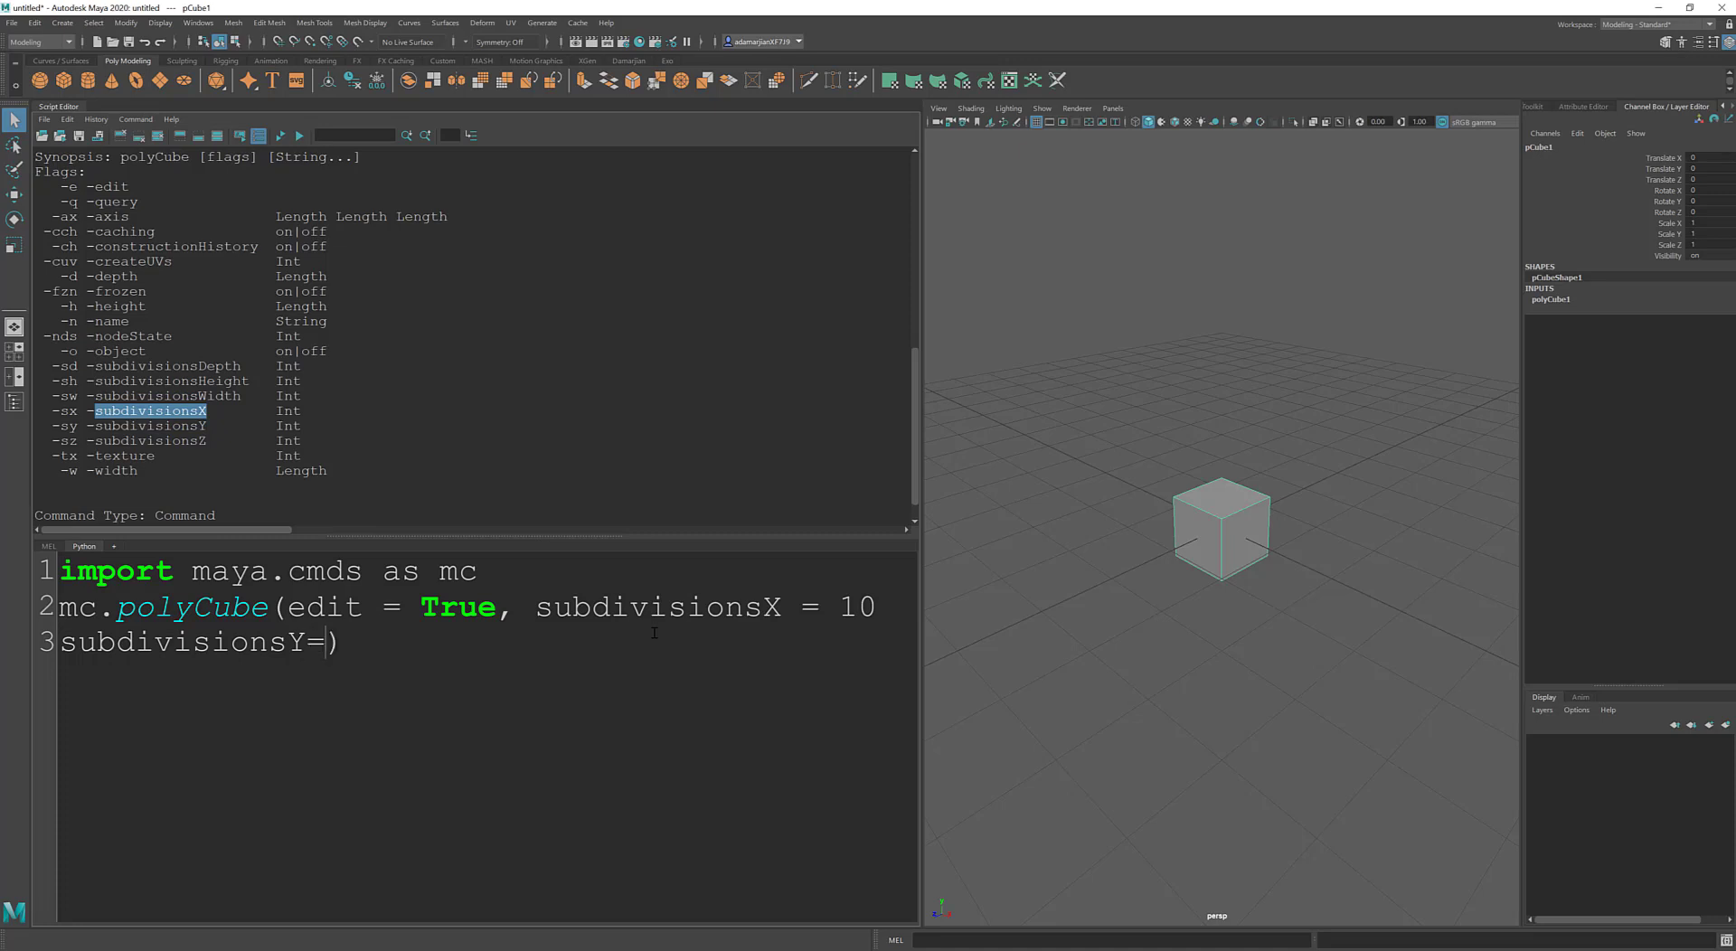
text(10)
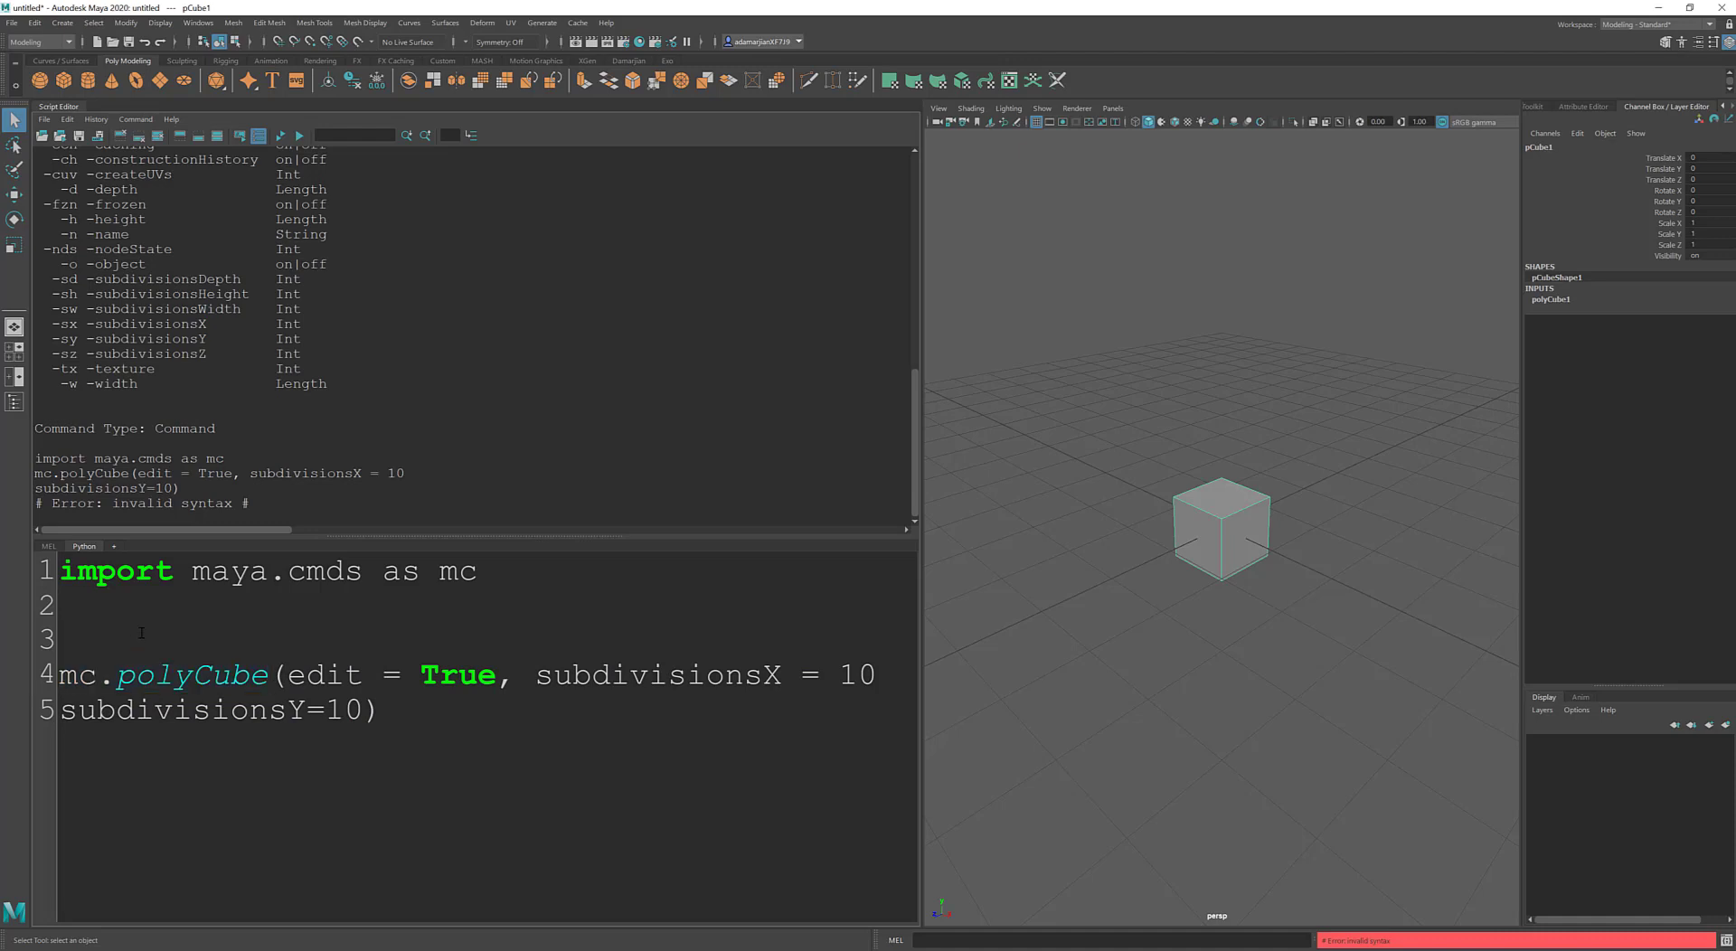
Step: Store mc.polyCube() in alexCube, pass alexCube to the edit call with the missing comma, and run to get a 10x10 cube
text(alex)
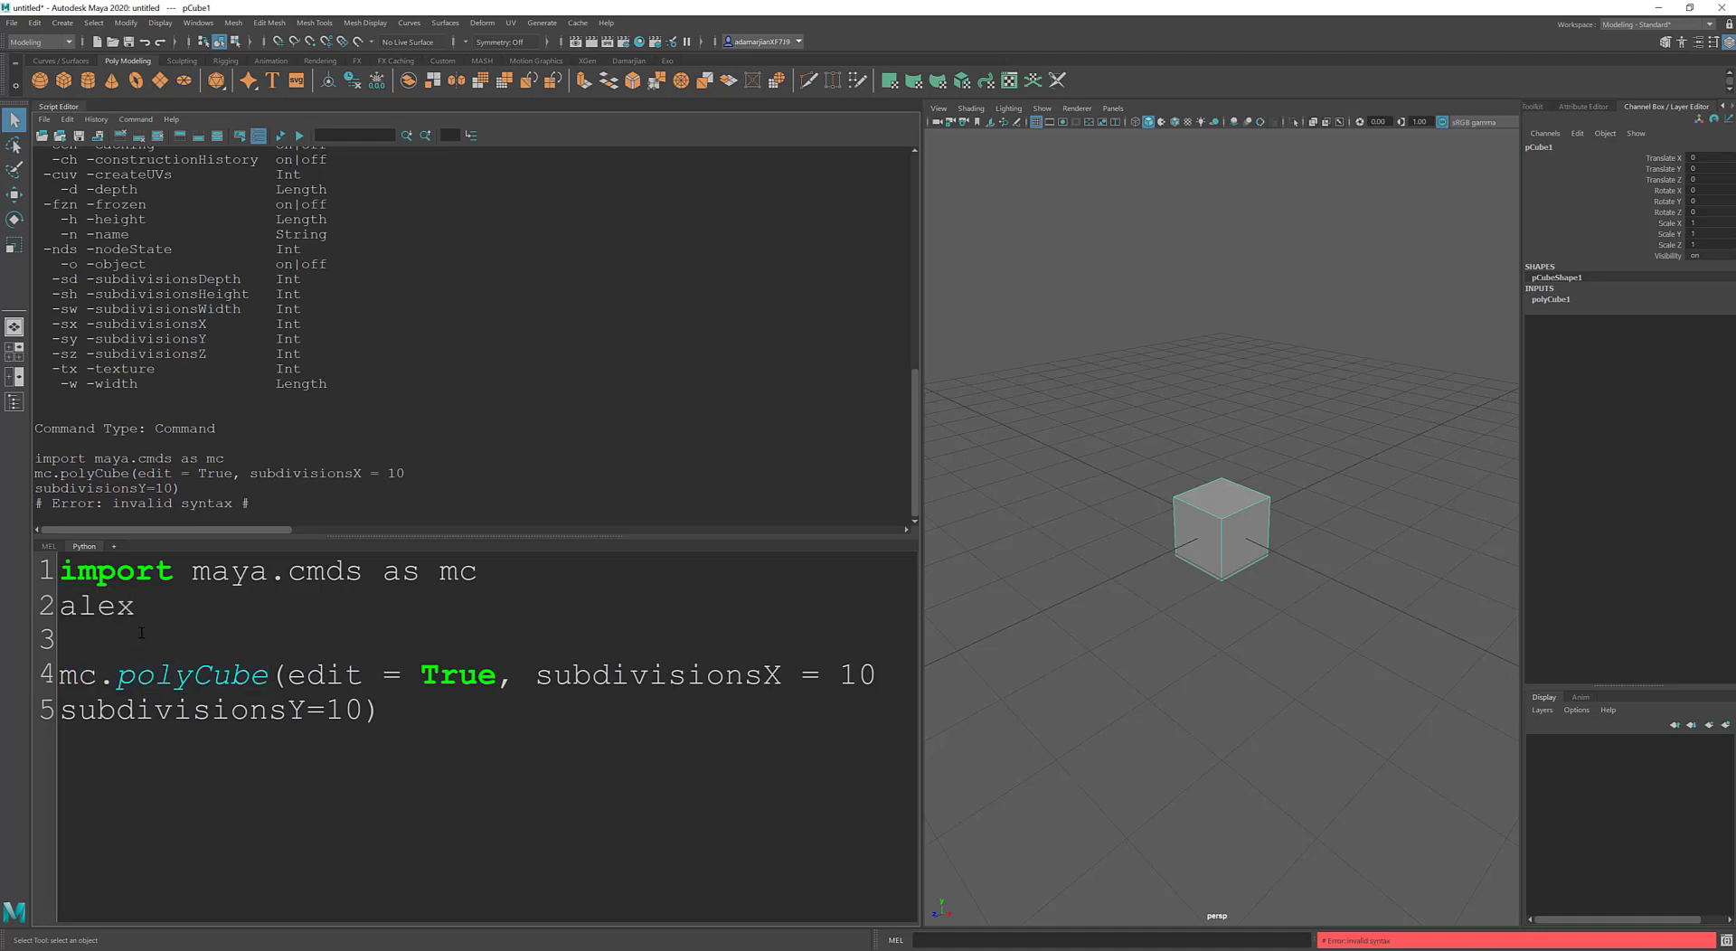
text(Cube =)
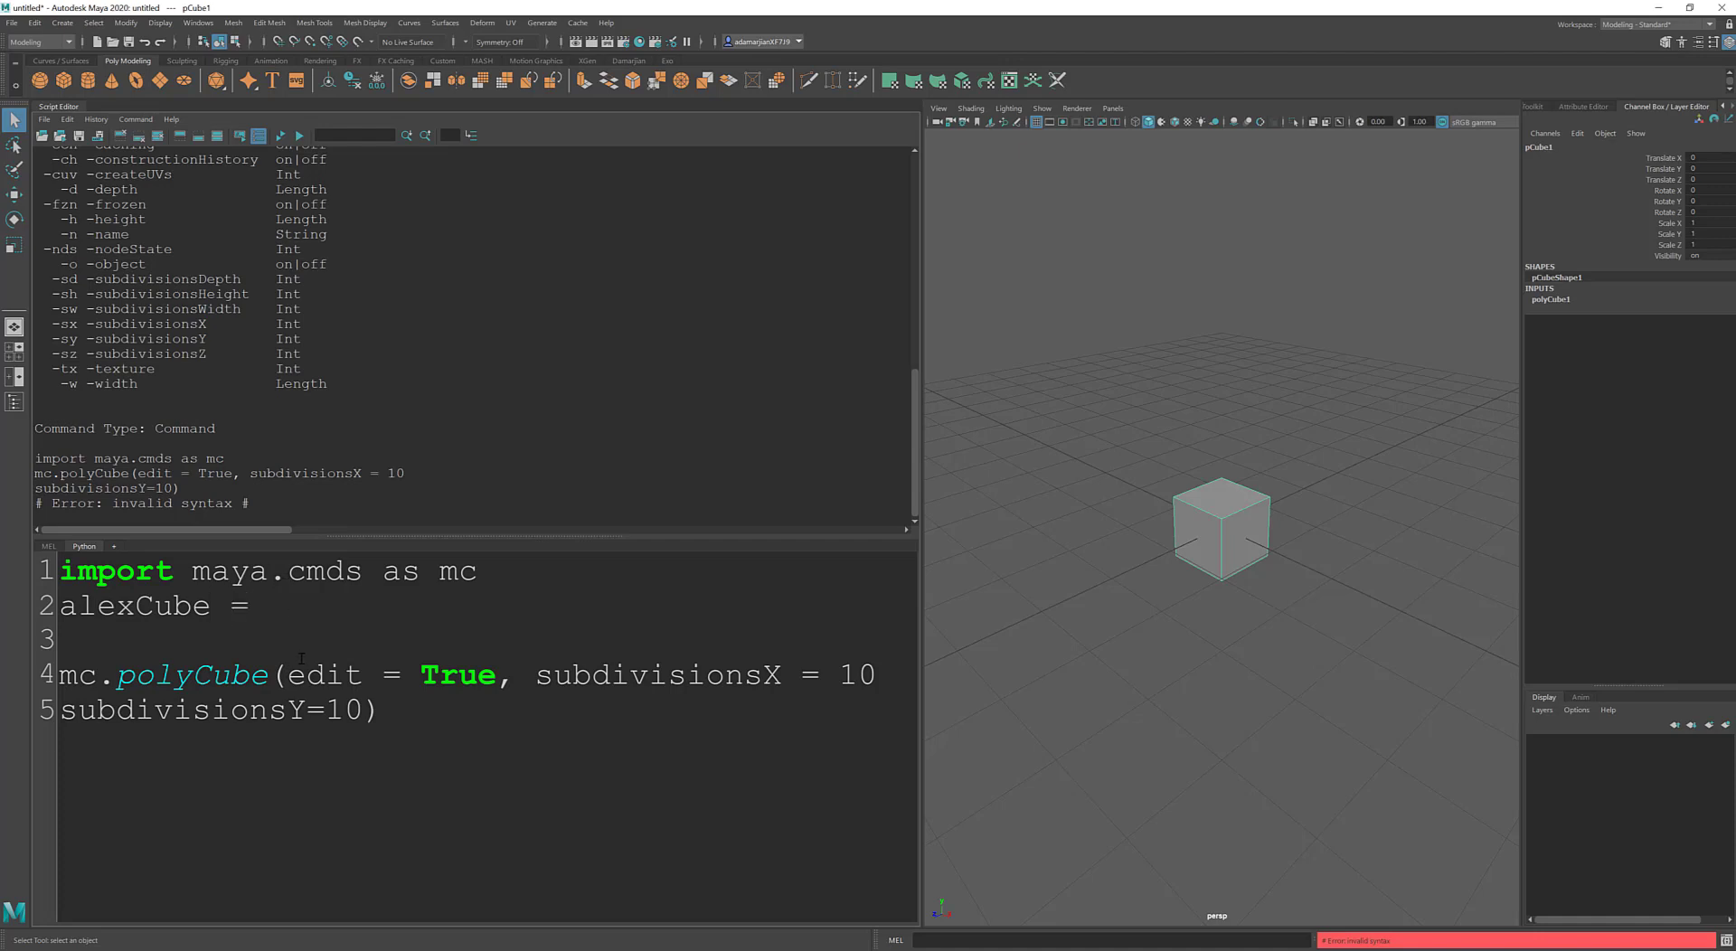
double_click(161, 674)
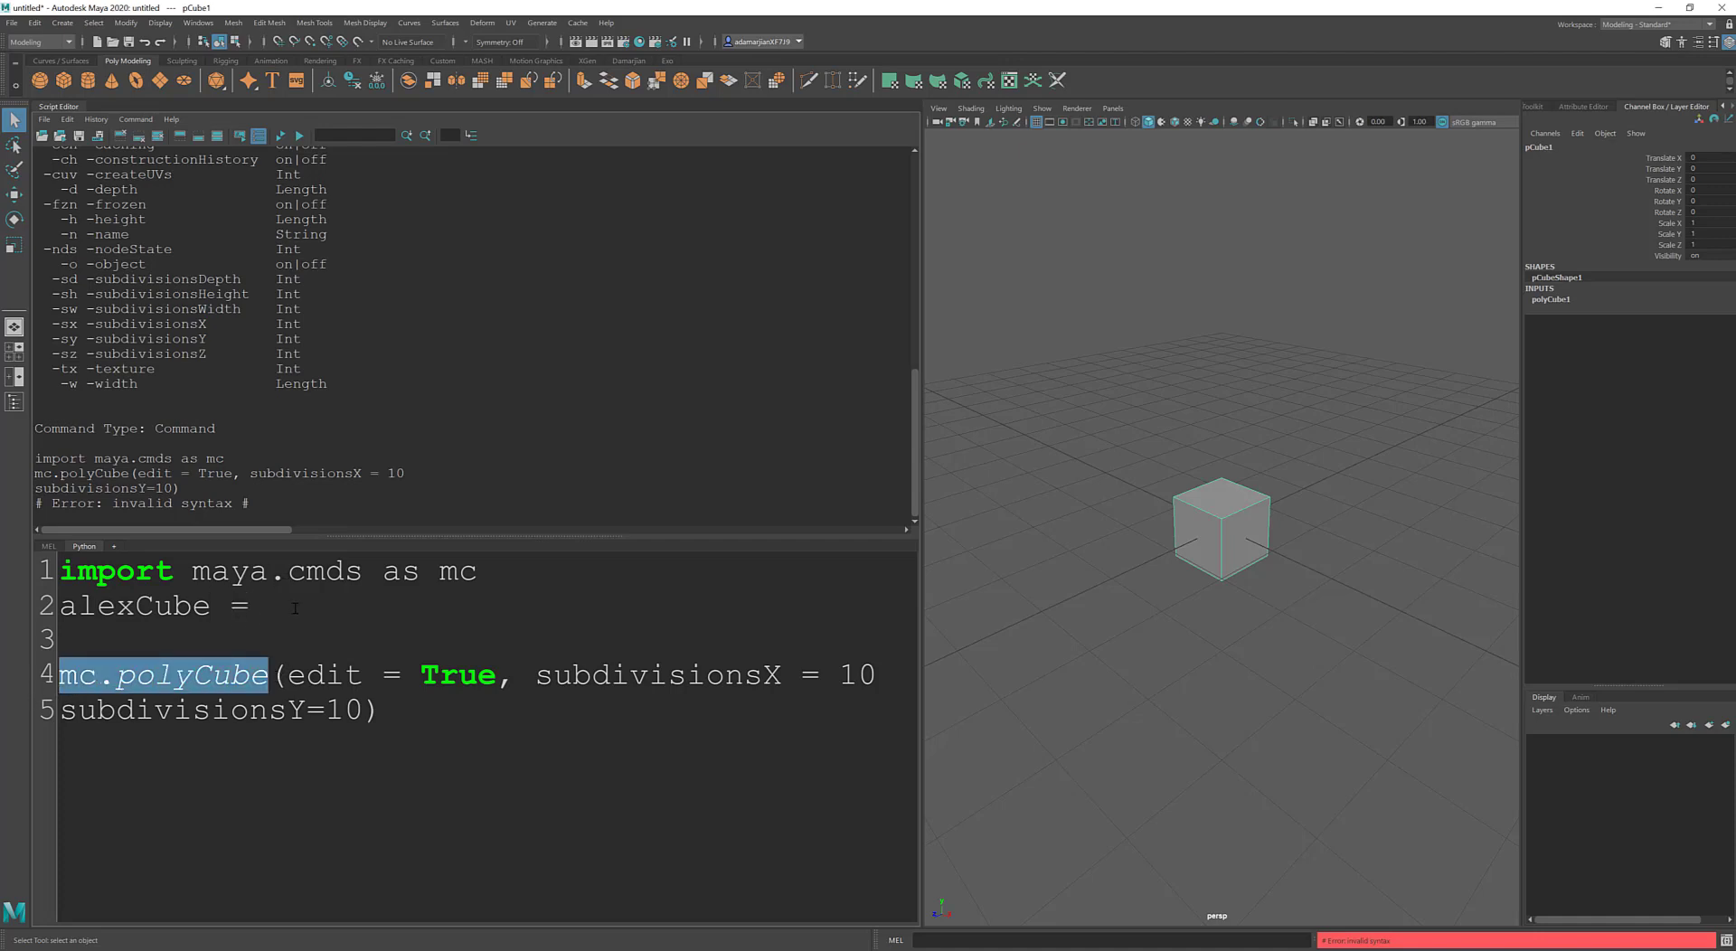
text(mc.polyCube()
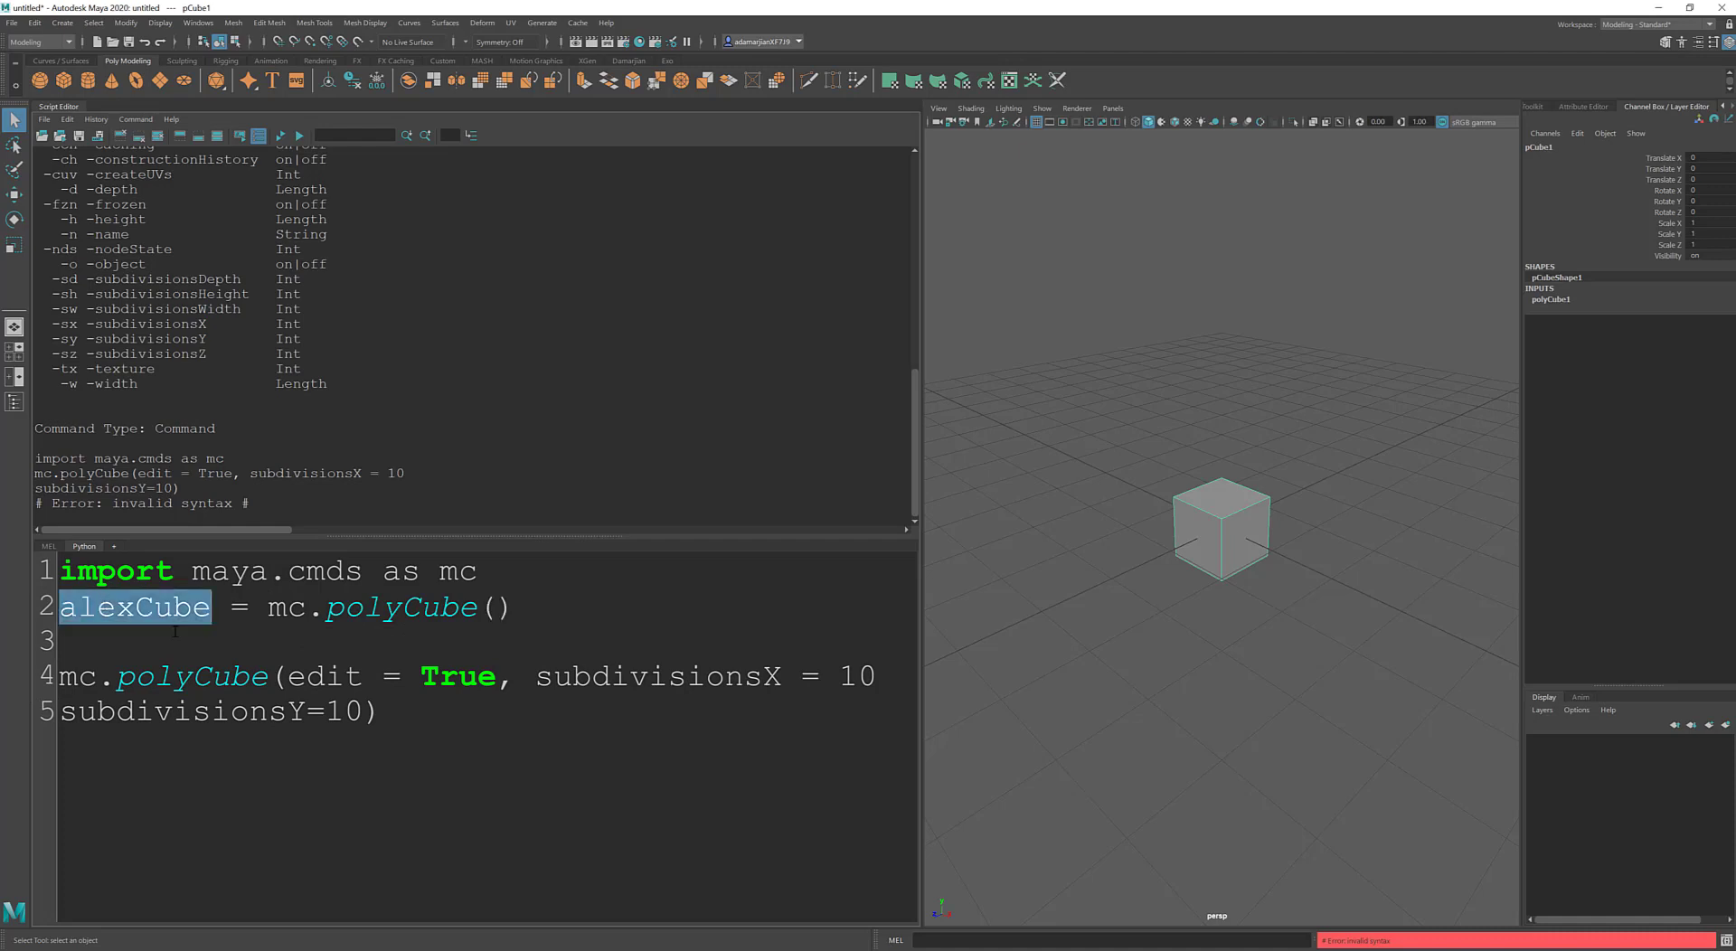
text(alexCube)
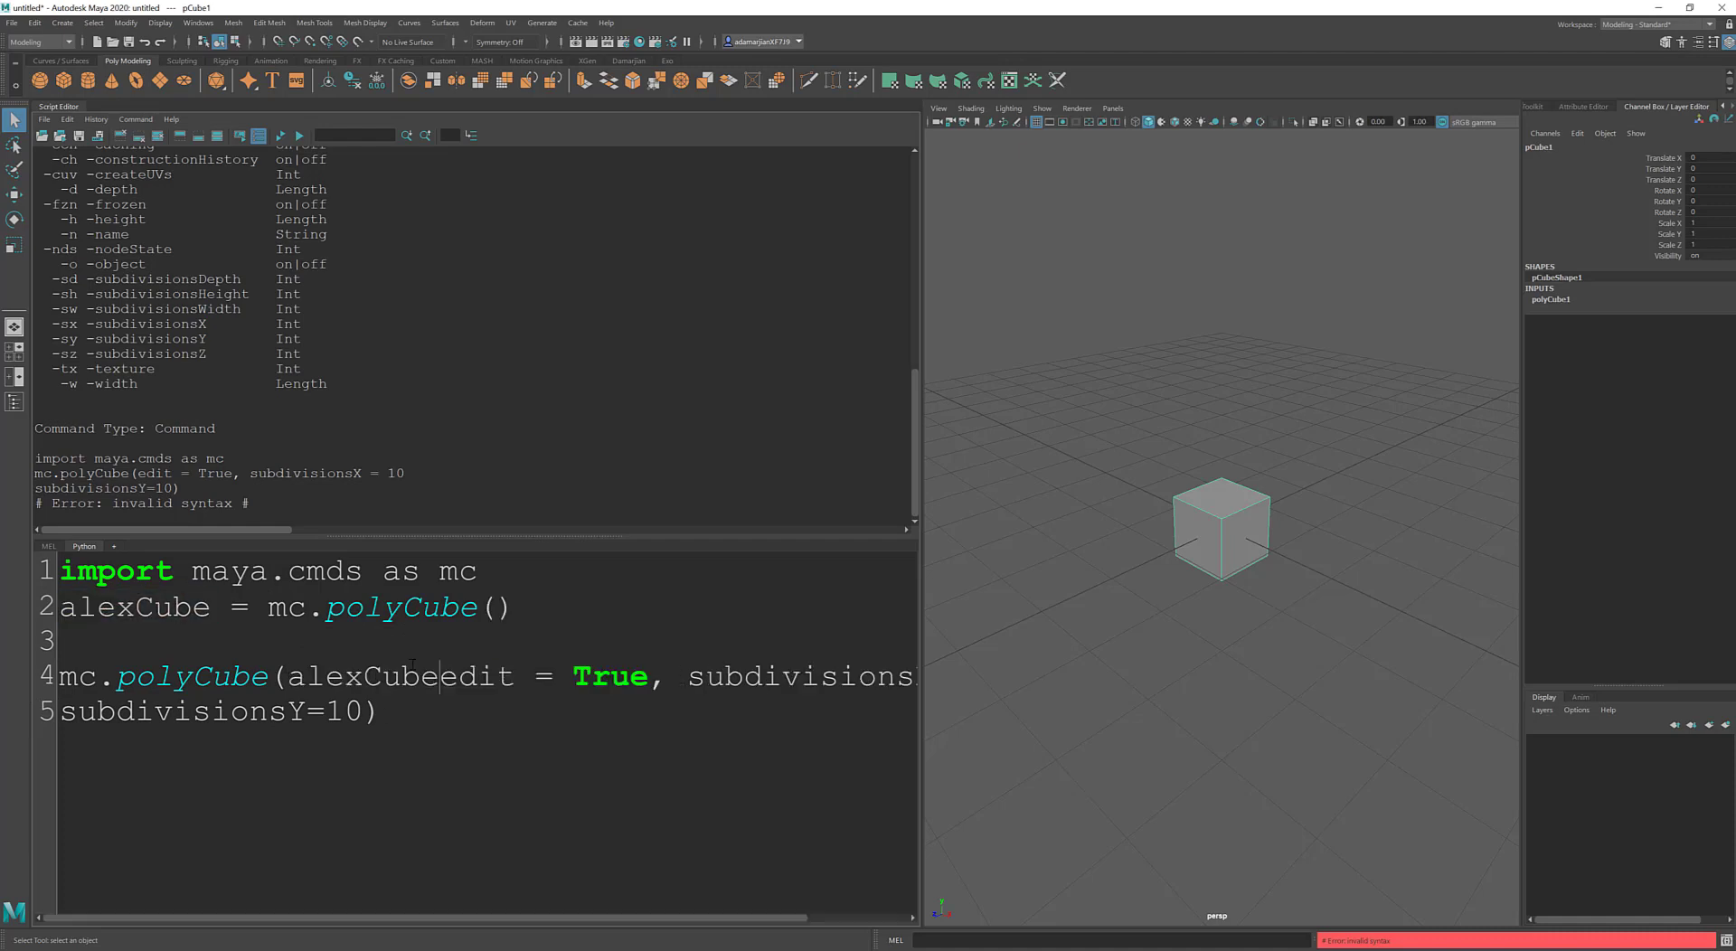
text(,)
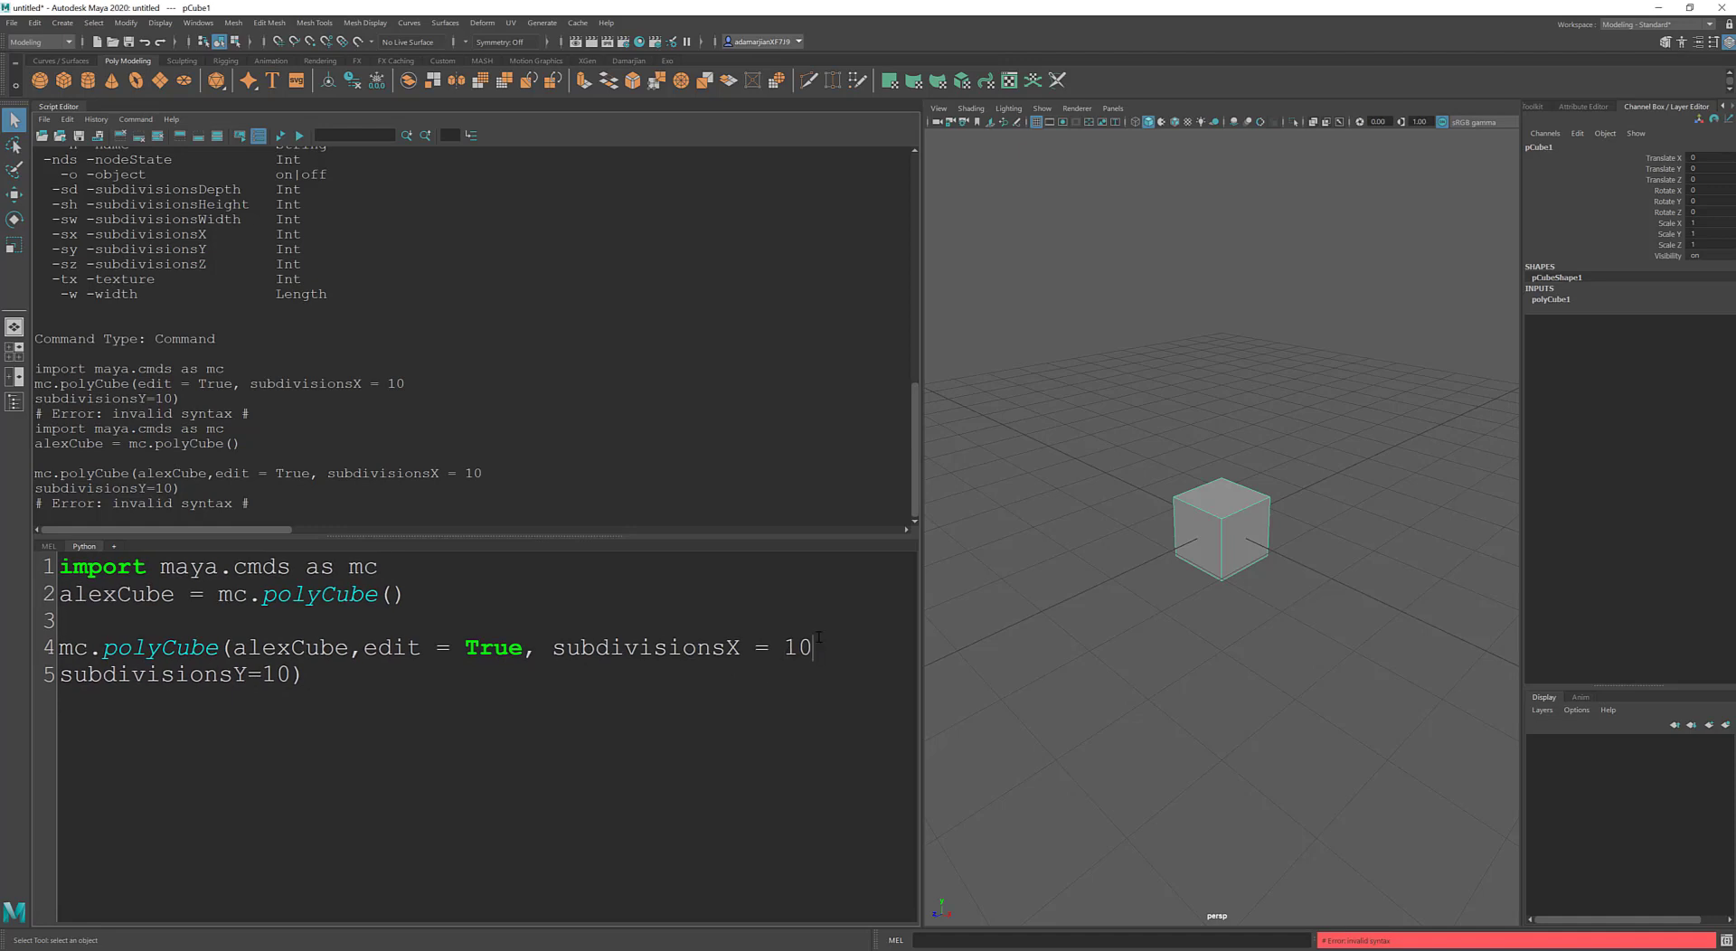
key(Delete)
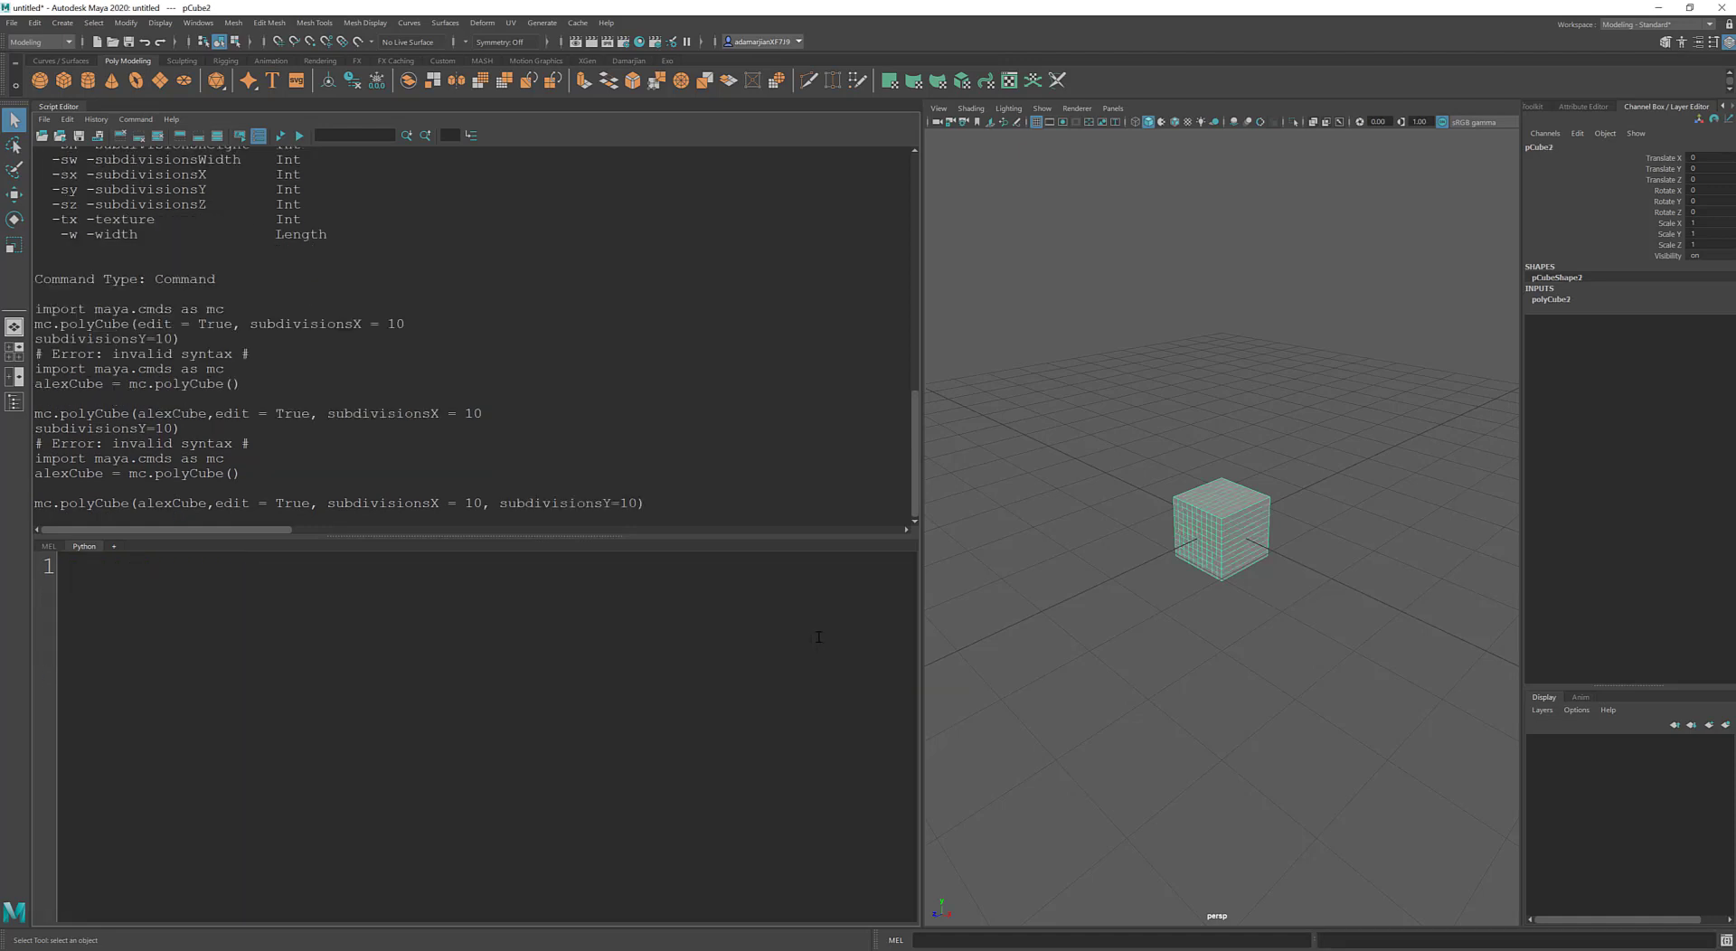
text(W)
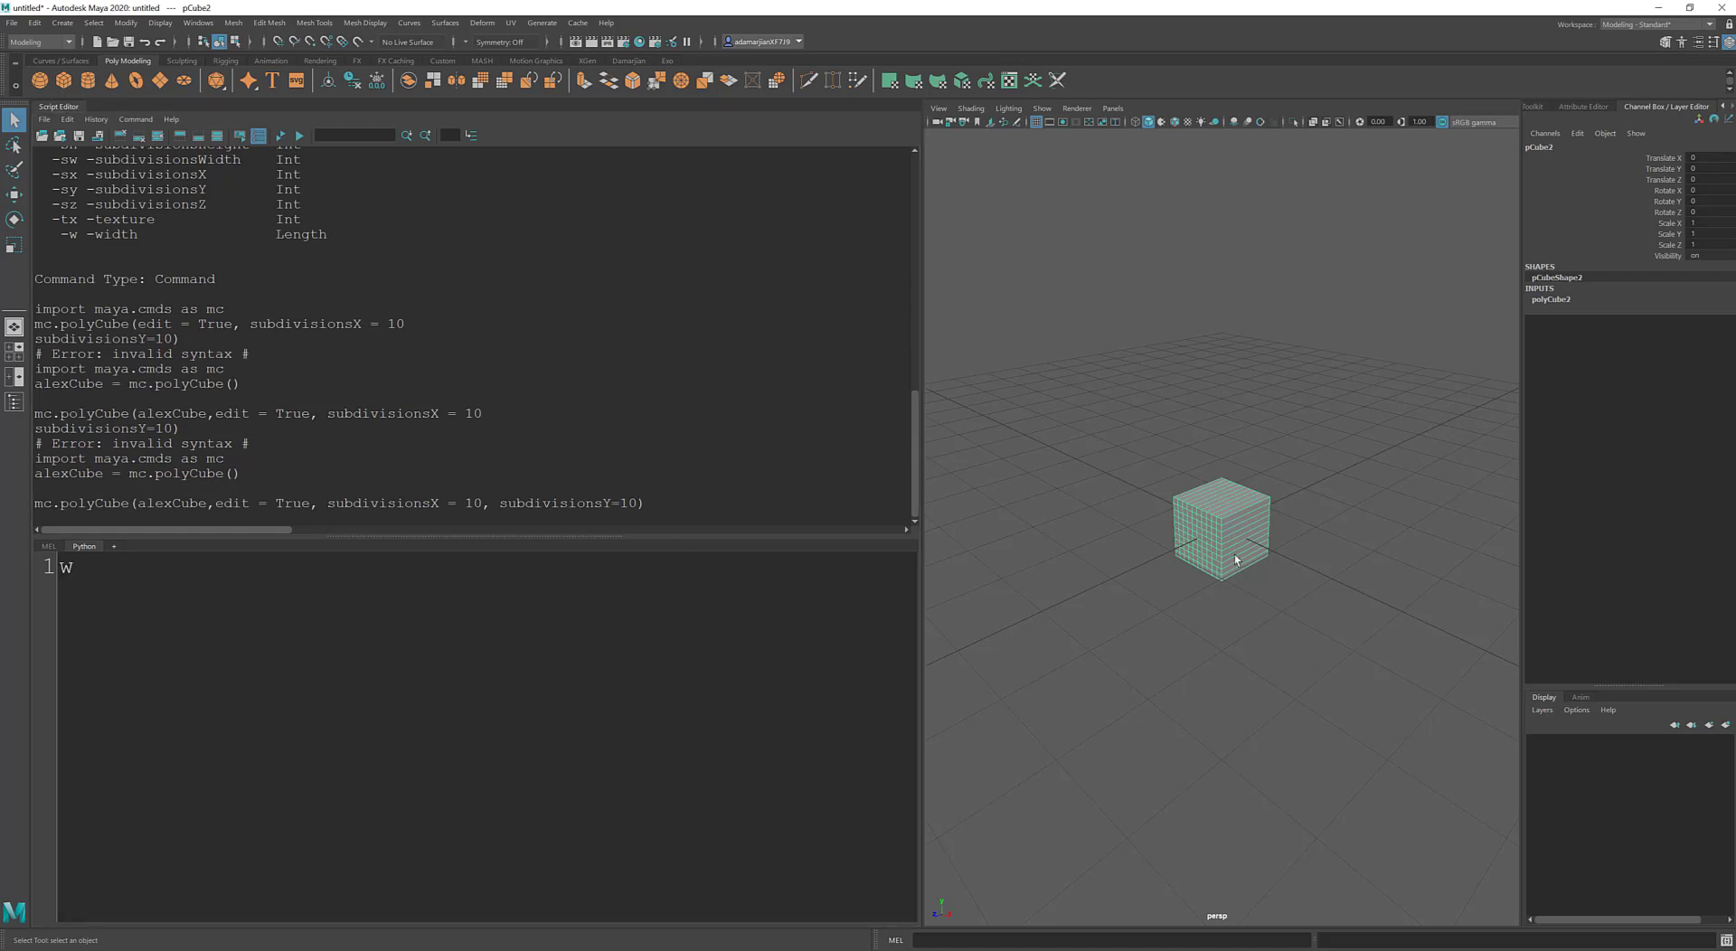